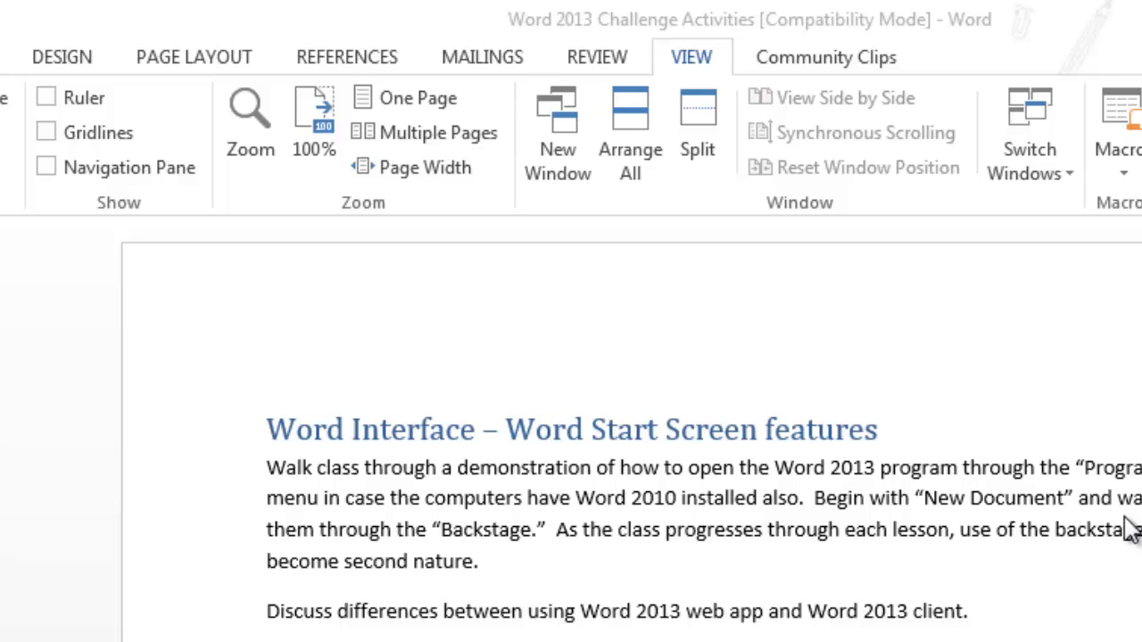
pyautogui.moveTo(704, 49)
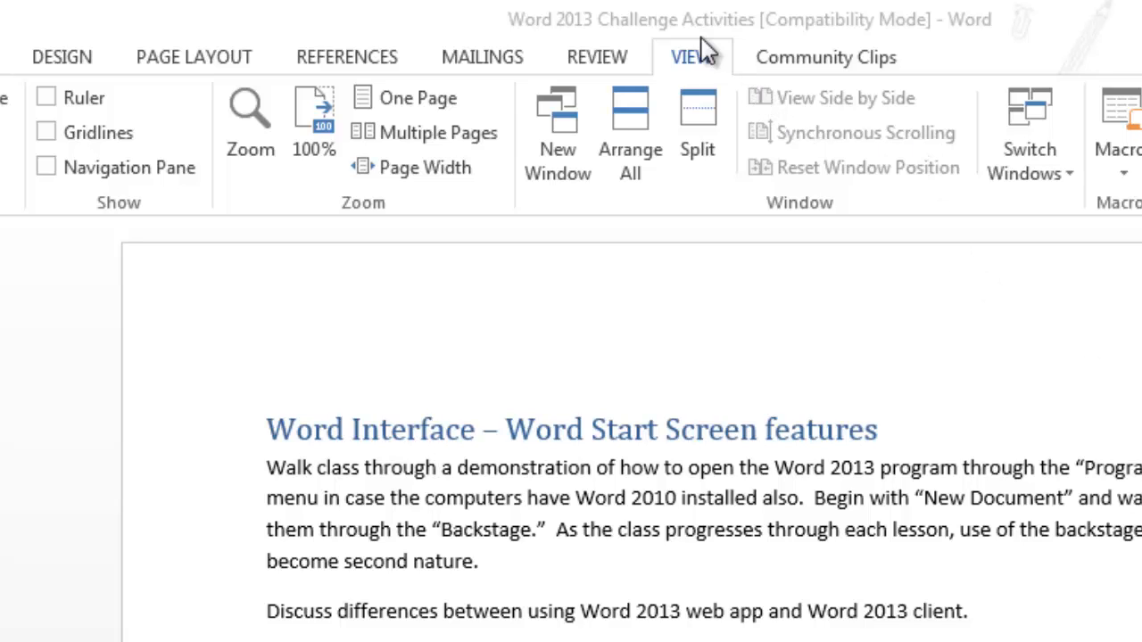
pyautogui.moveTo(324, 166)
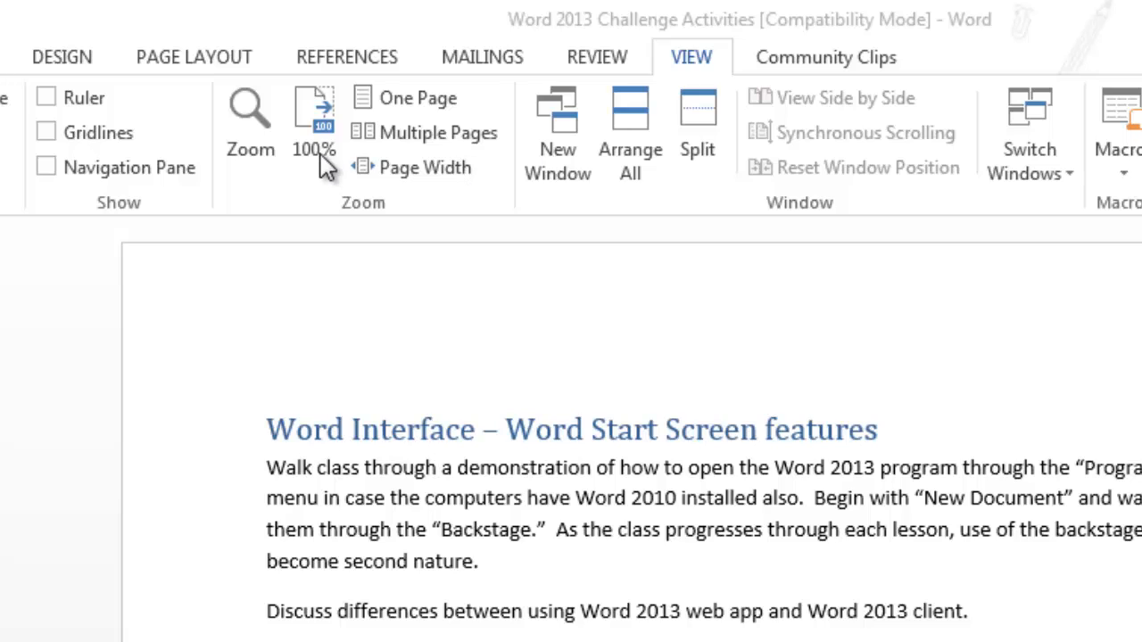
pyautogui.moveTo(135, 125)
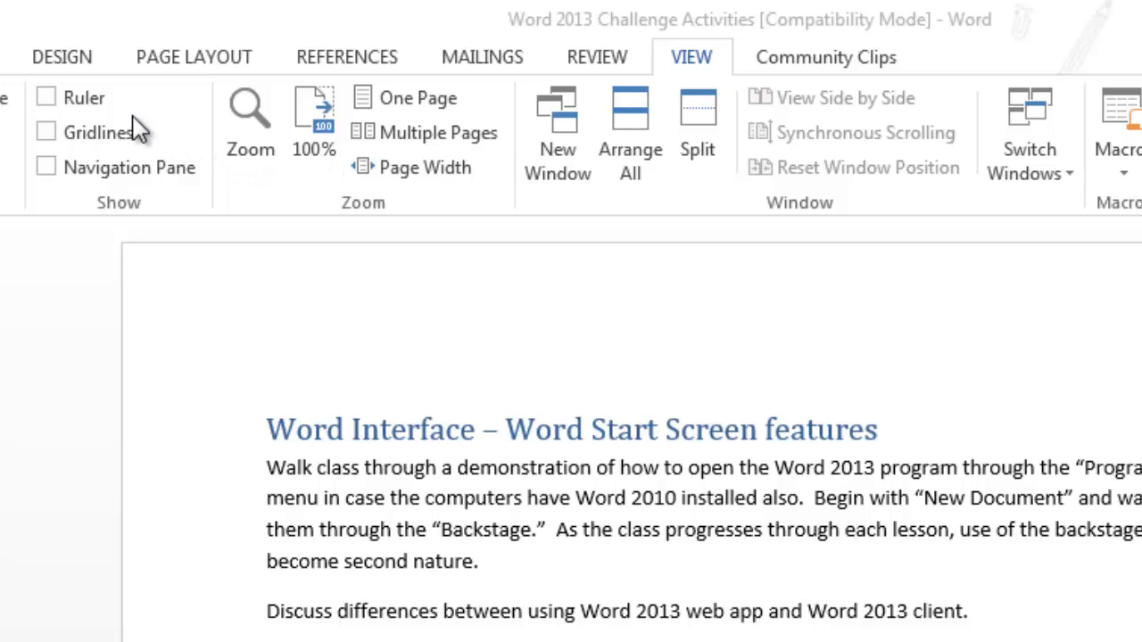
pyautogui.moveTo(82, 120)
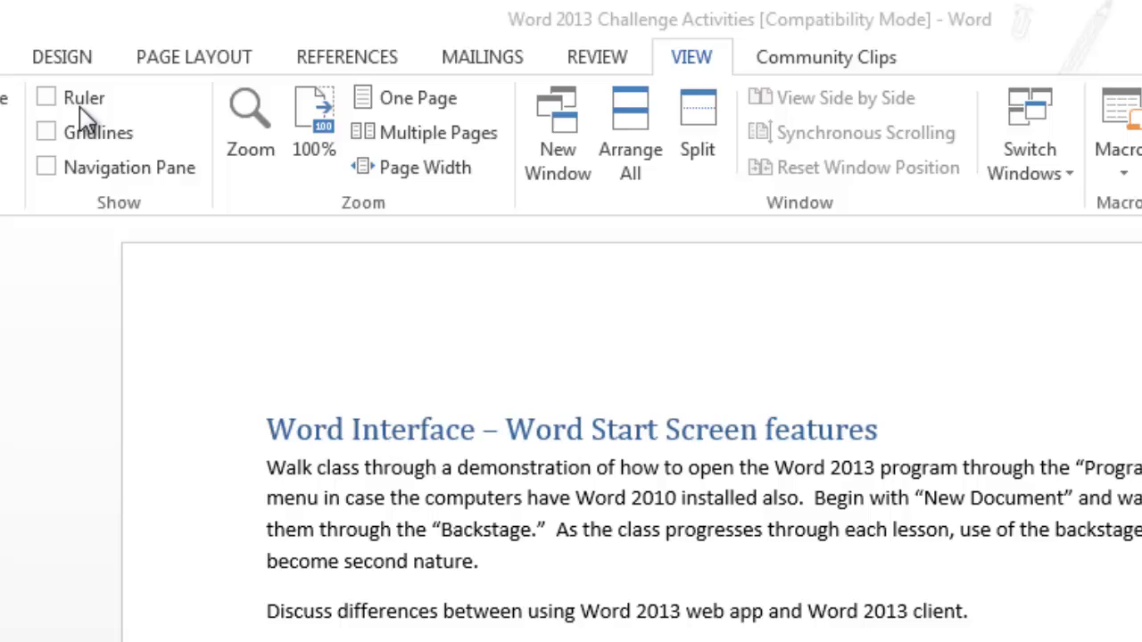
pyautogui.moveTo(49, 105)
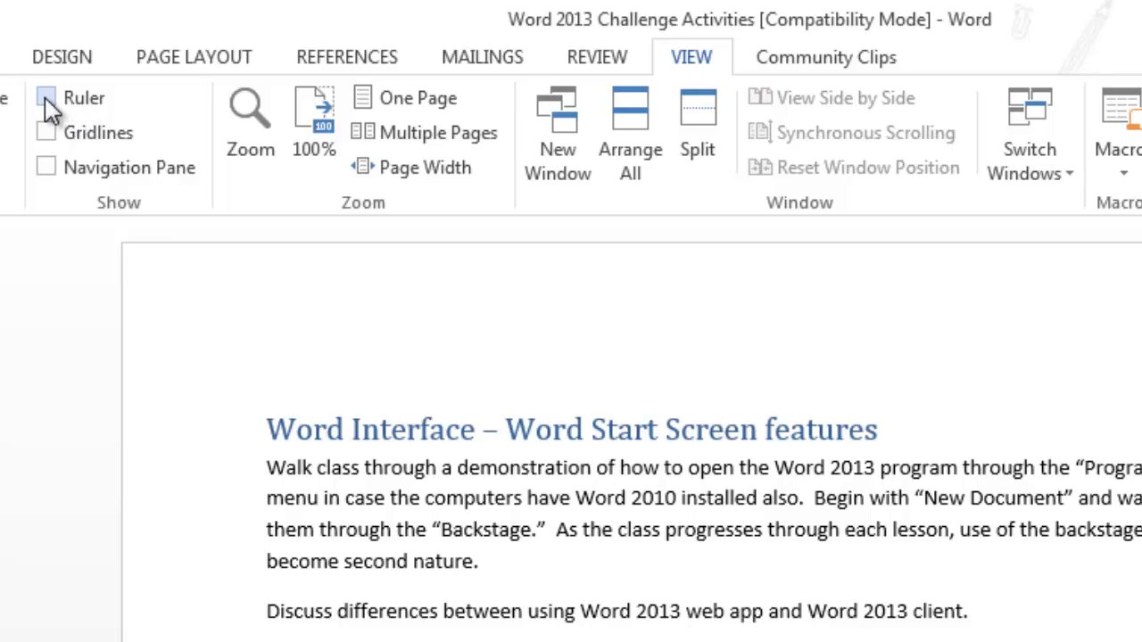
pyautogui.moveTo(47, 98)
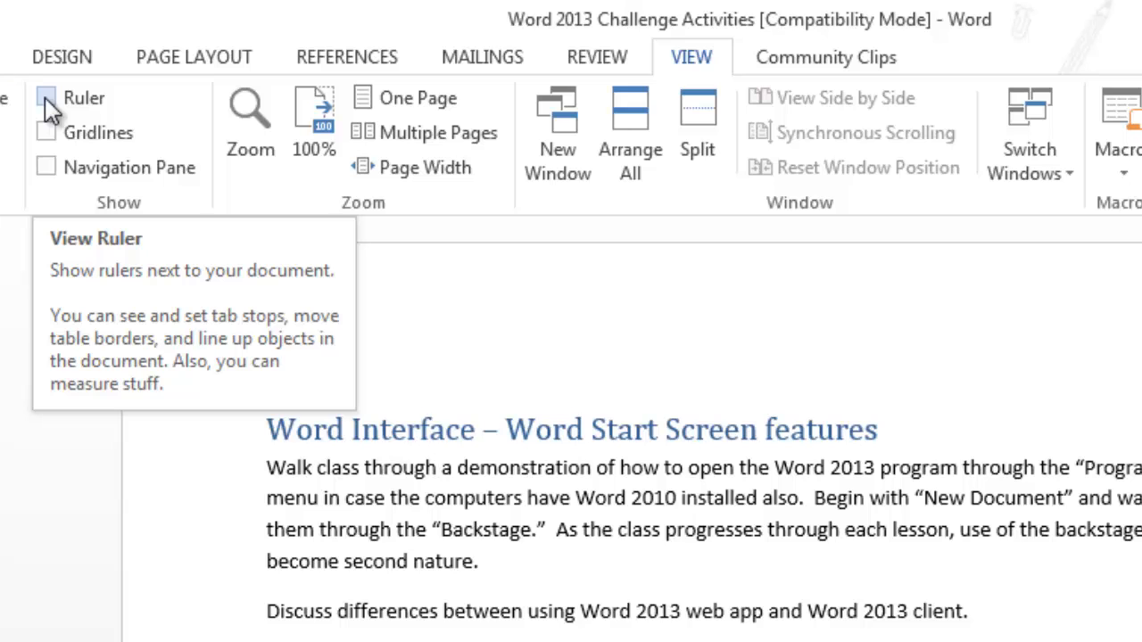
# - Turn on the Ruler in the View tab's Show group
pyautogui.click(46, 98)
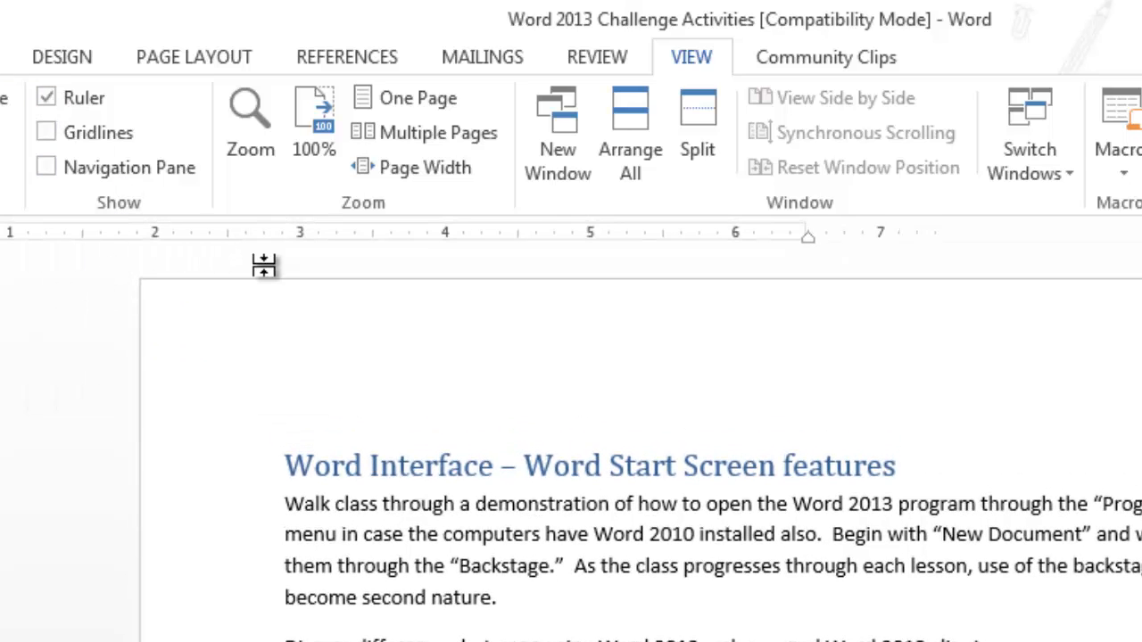
pyautogui.moveTo(263, 264)
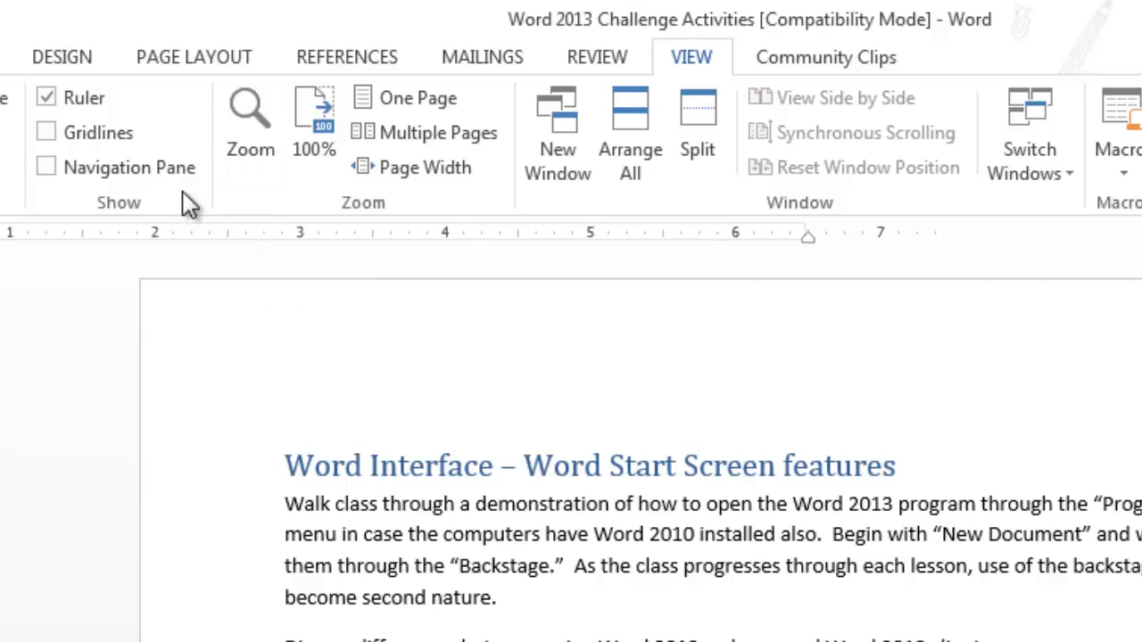
pyautogui.moveTo(230, 303)
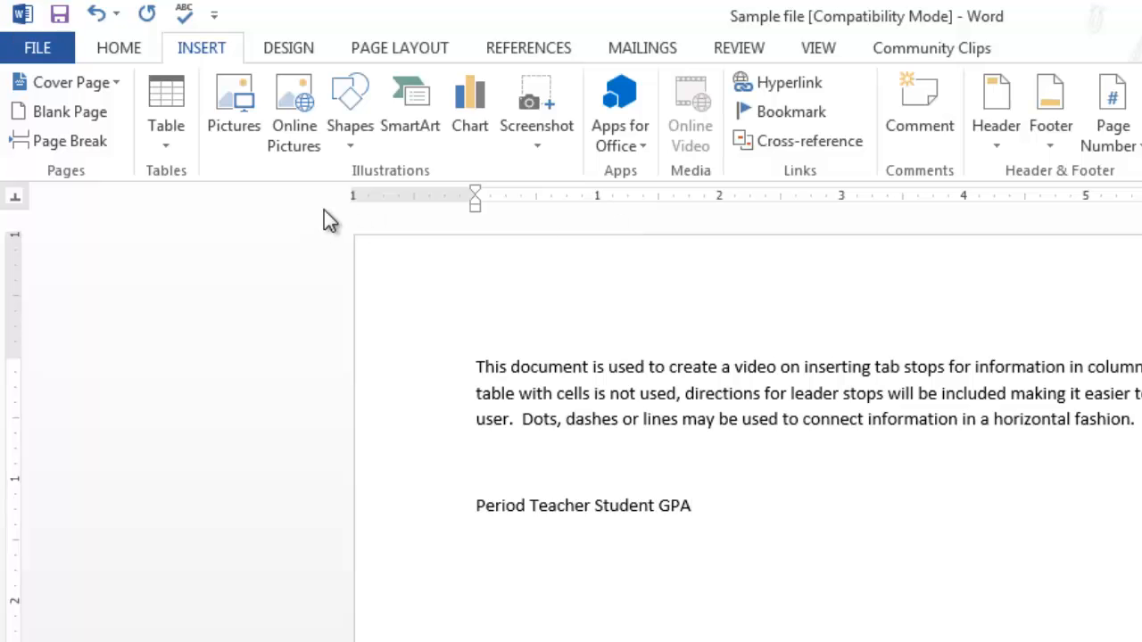
pyautogui.moveTo(19, 227)
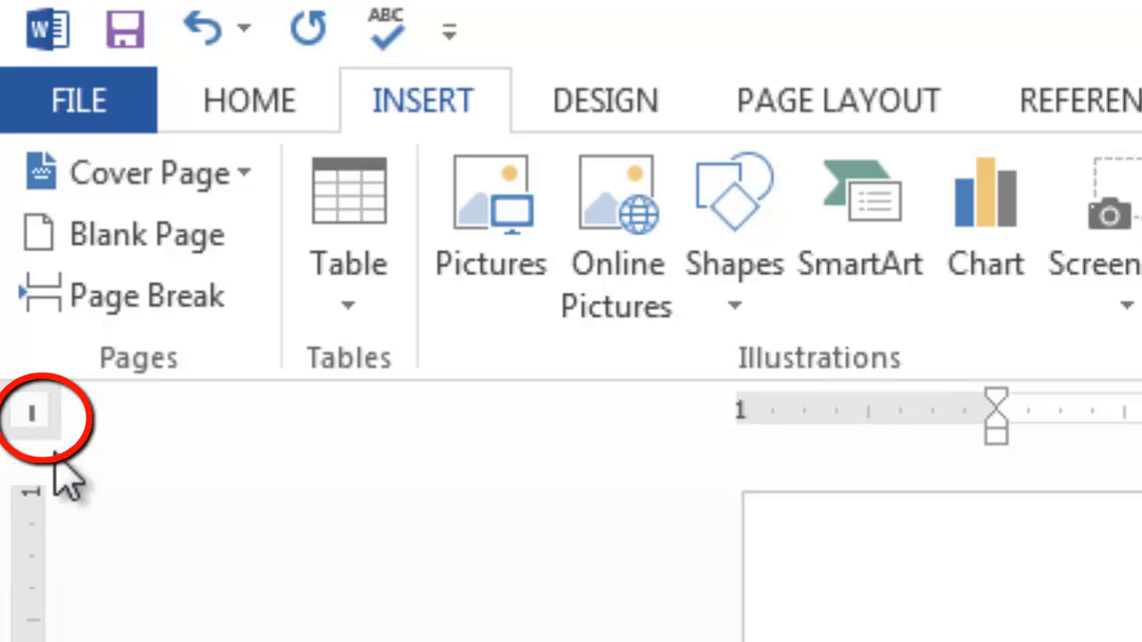
pyautogui.moveTo(35, 415)
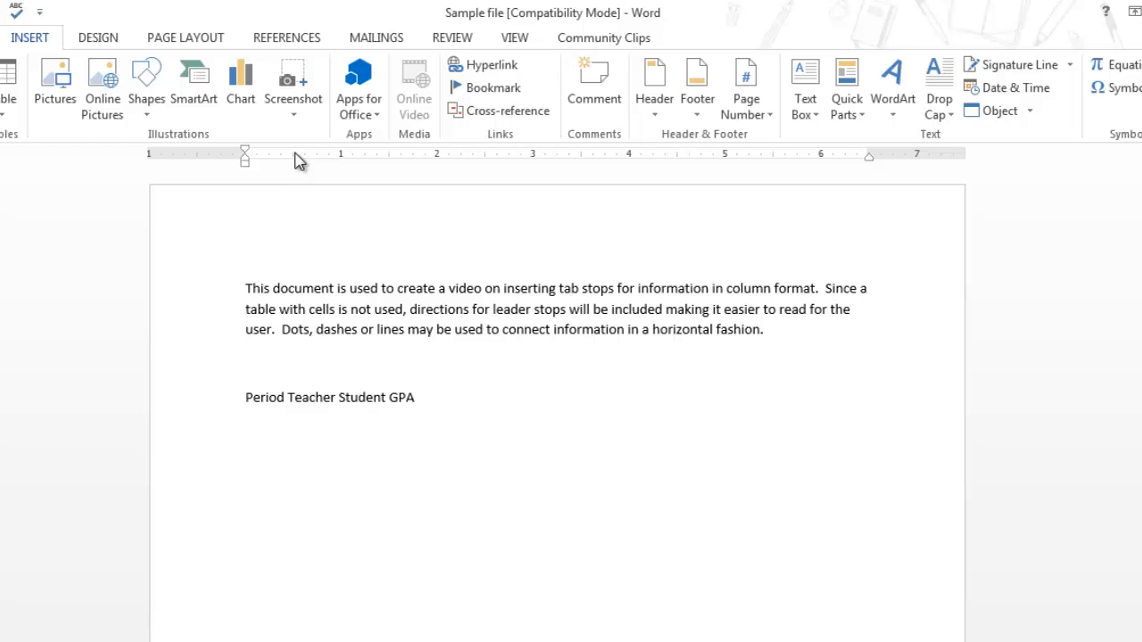
# - In the Sample file, put the cursor at the end of the 'Period Teacher Student GPA' line
pyautogui.click(414, 397)
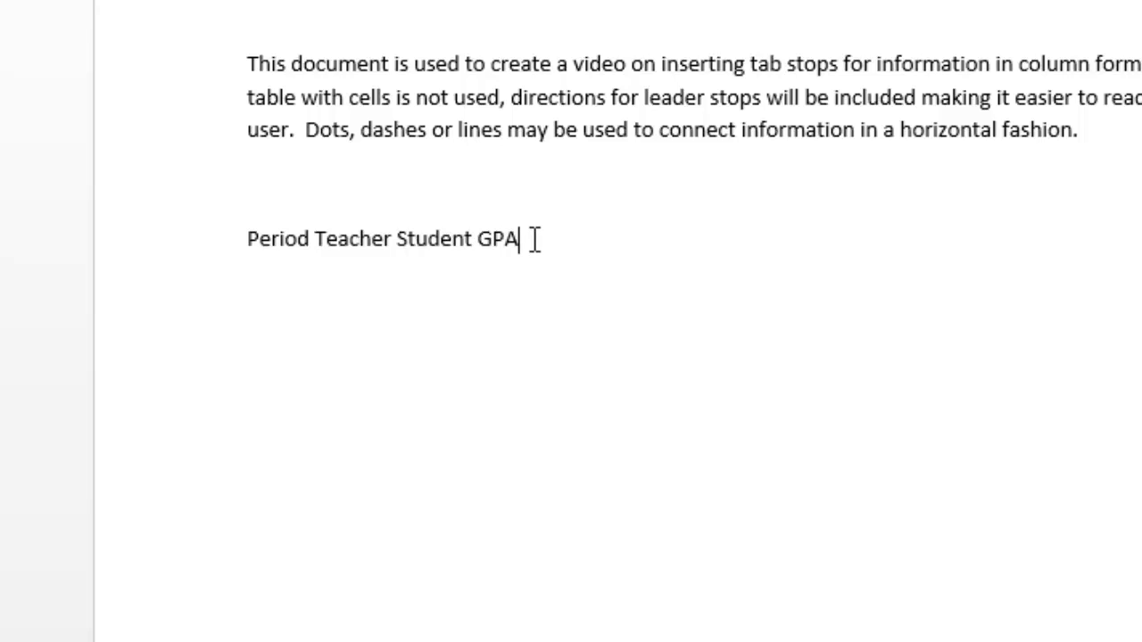
# - Select the entire 'Period Teacher Student GPA' heading line
pyautogui.tripleClick(384, 239)
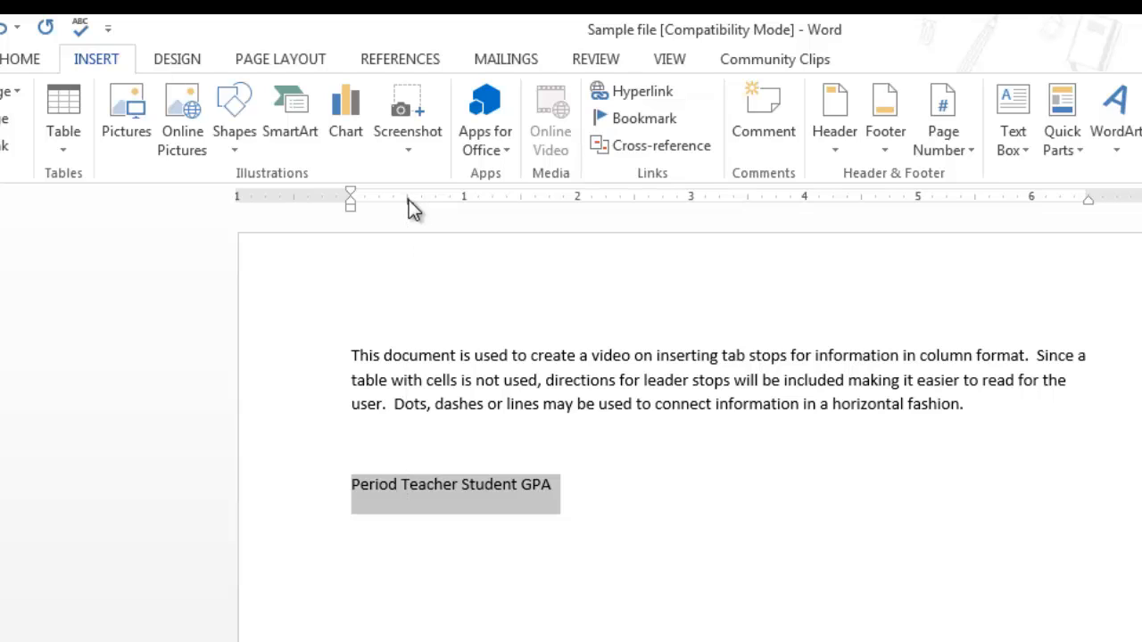
pyautogui.moveTo(407, 221)
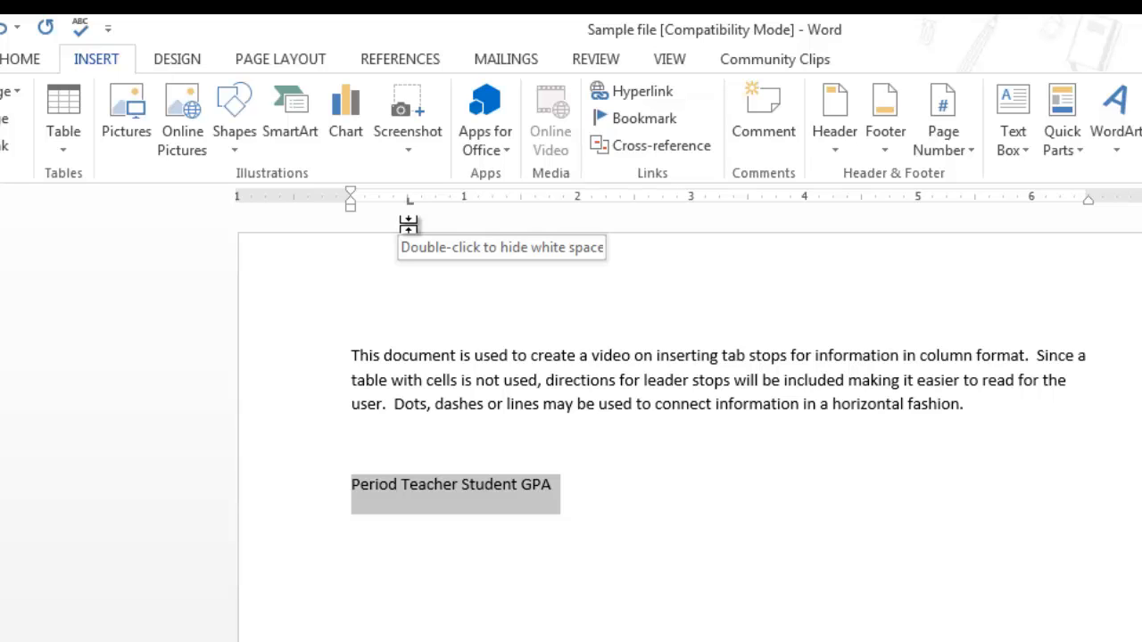
pyautogui.moveTo(581, 211)
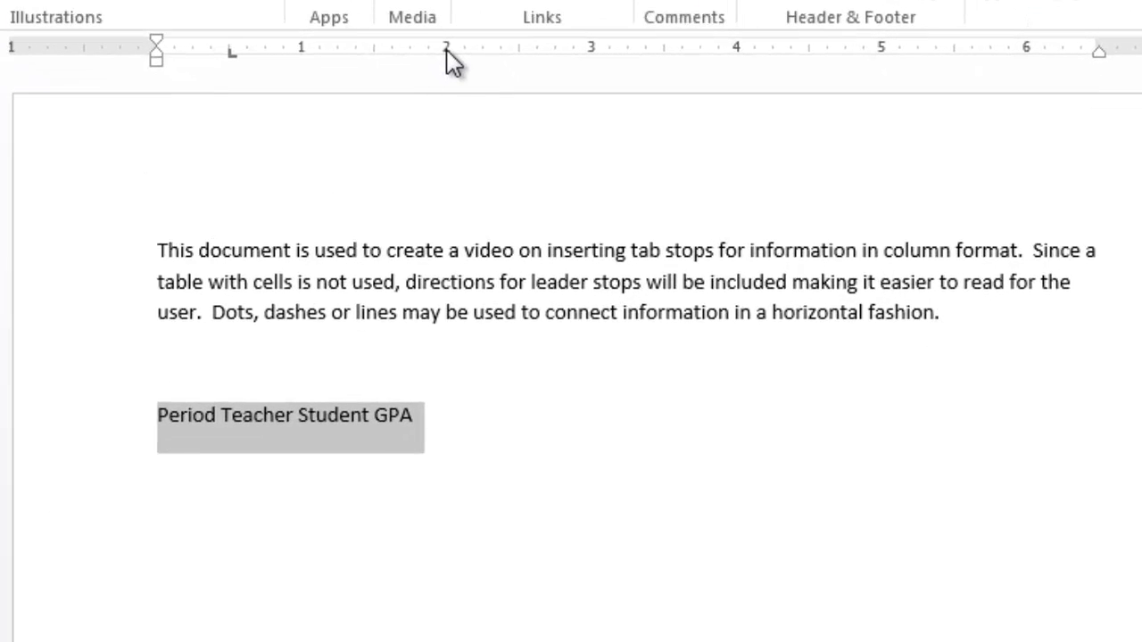
pyautogui.moveTo(455, 72)
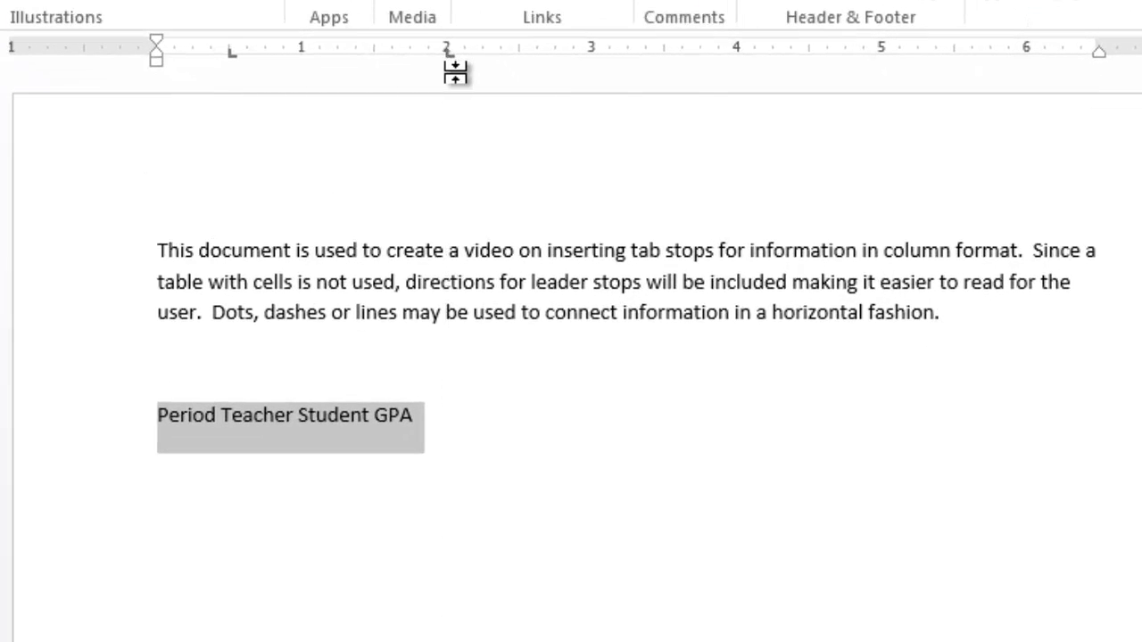
pyautogui.moveTo(455, 73)
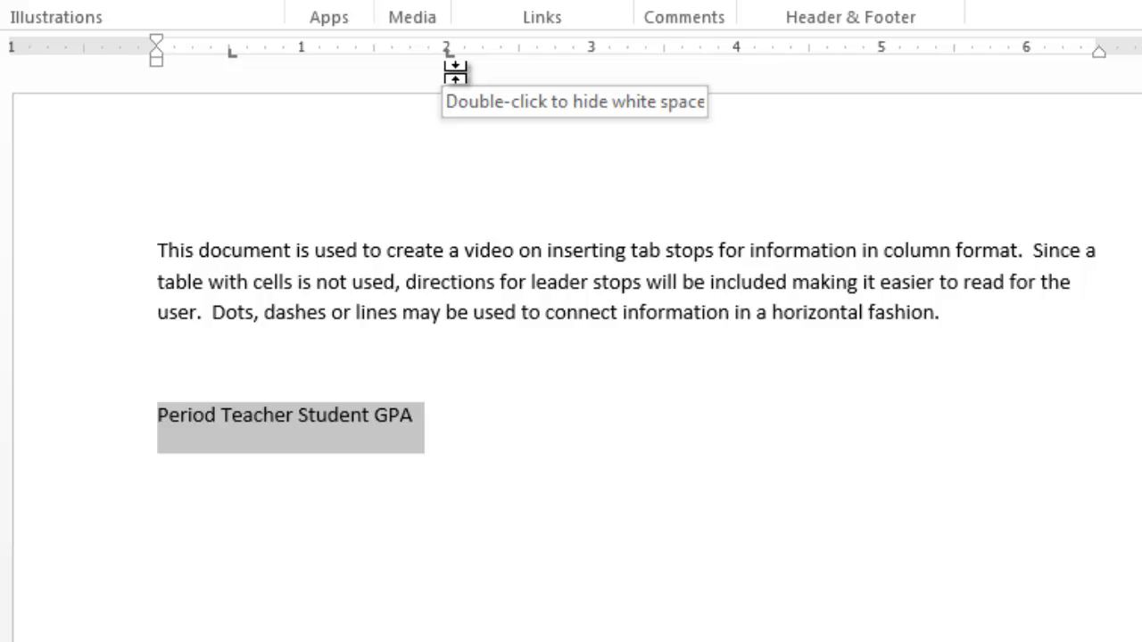
pyautogui.moveTo(561, 100)
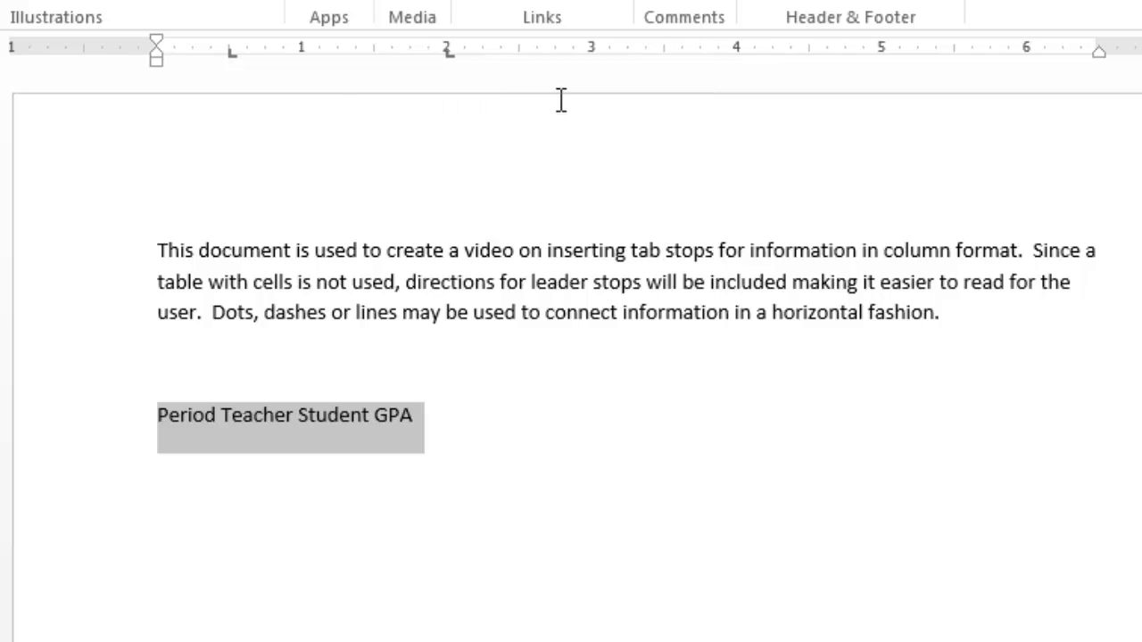
pyautogui.moveTo(586, 85)
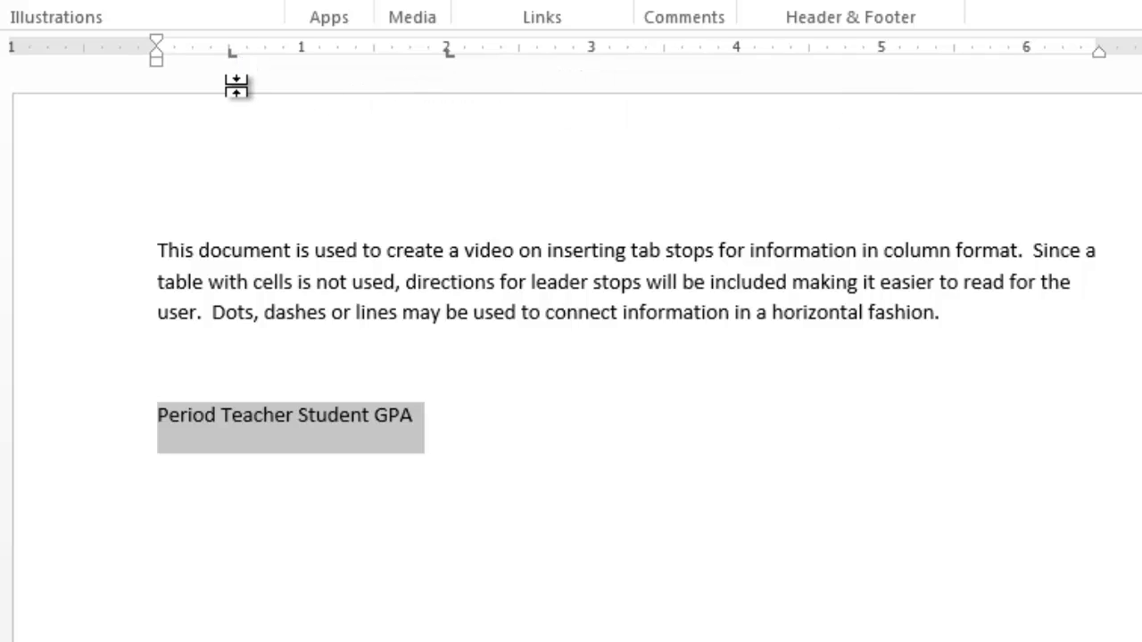
pyautogui.moveTo(499, 72)
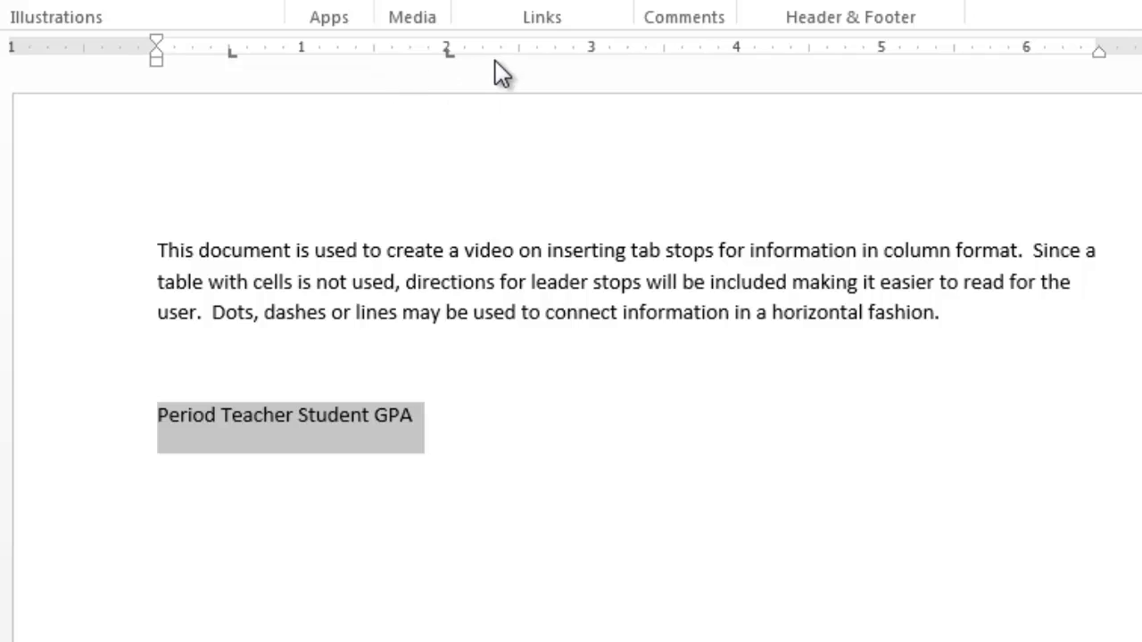
pyautogui.moveTo(470, 81)
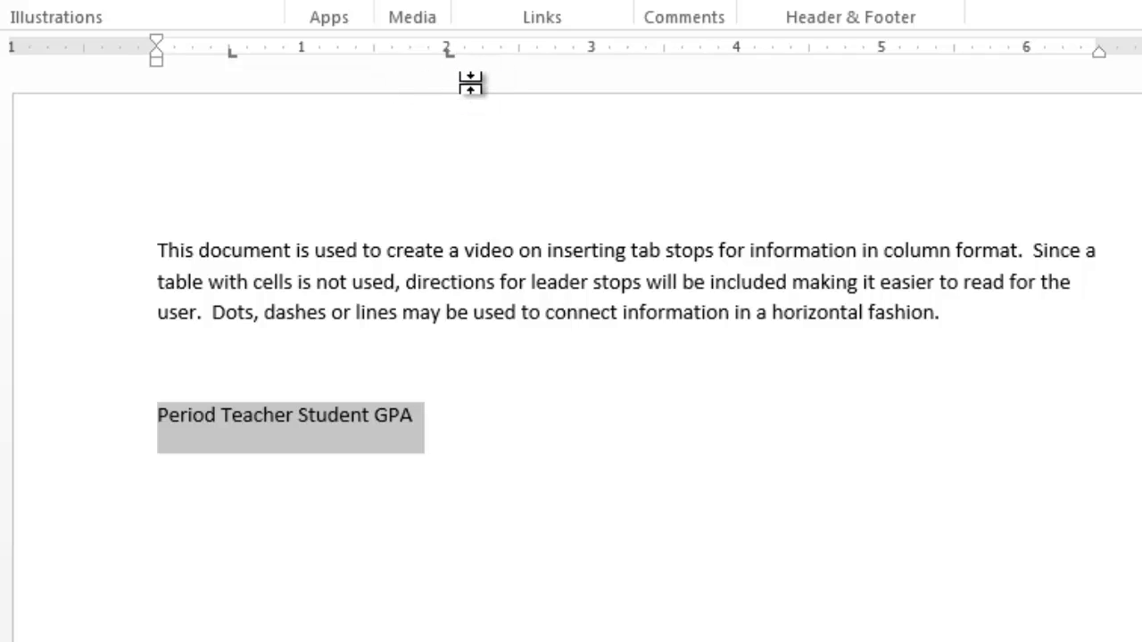
pyautogui.moveTo(547, 85)
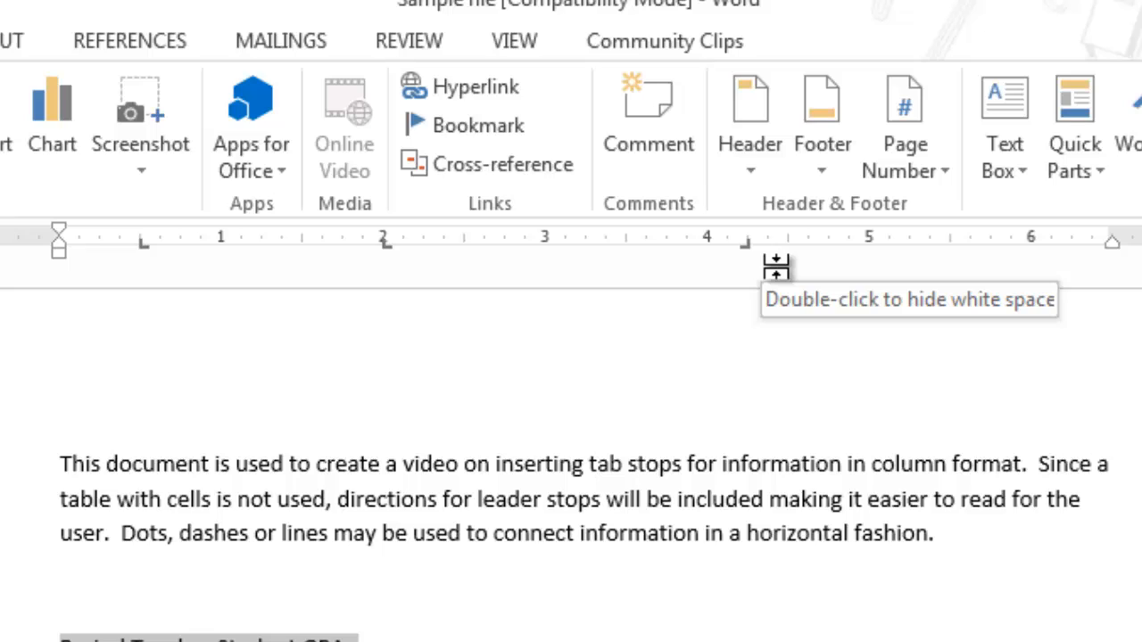
pyautogui.moveTo(720, 342)
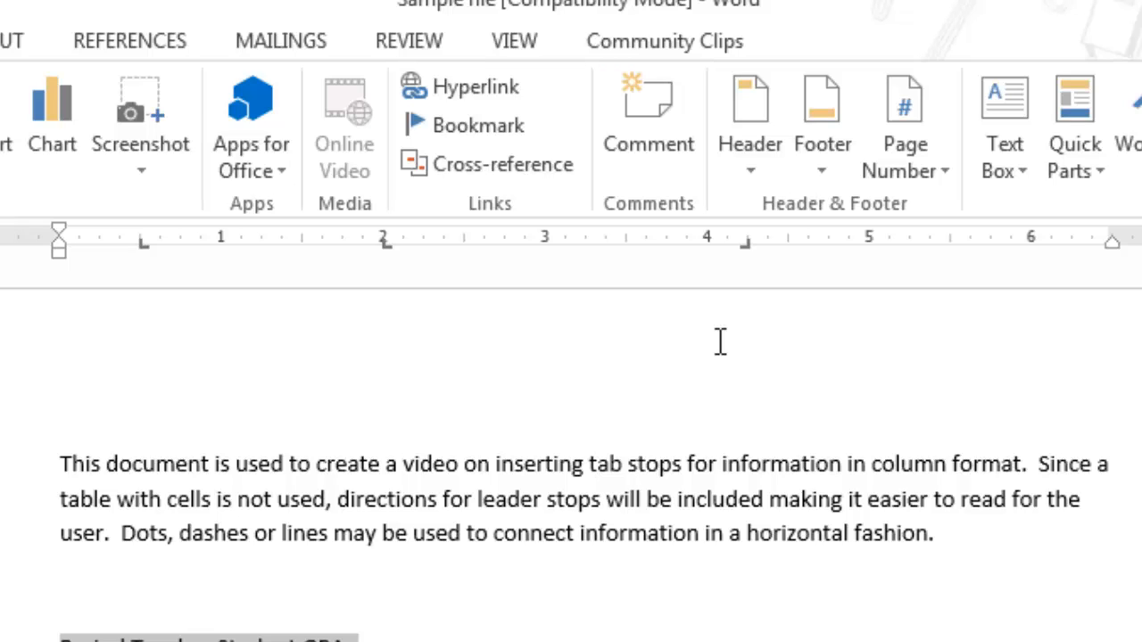
pyautogui.moveTo(434, 381)
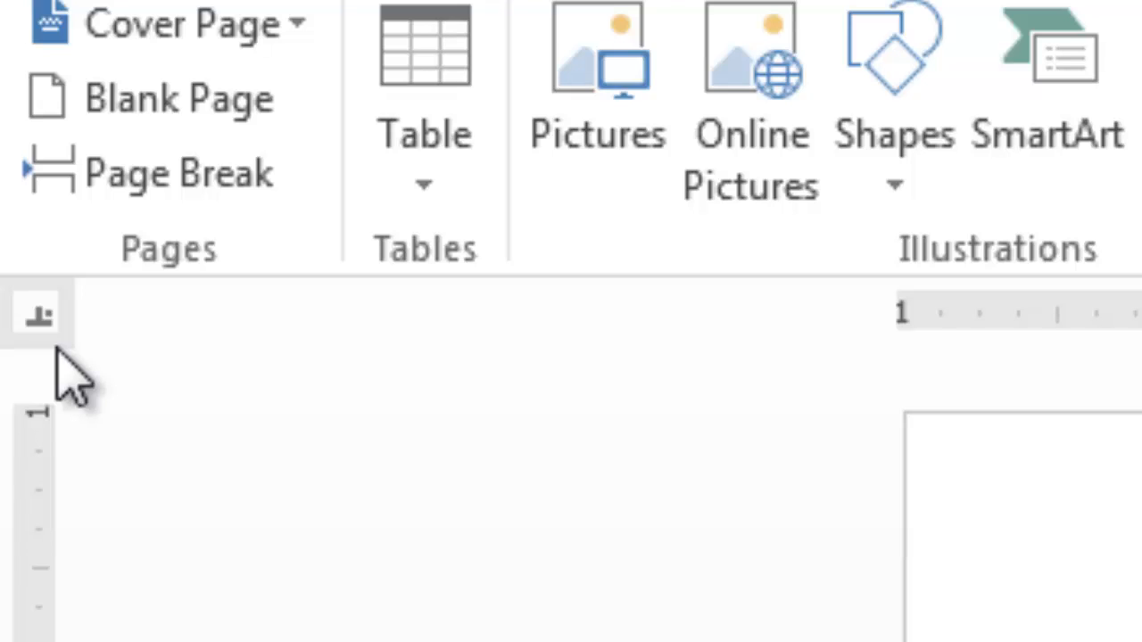
pyautogui.moveTo(62, 348)
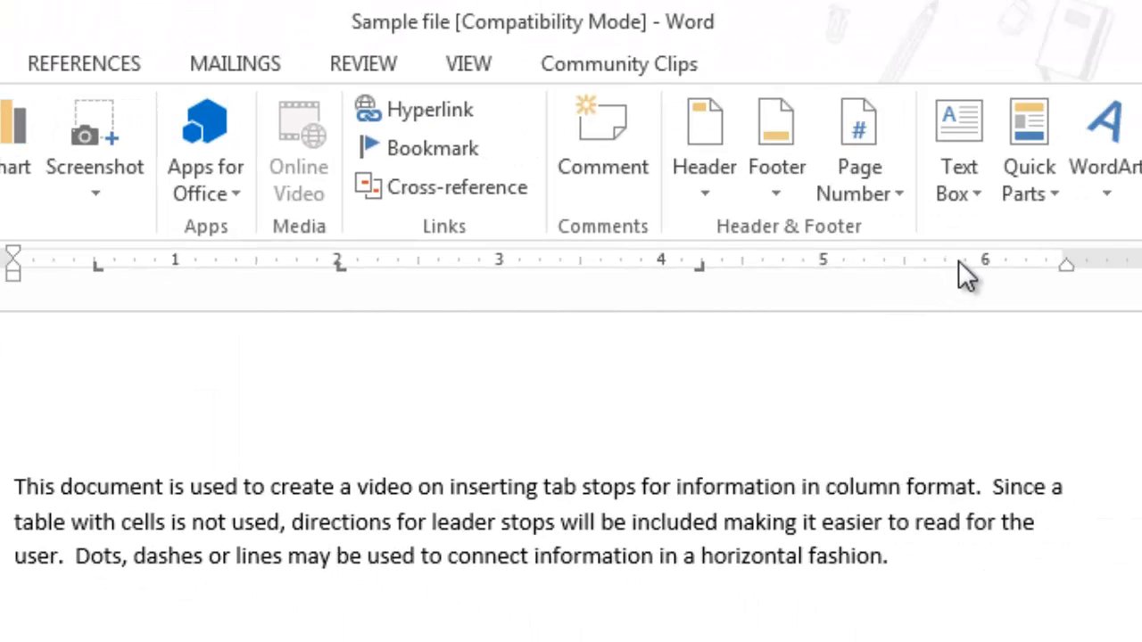
pyautogui.scroll(-3)
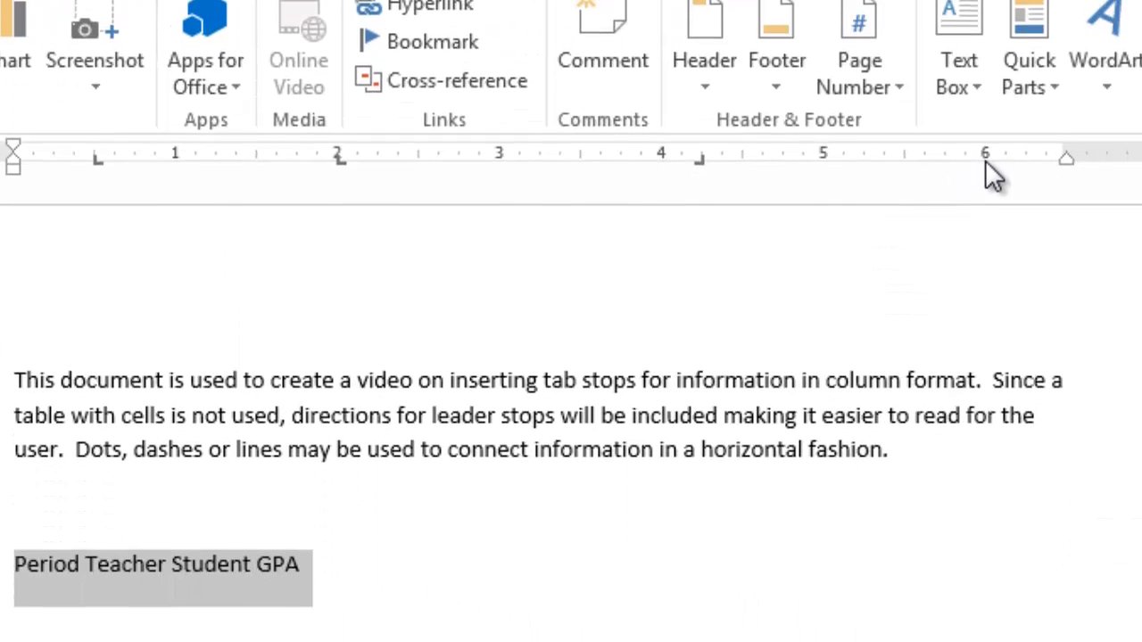
pyautogui.scroll(-3)
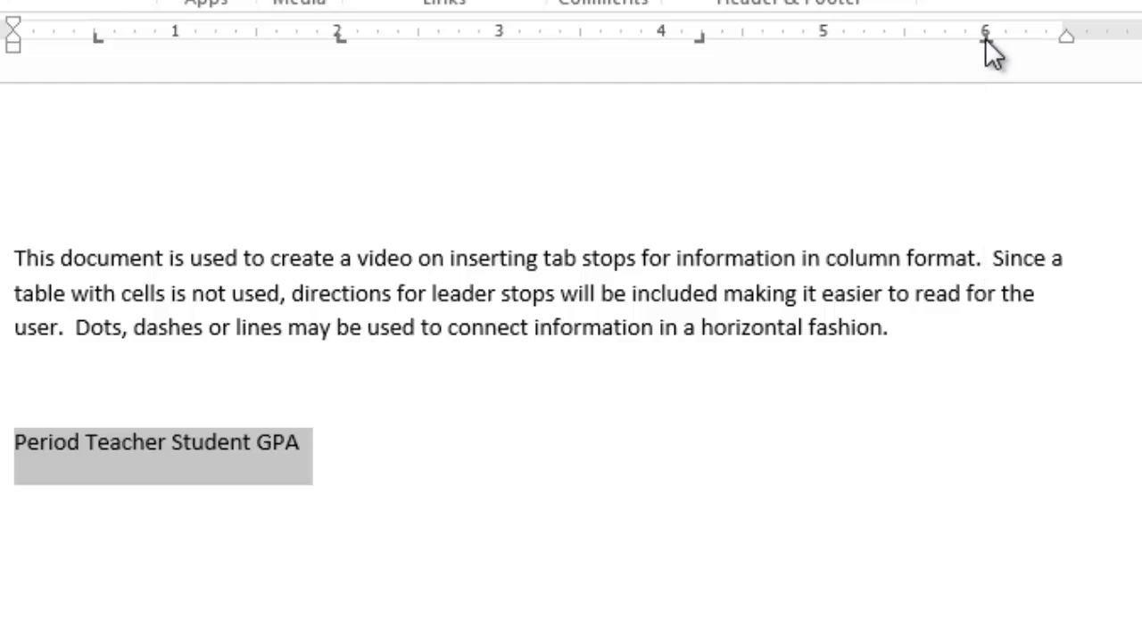
pyautogui.moveTo(298, 473)
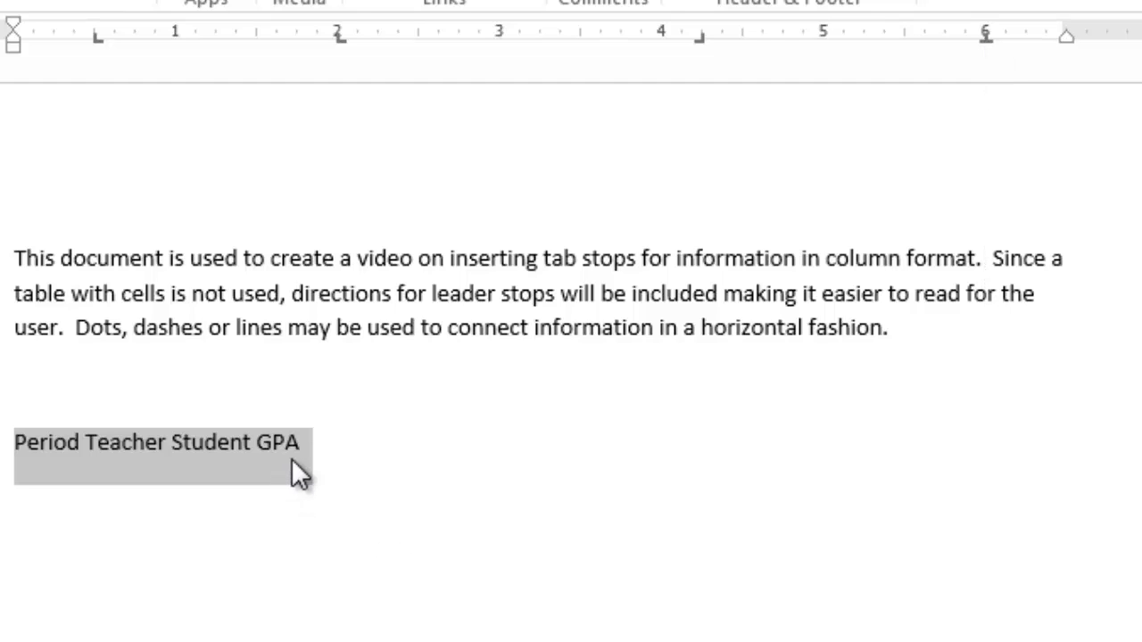
pyautogui.moveTo(900, 389)
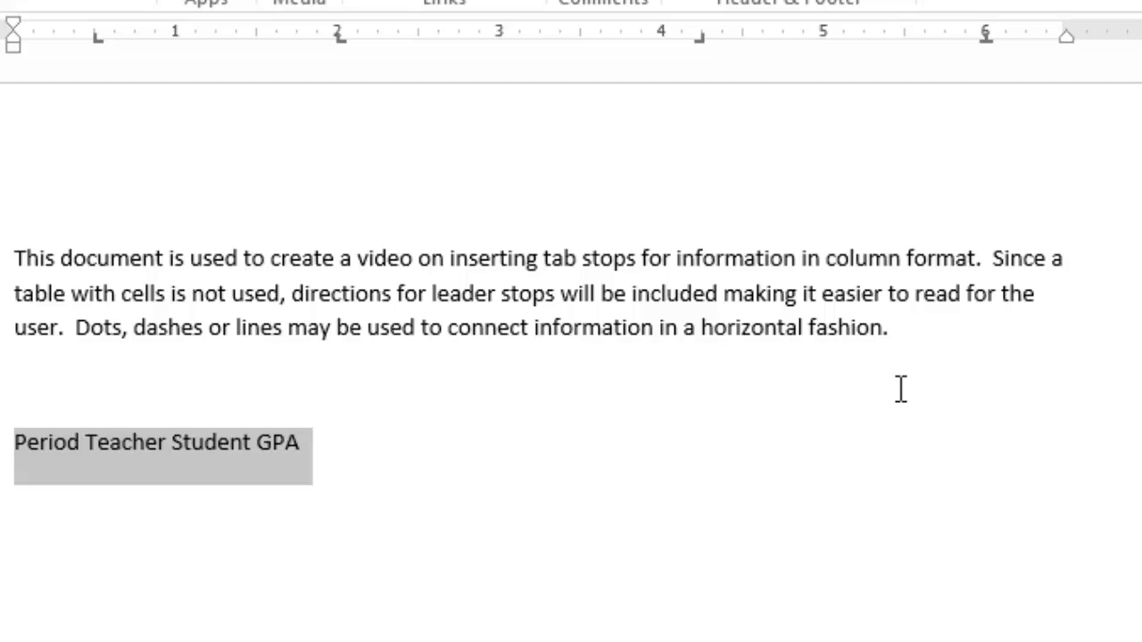
pyautogui.moveTo(1013, 229)
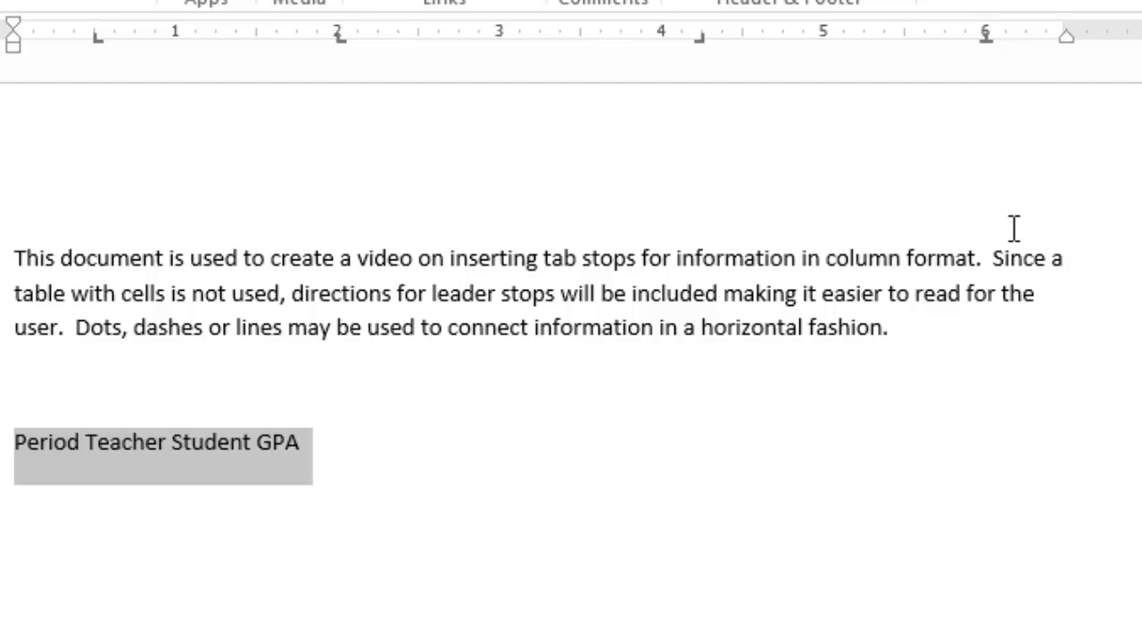
pyautogui.moveTo(1015, 460)
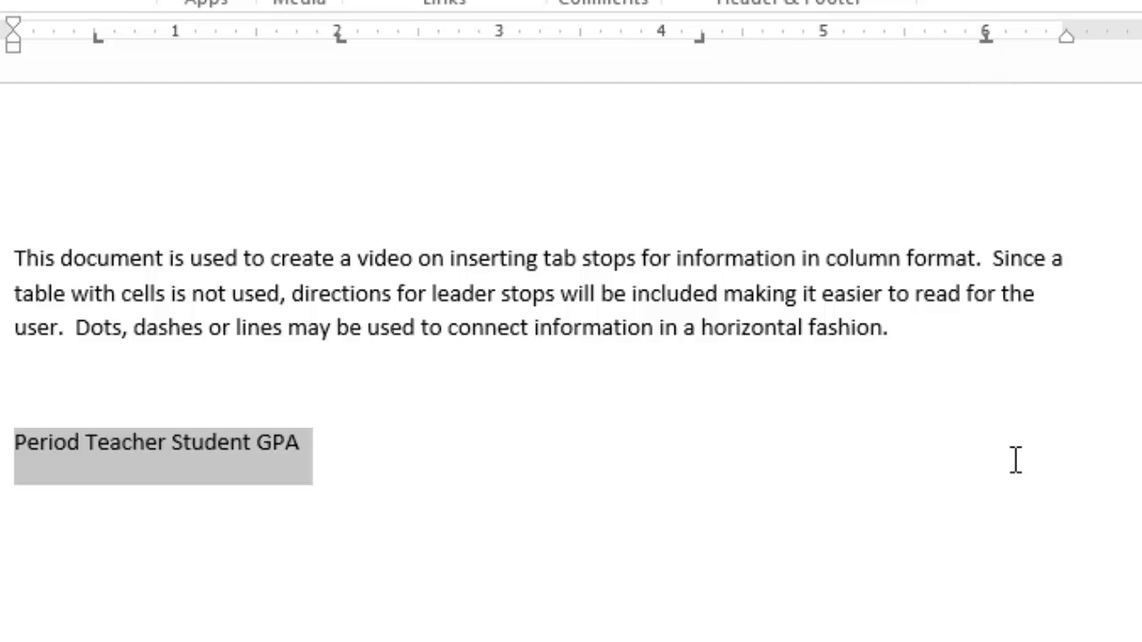
pyautogui.moveTo(819, 556)
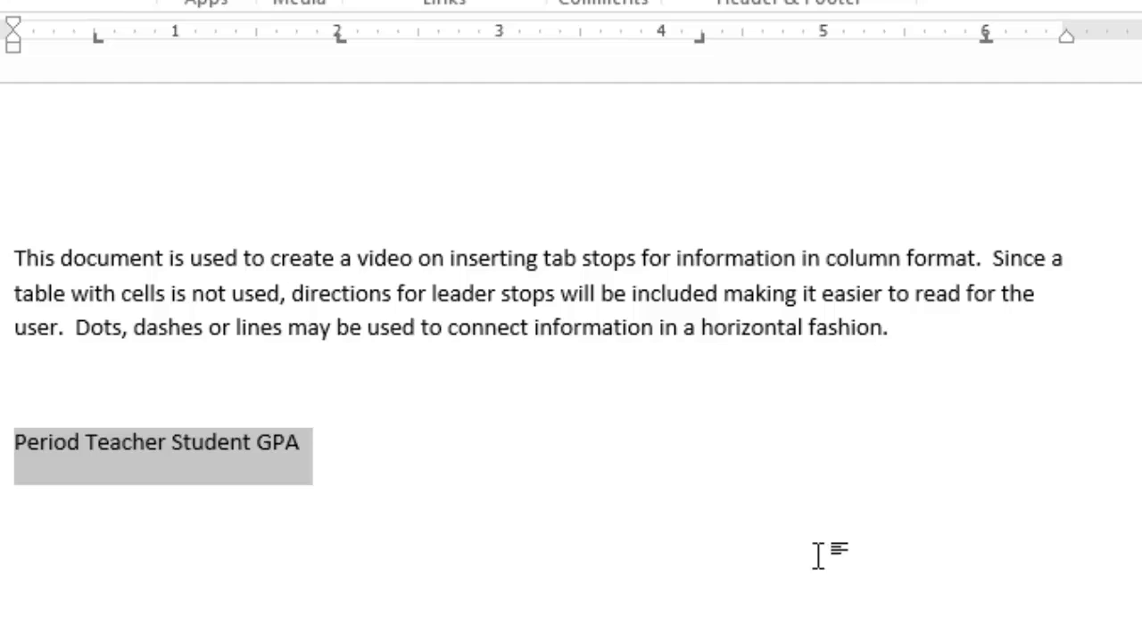
pyautogui.moveTo(353, 446)
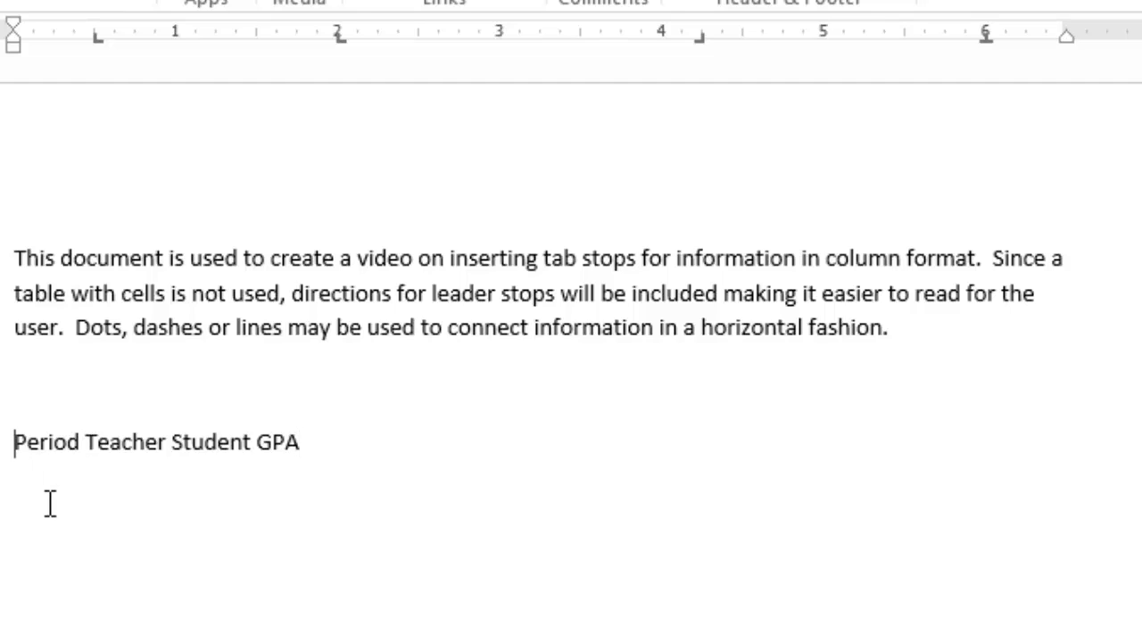
# - Insert tabs so Period, Teacher, Student and GPA each sit on their tab stops
pyautogui.press('Tab')
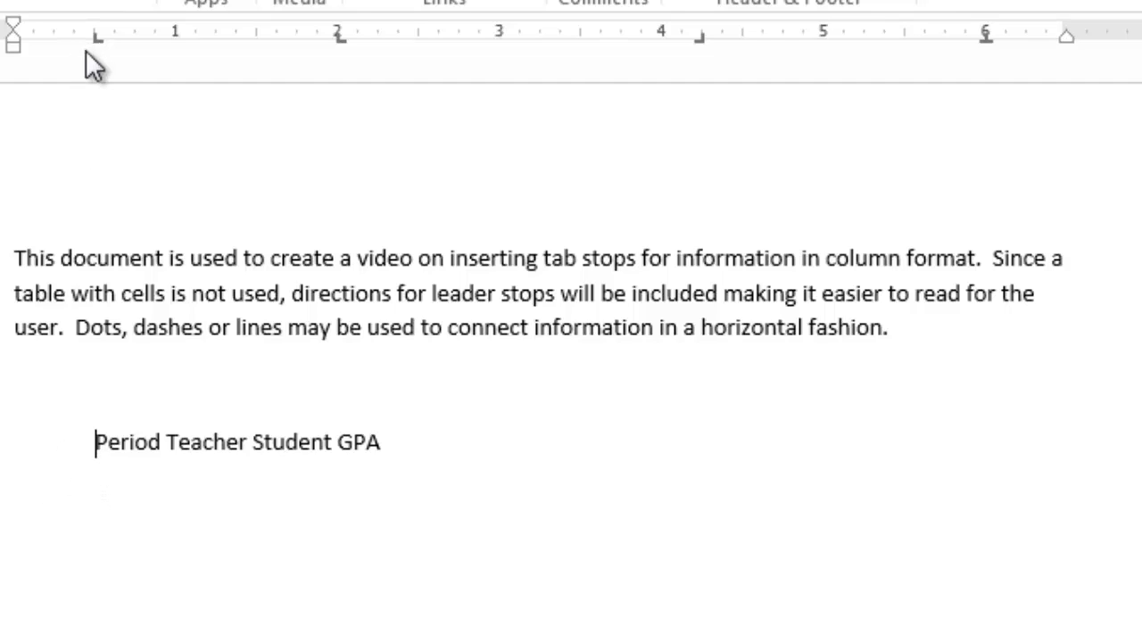
pyautogui.moveTo(172, 444)
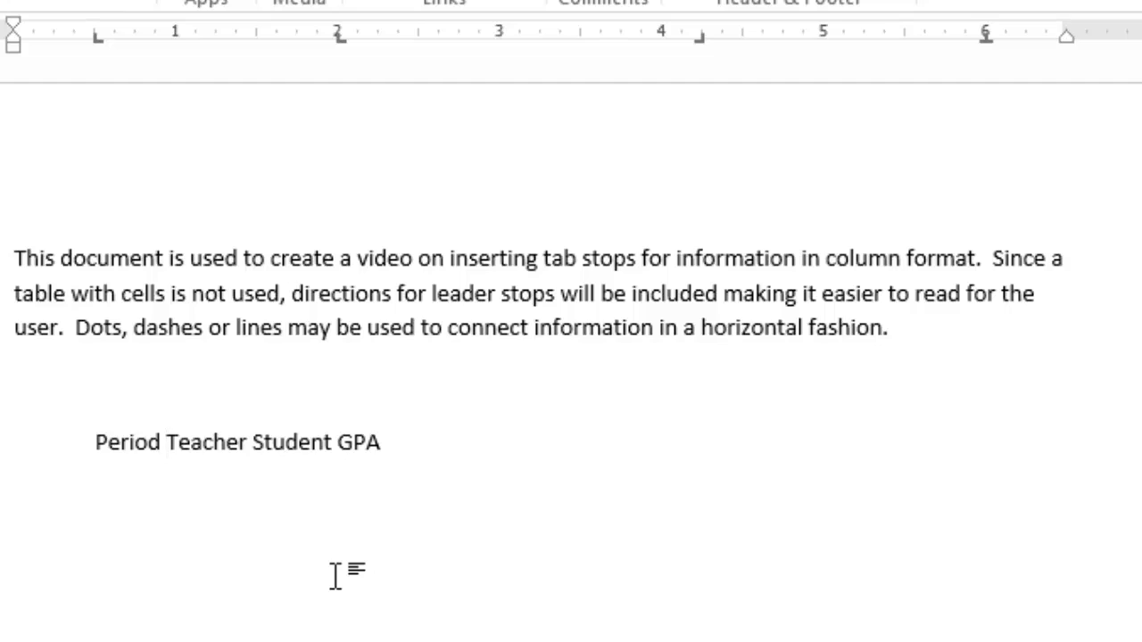
pyautogui.press('tab')
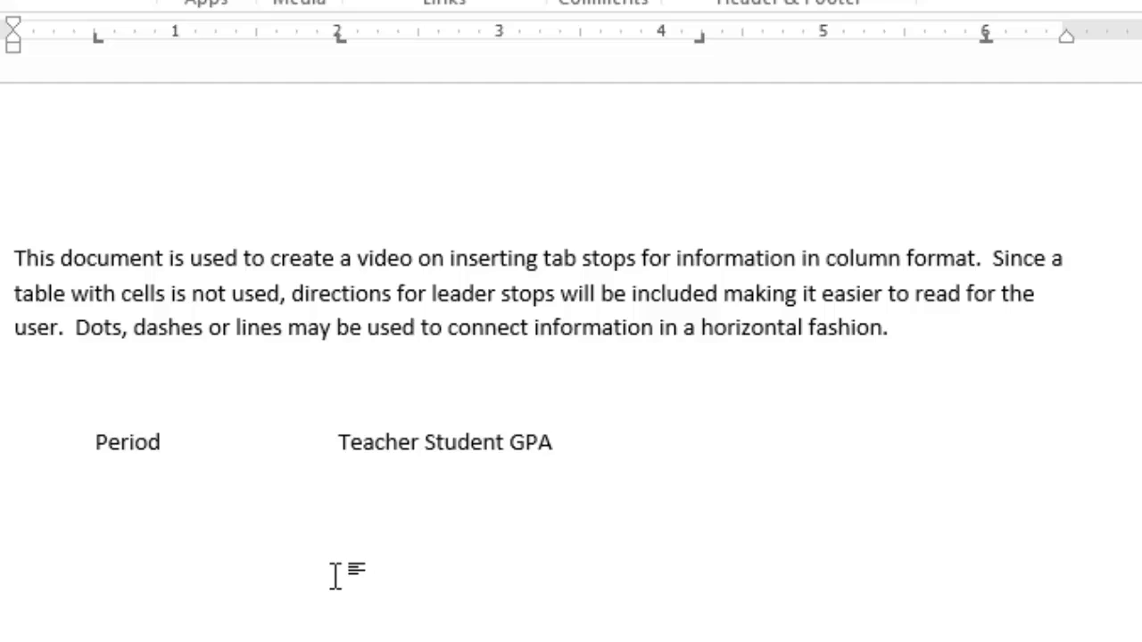
pyautogui.moveTo(426, 441)
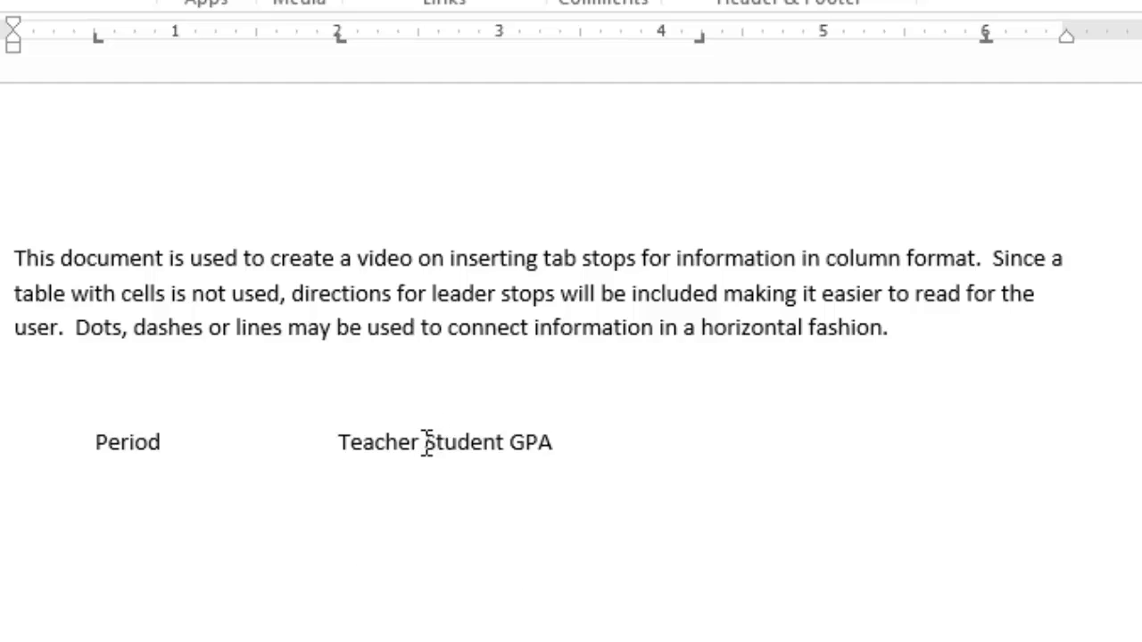
pyautogui.click(423, 442)
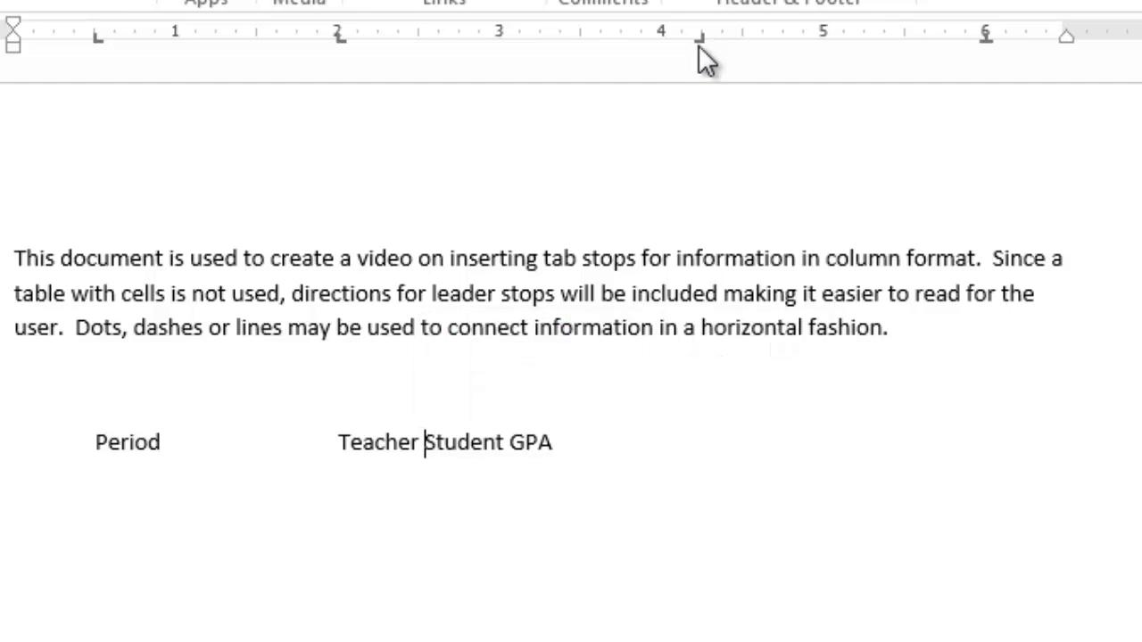
pyautogui.moveTo(711, 98)
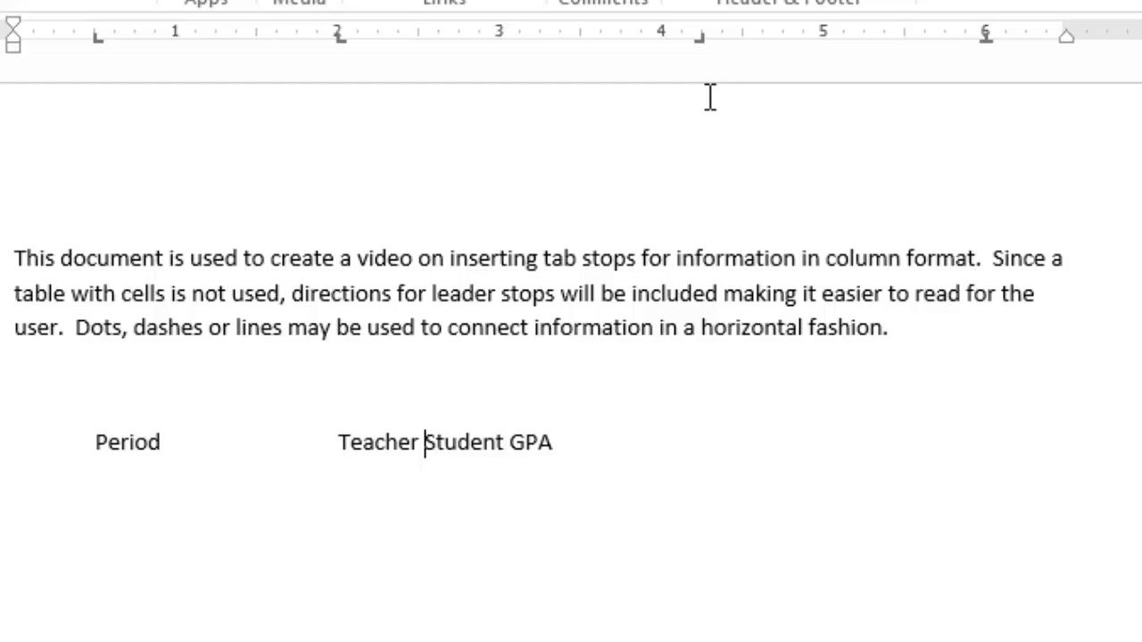
pyautogui.moveTo(492, 500)
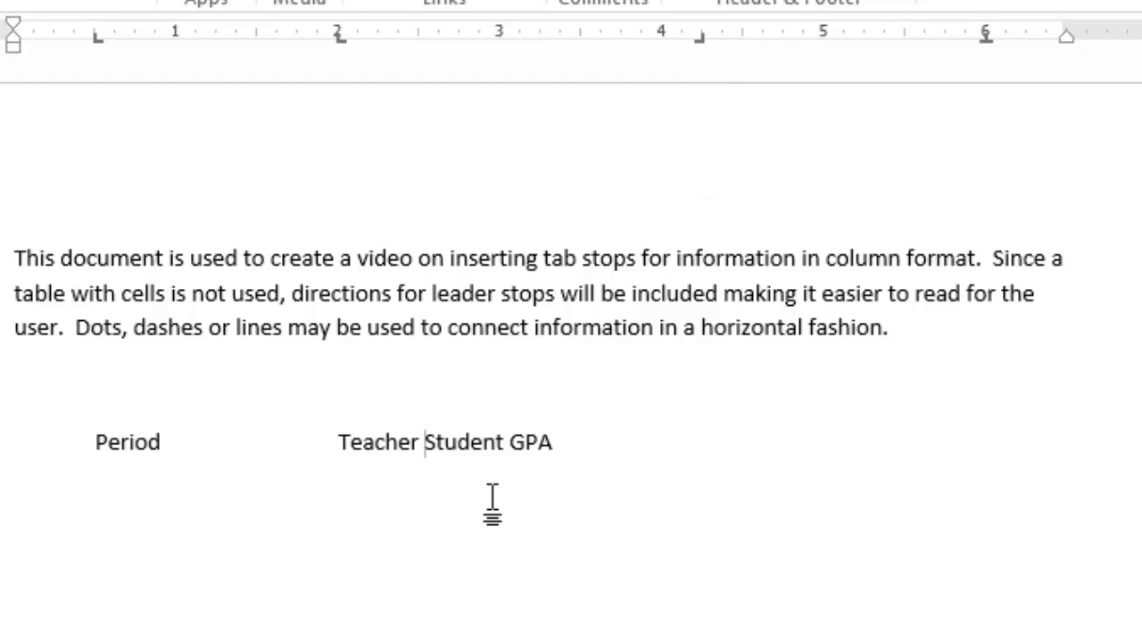
pyautogui.moveTo(429, 443)
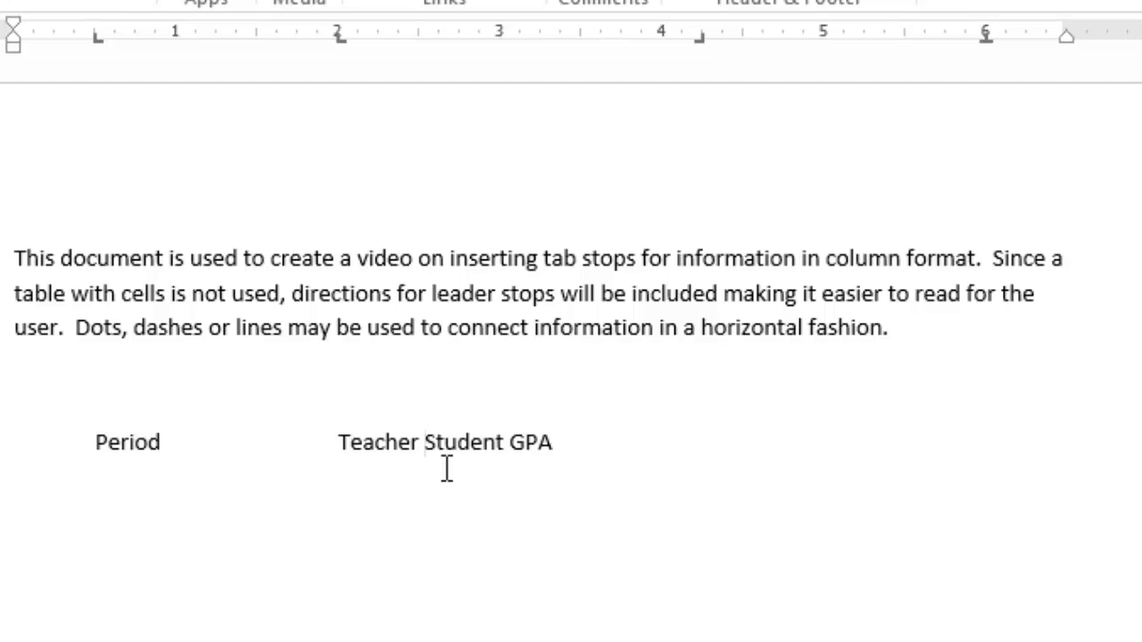
pyautogui.press('Tab')
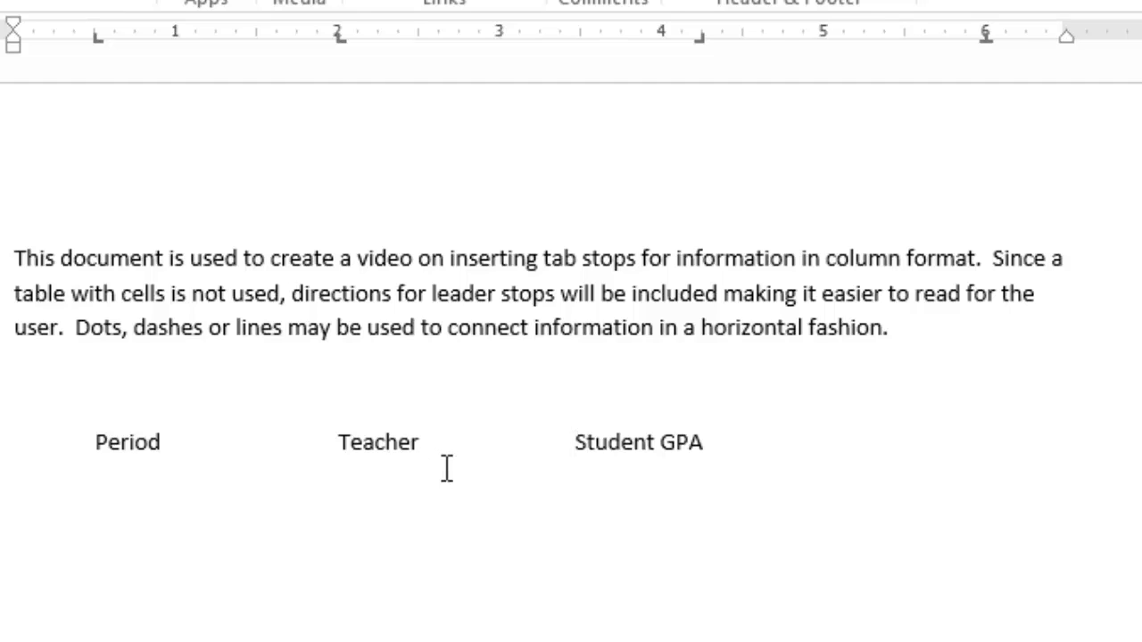
pyautogui.moveTo(713, 166)
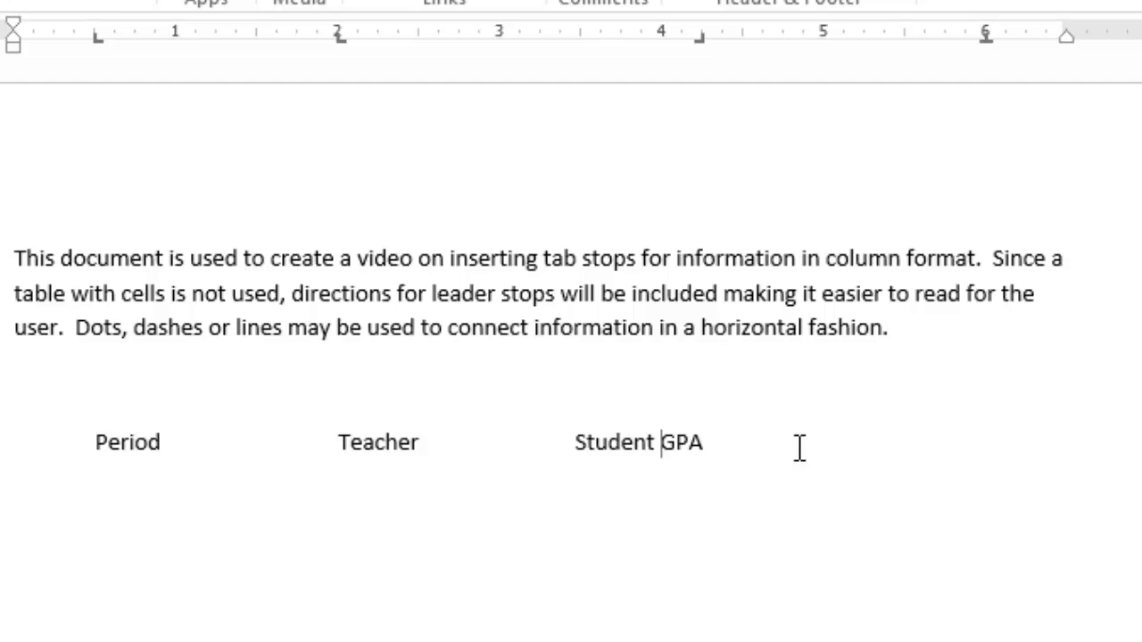
pyautogui.press('tab')
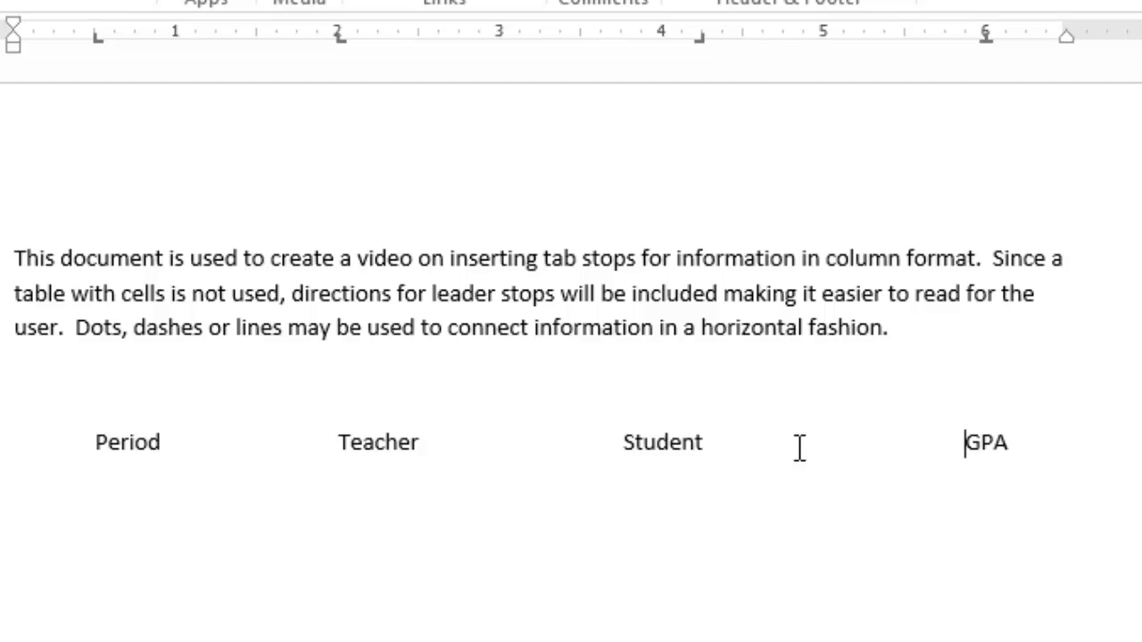
pyautogui.moveTo(1015, 415)
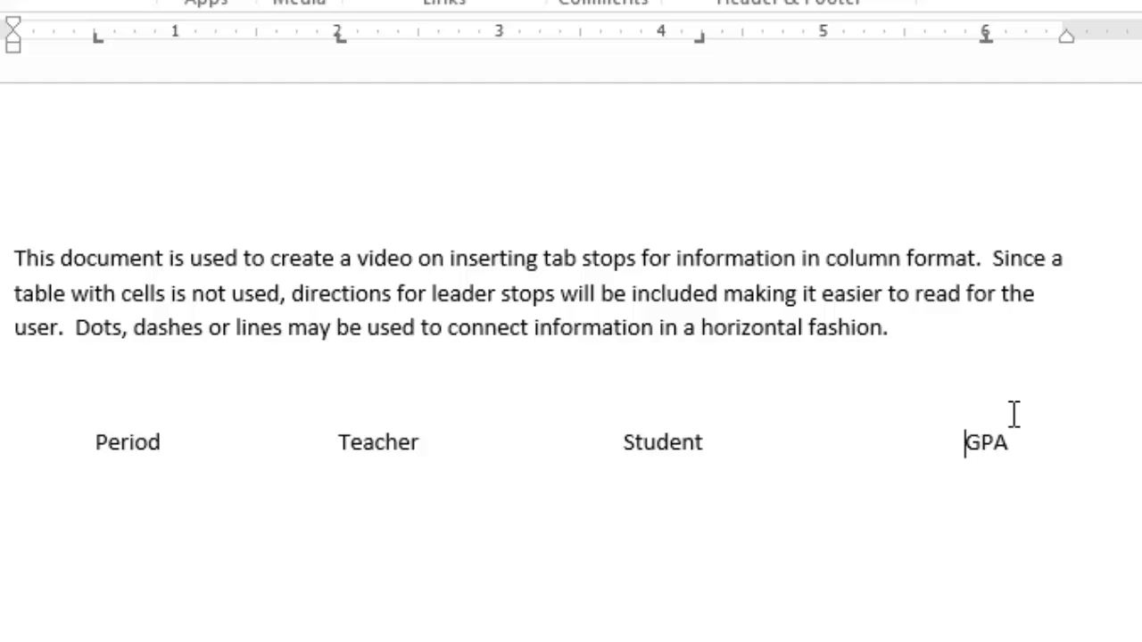
pyautogui.moveTo(993, 63)
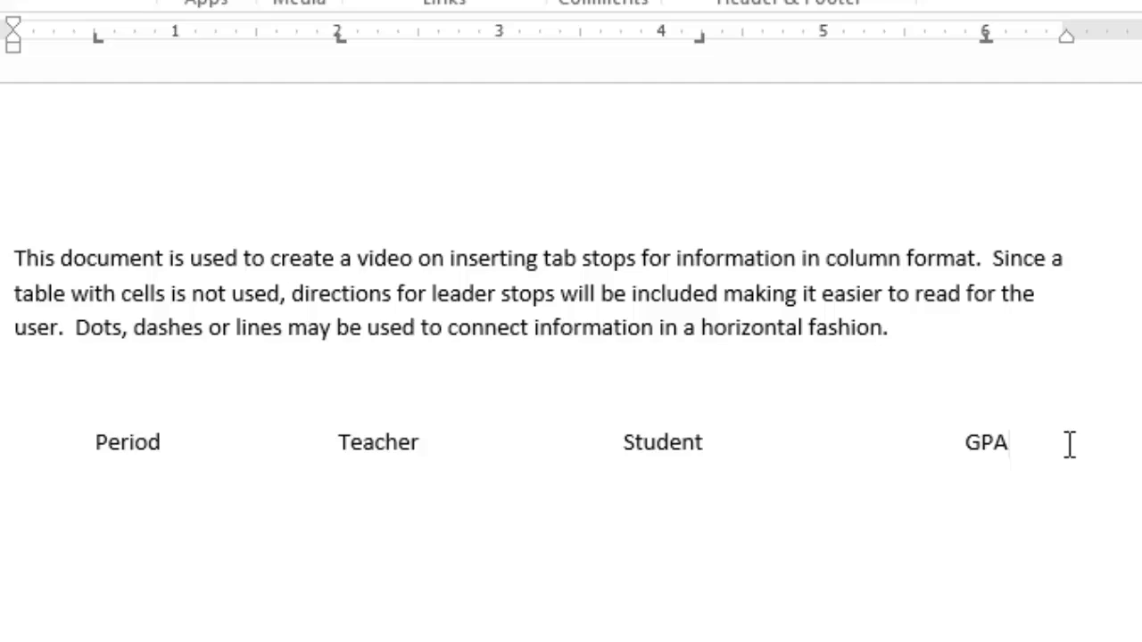
pyautogui.click(1009, 443)
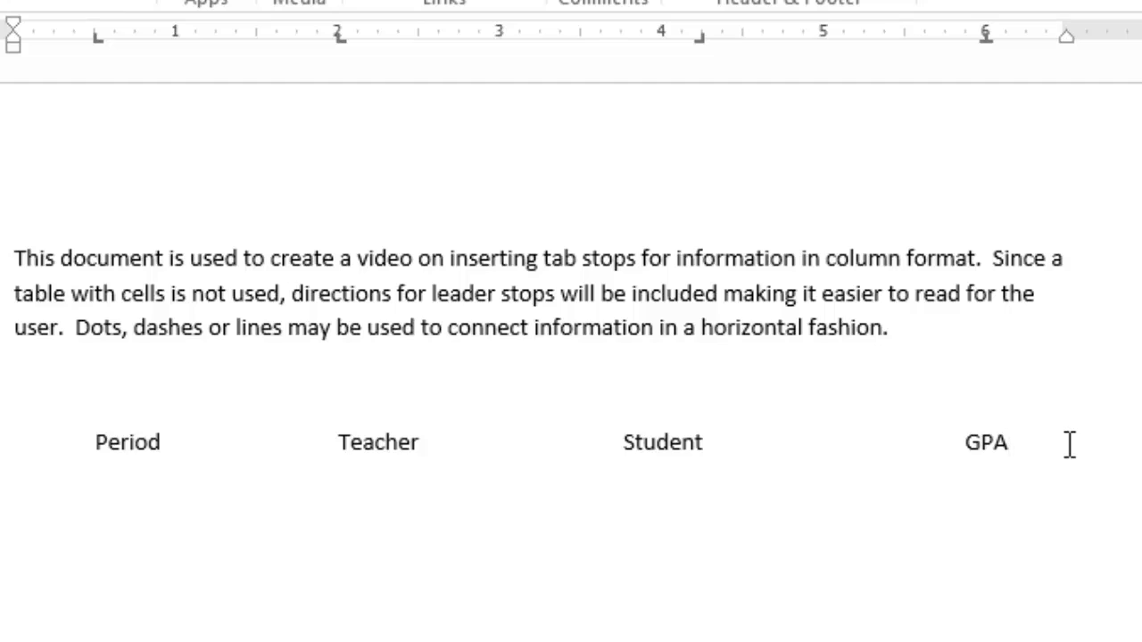
# - Enter the tab-separated row 'First, Mrs. Jones, Kelly Green, 3.4' below the headings
pyautogui.click(1011, 443)
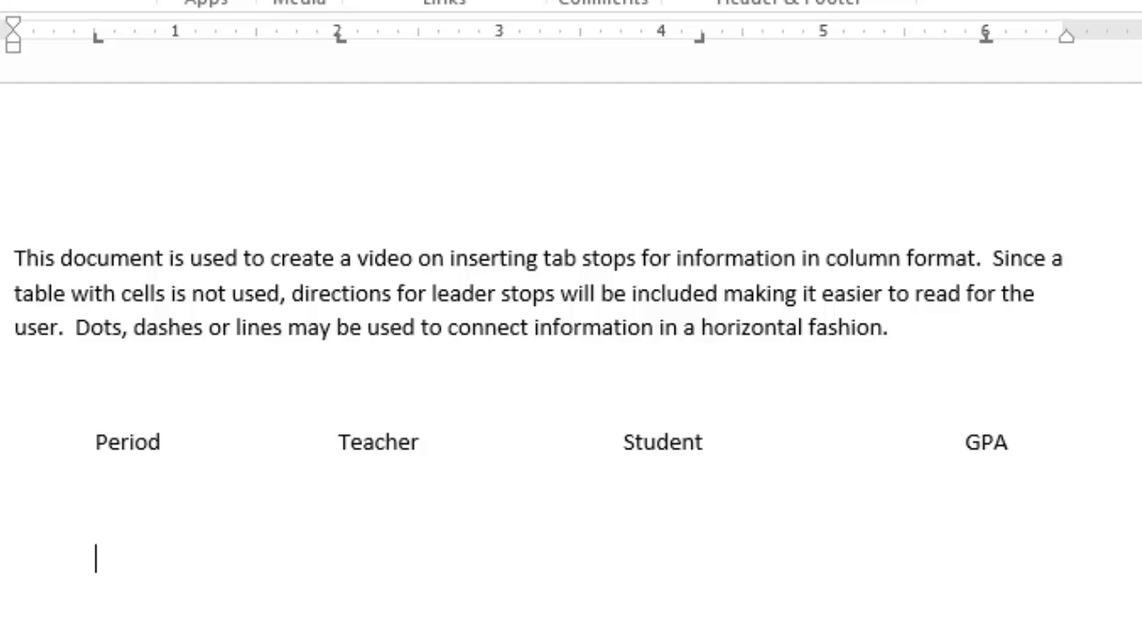
pyautogui.write('First')
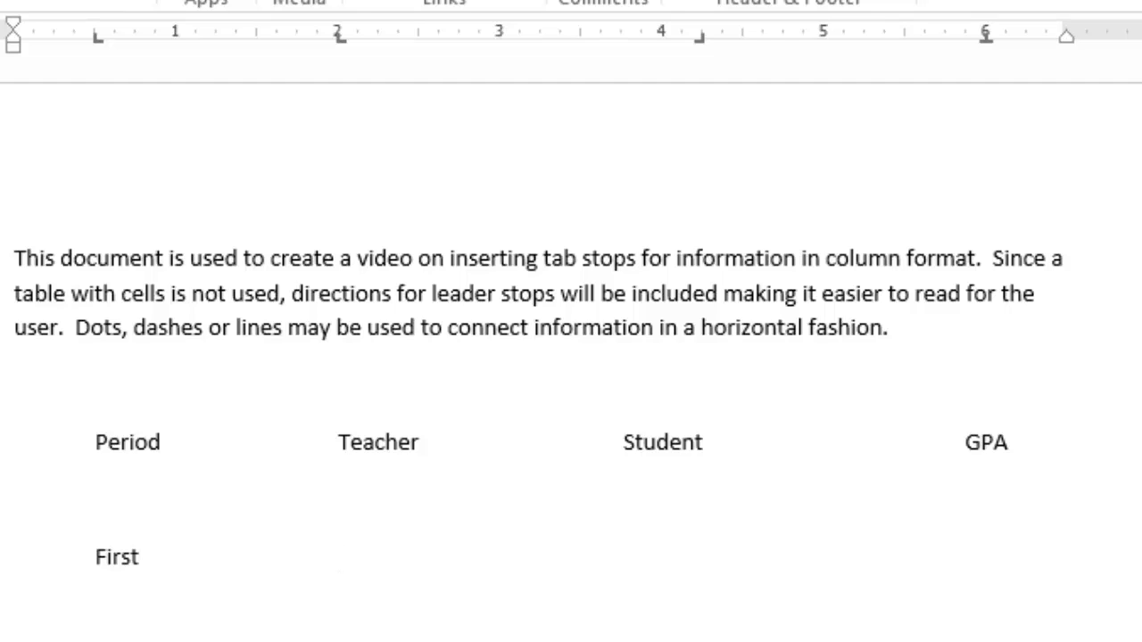
pyautogui.write('Mrs.')
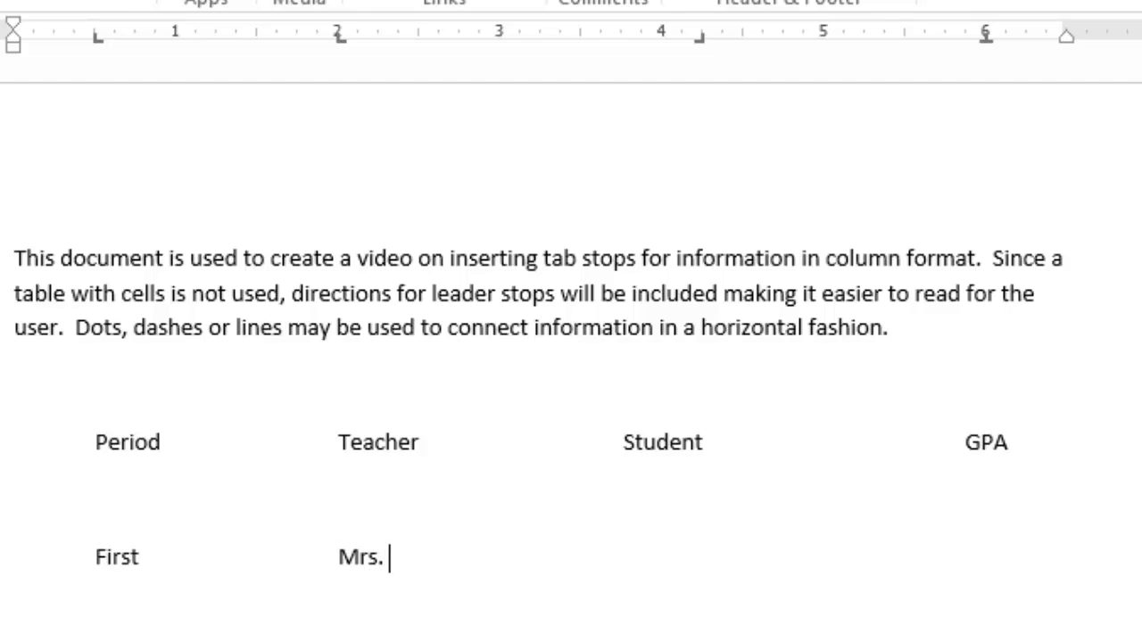
pyautogui.write('Jones')
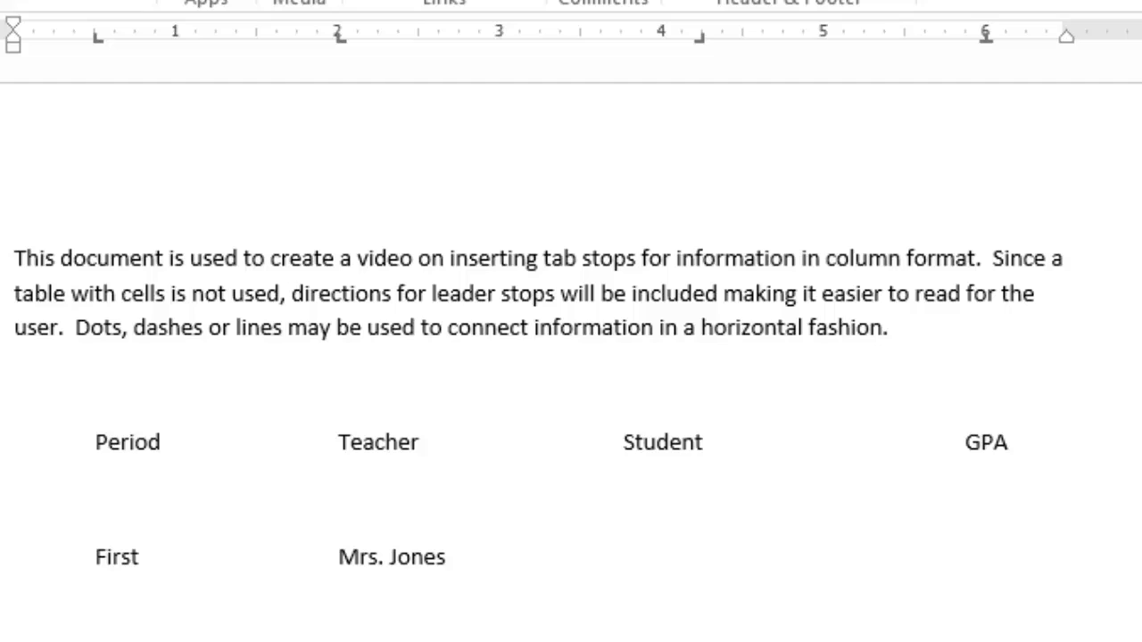
pyautogui.write('Kell')
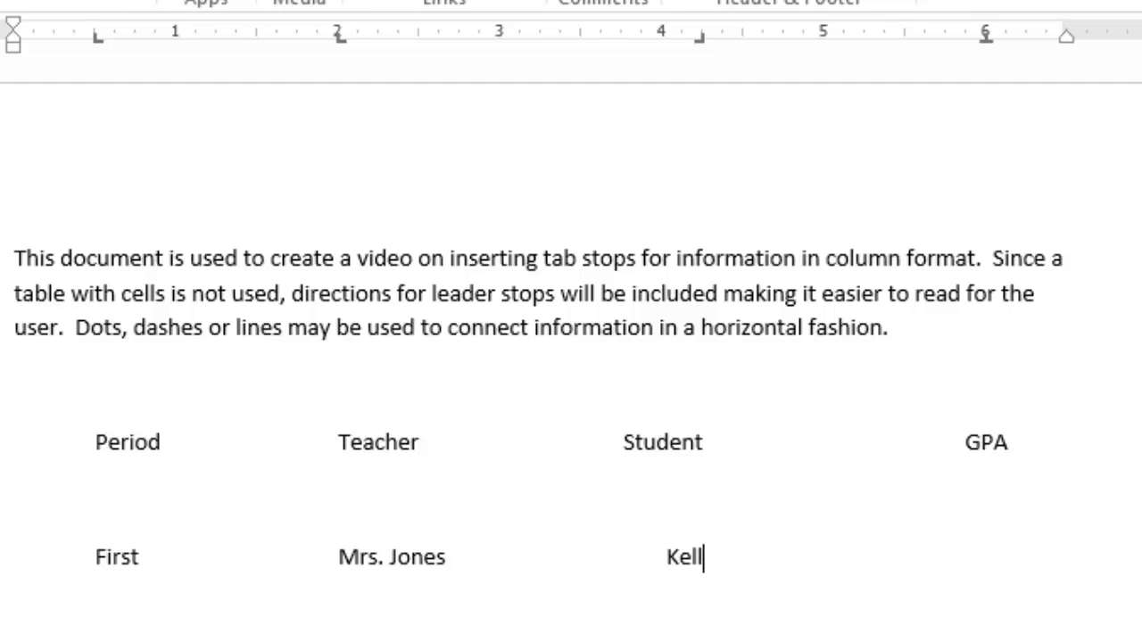
pyautogui.write('y Gree')
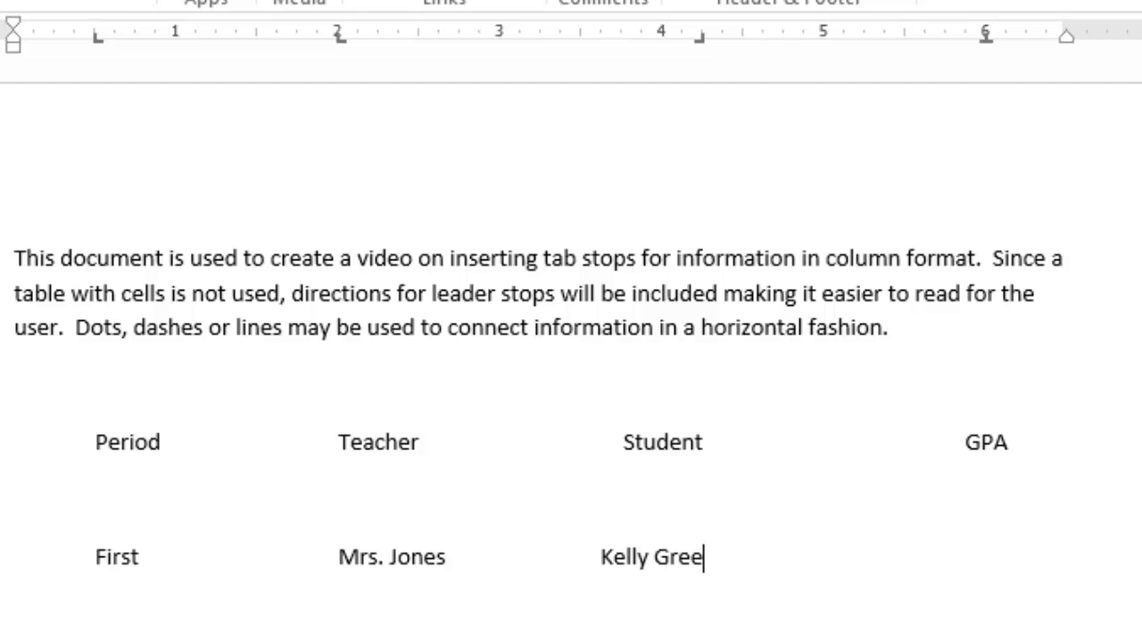
pyautogui.write('n')
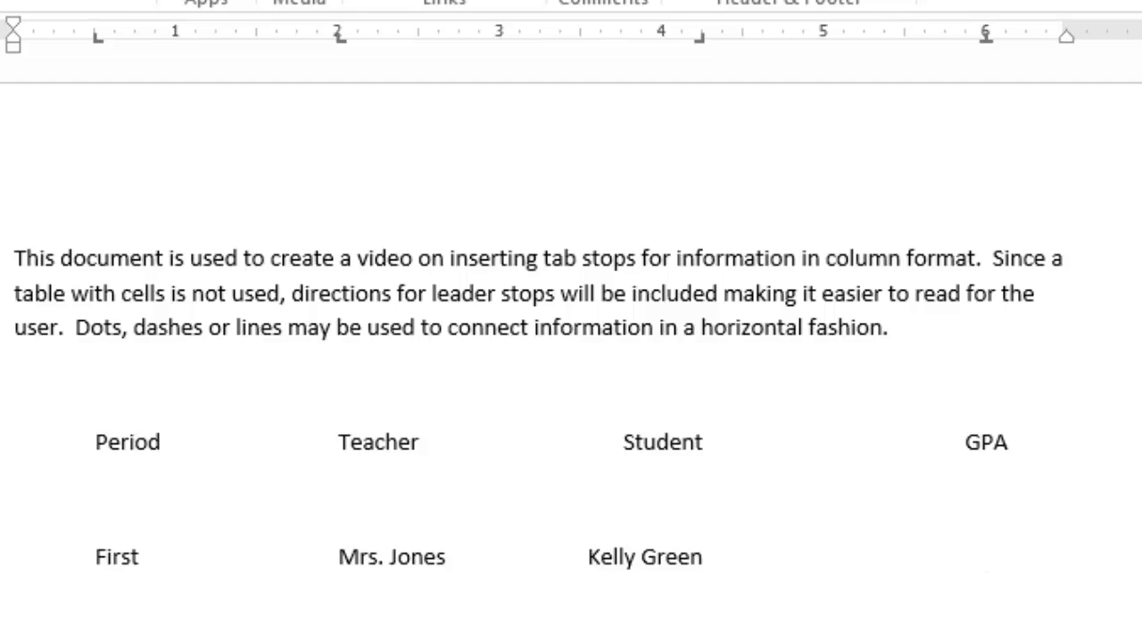
pyautogui.write('3')
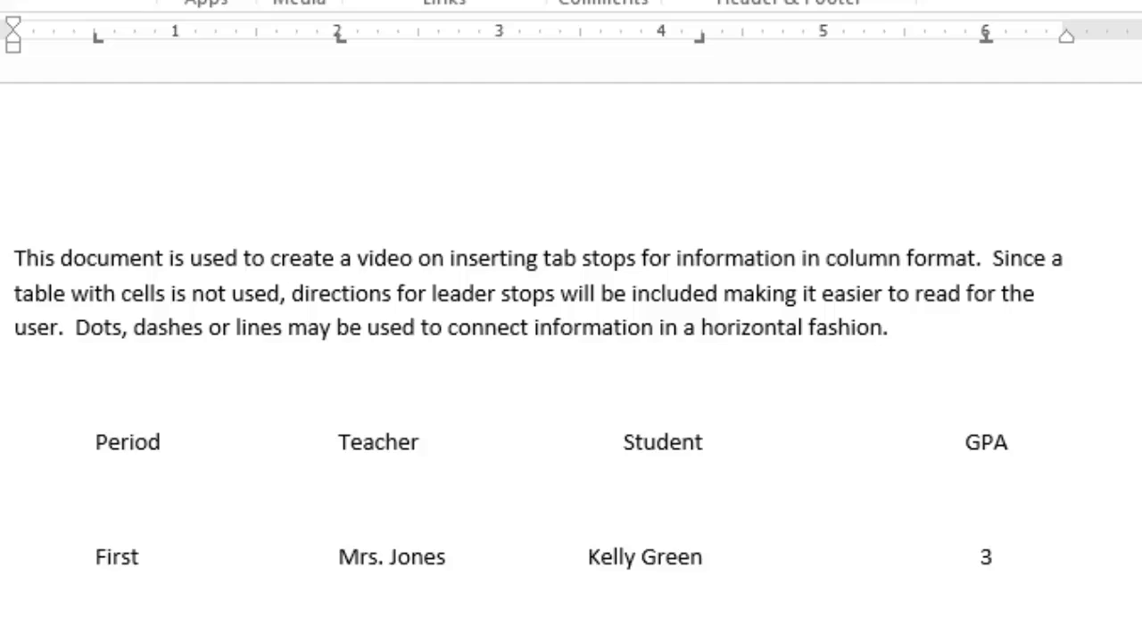
pyautogui.write('.4')
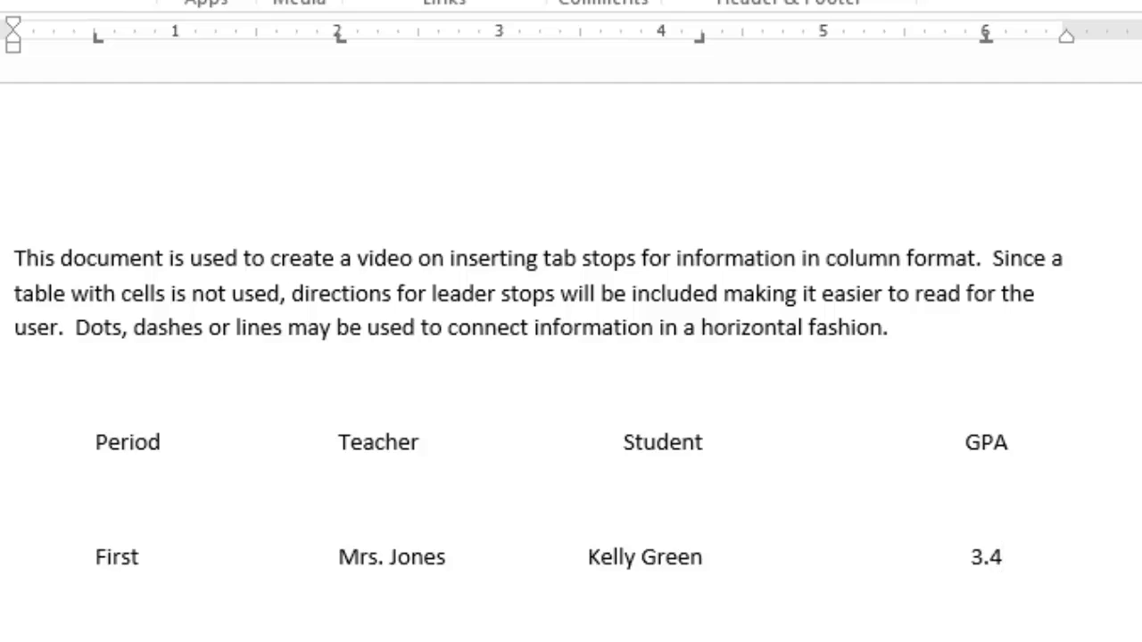
# - Enter the tab-separated row 'Secon, Mr. Tucker, Snicker Bar, 2.8'
pyautogui.click(13, 613)
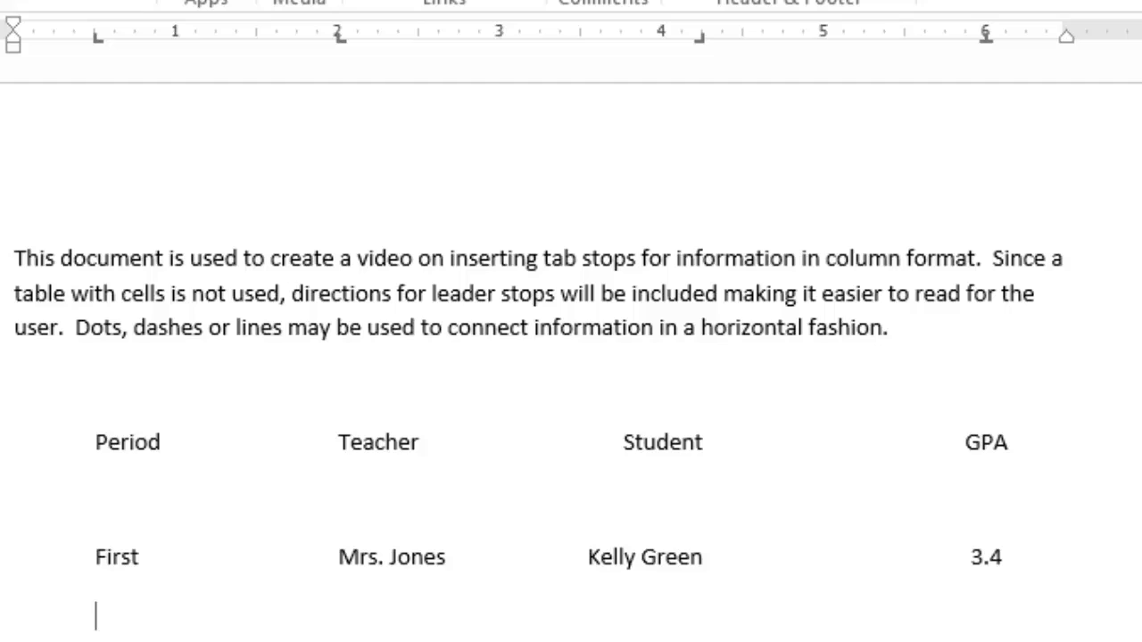
pyautogui.write('Secon')
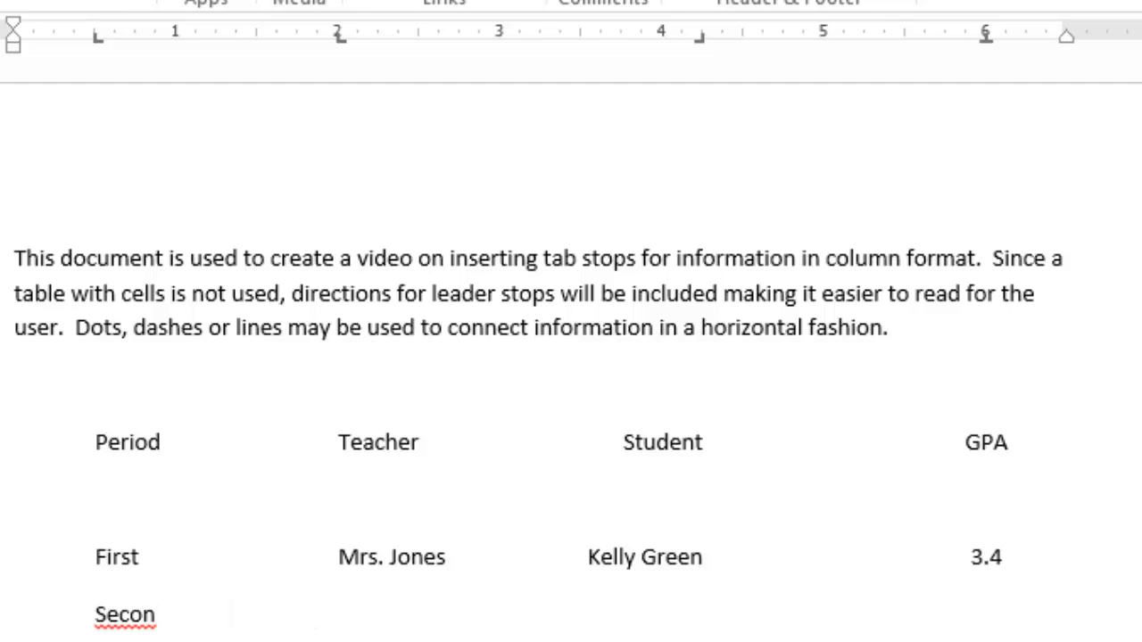
pyautogui.write('Mr')
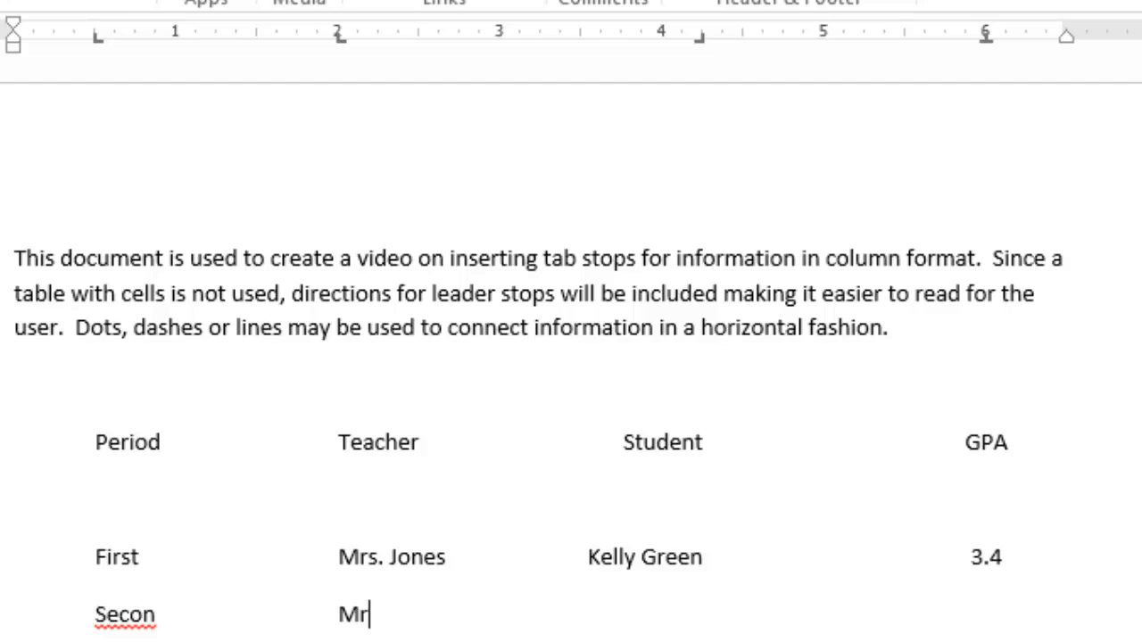
pyautogui.write('. Tucker')
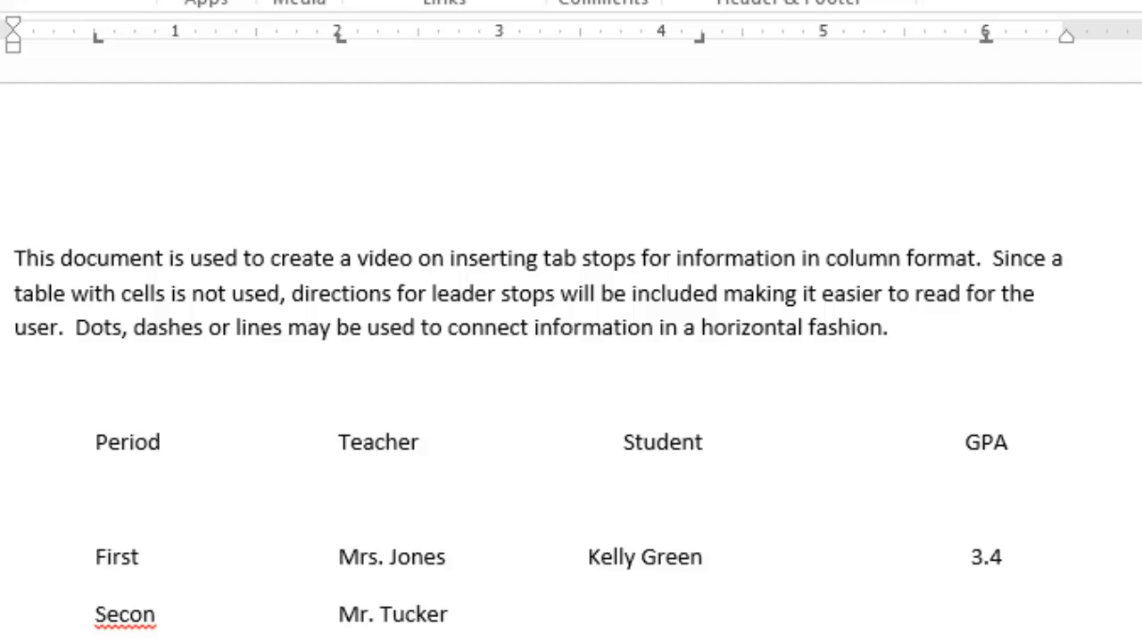
pyautogui.click(446, 615)
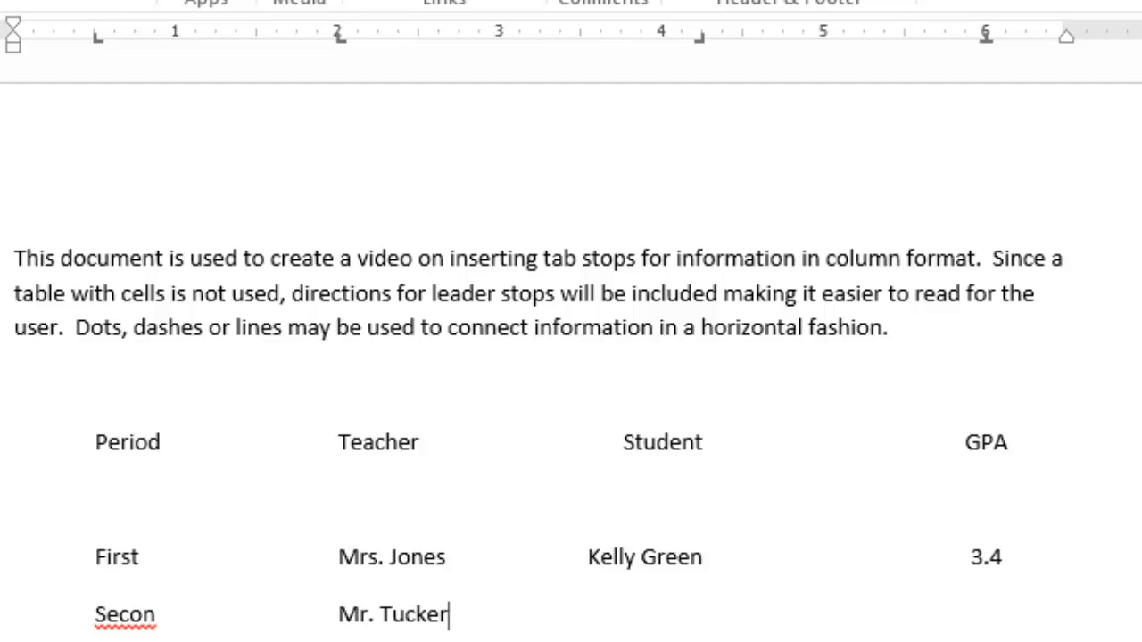
pyautogui.press('tab')
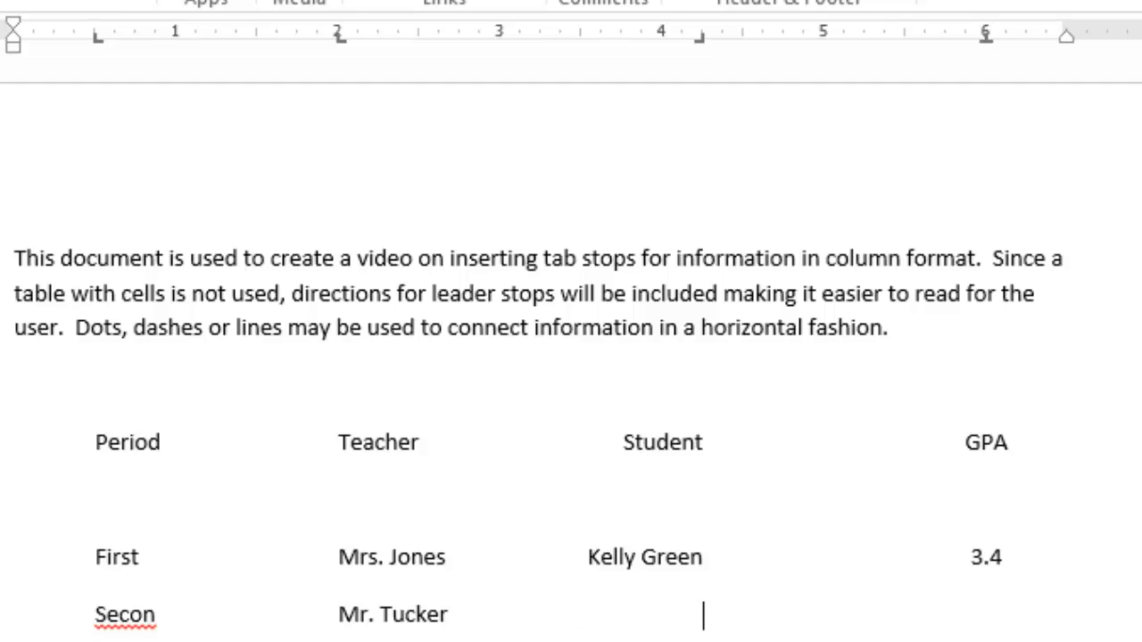
pyautogui.write('Snick')
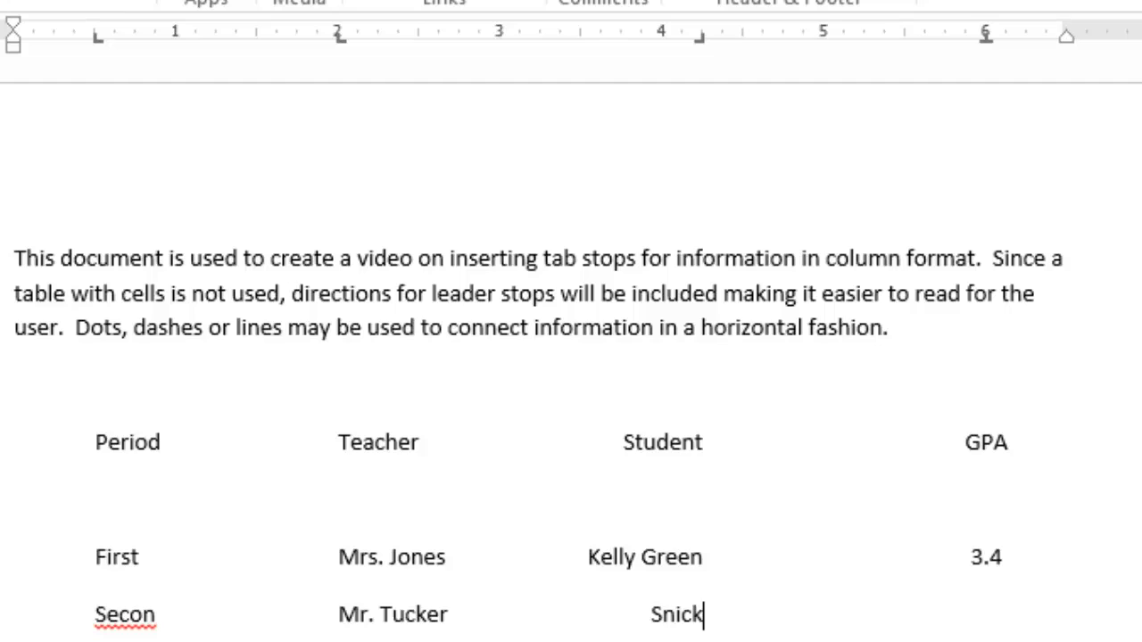
pyautogui.write('er Bar')
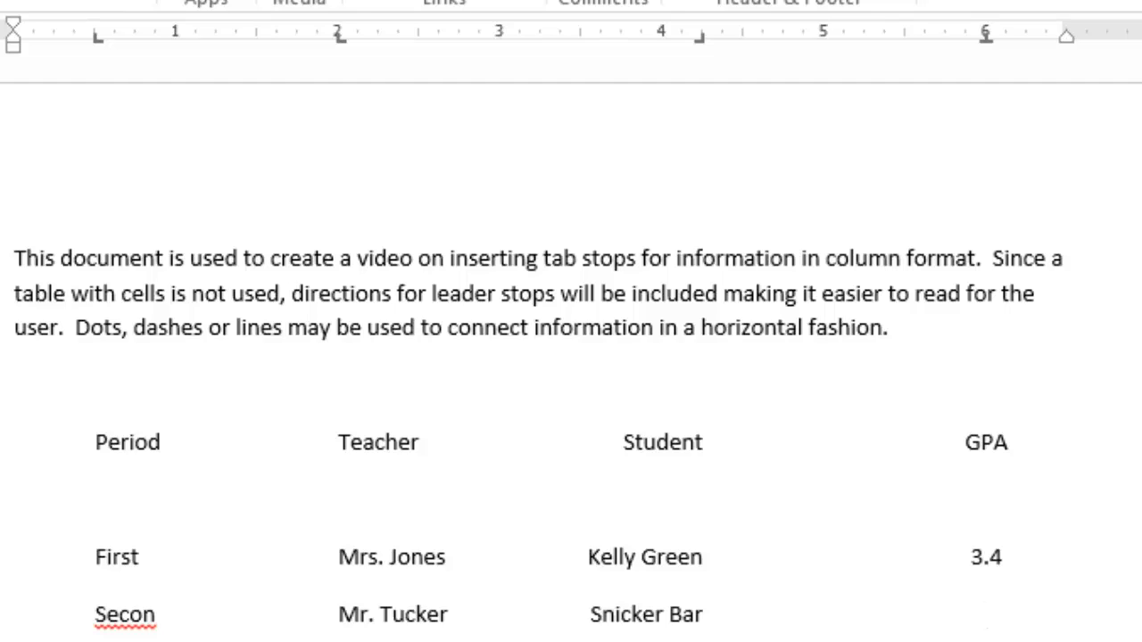
pyautogui.write('2.8')
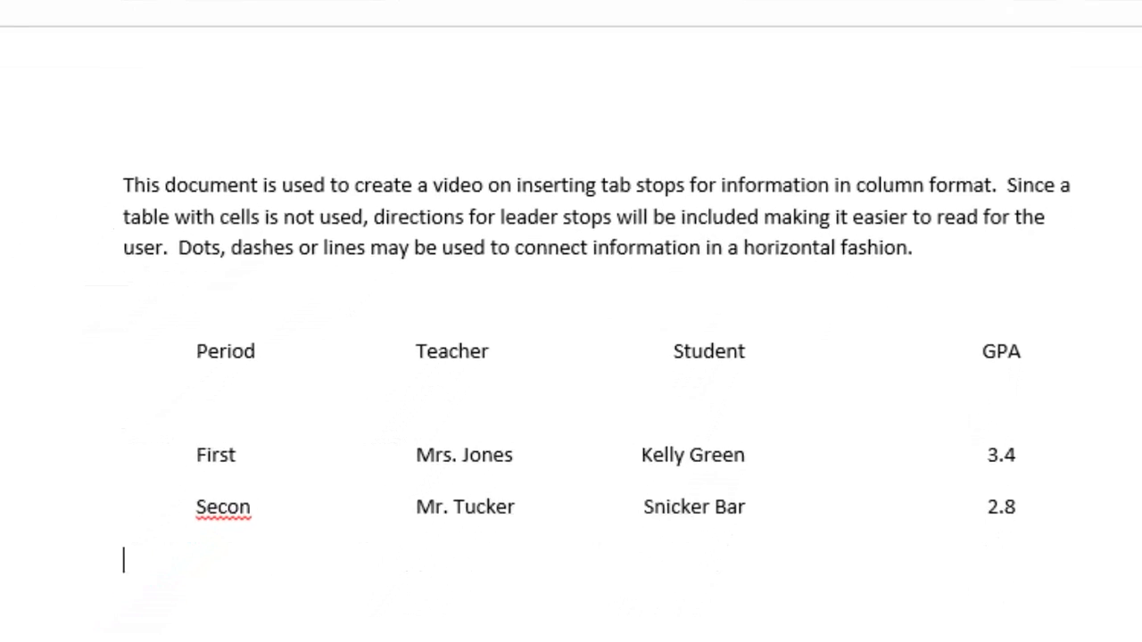
# - Correct 'Secon' to 'Second' in the second data row
pyautogui.scroll(3)
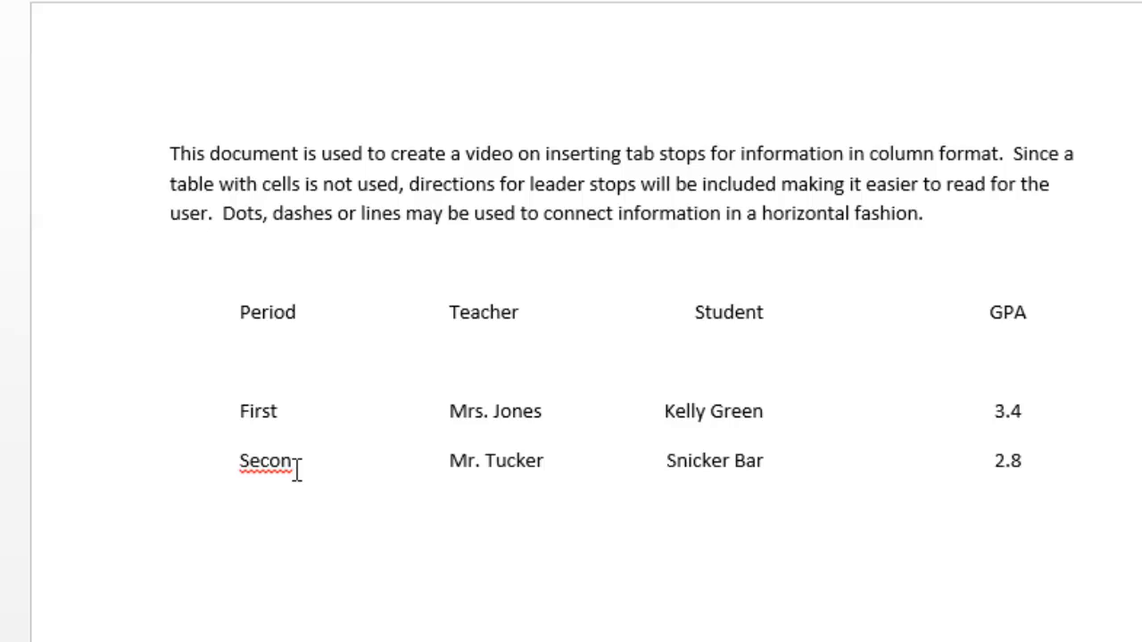
pyautogui.write('d')
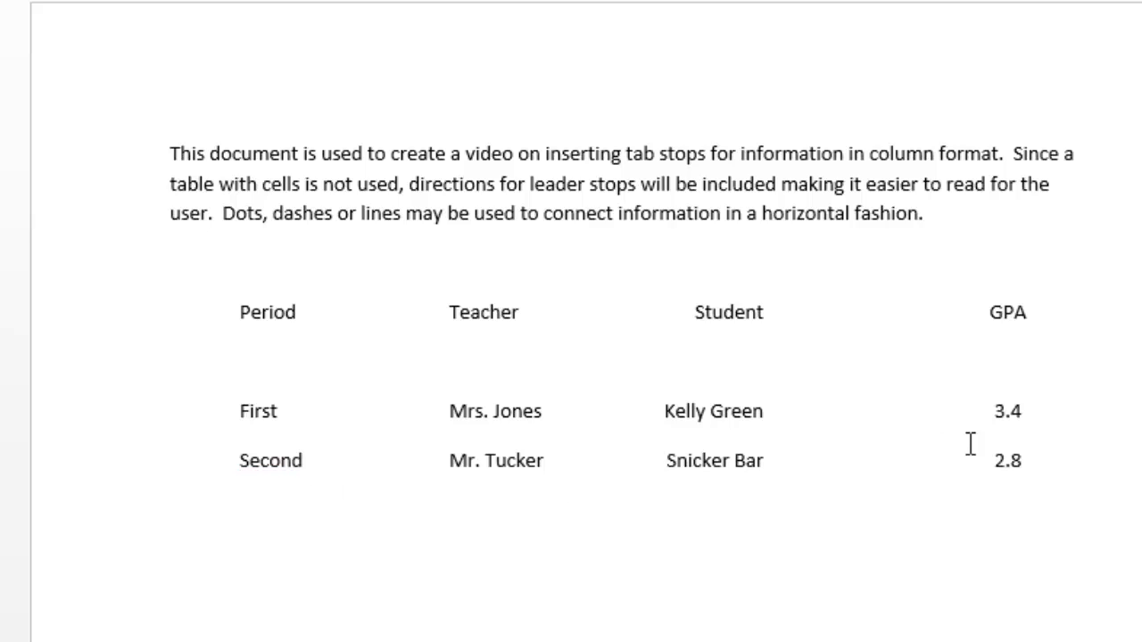
pyautogui.moveTo(1058, 463)
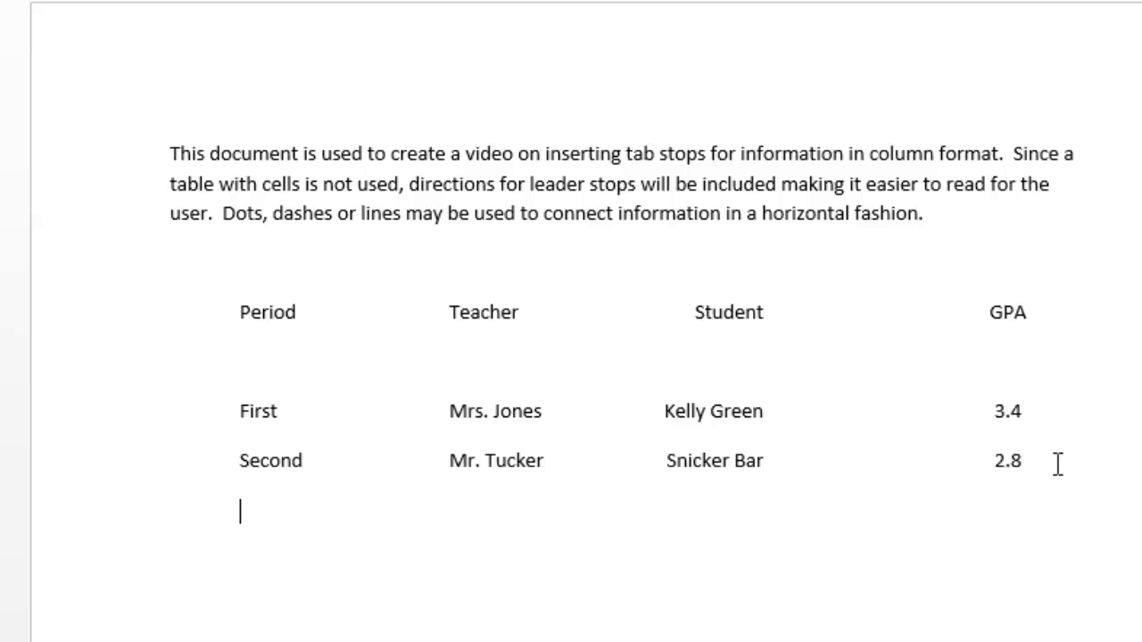
# - Enter the tab-separated row 'Third, Mr. King, Linda Sneeze, 3.5'
pyautogui.write('Thir')
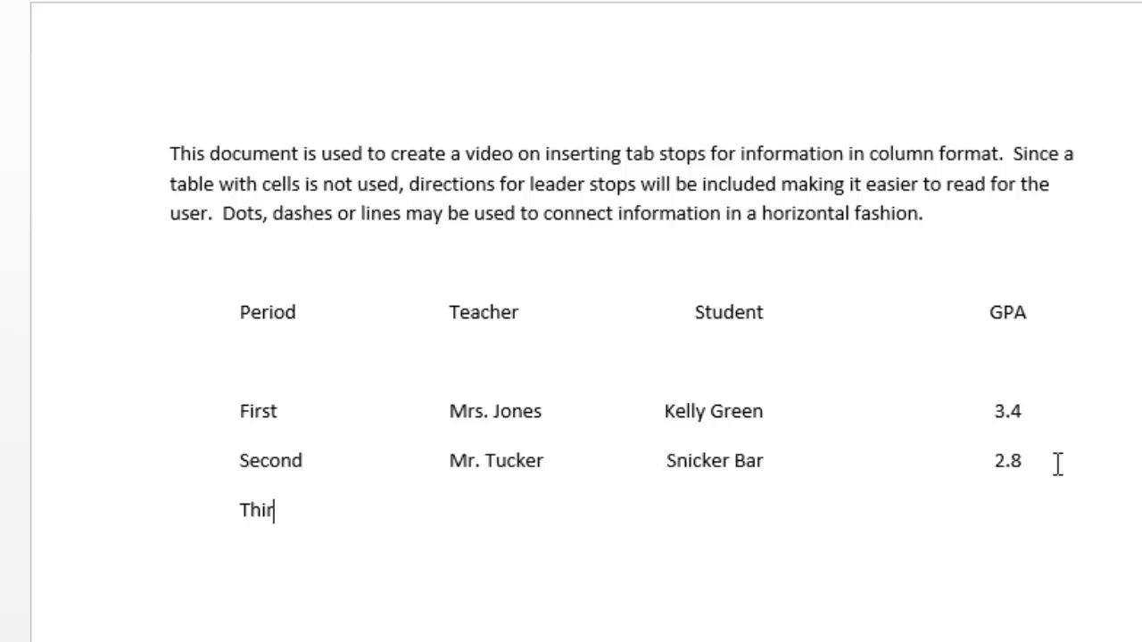
pyautogui.write('d')
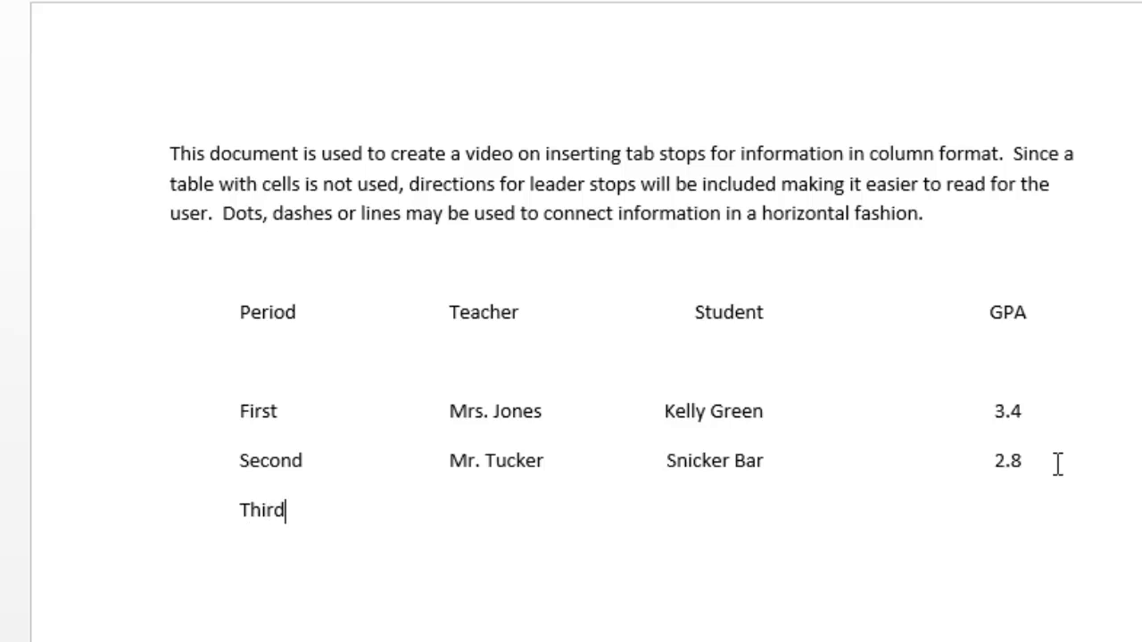
pyautogui.press('Tab')
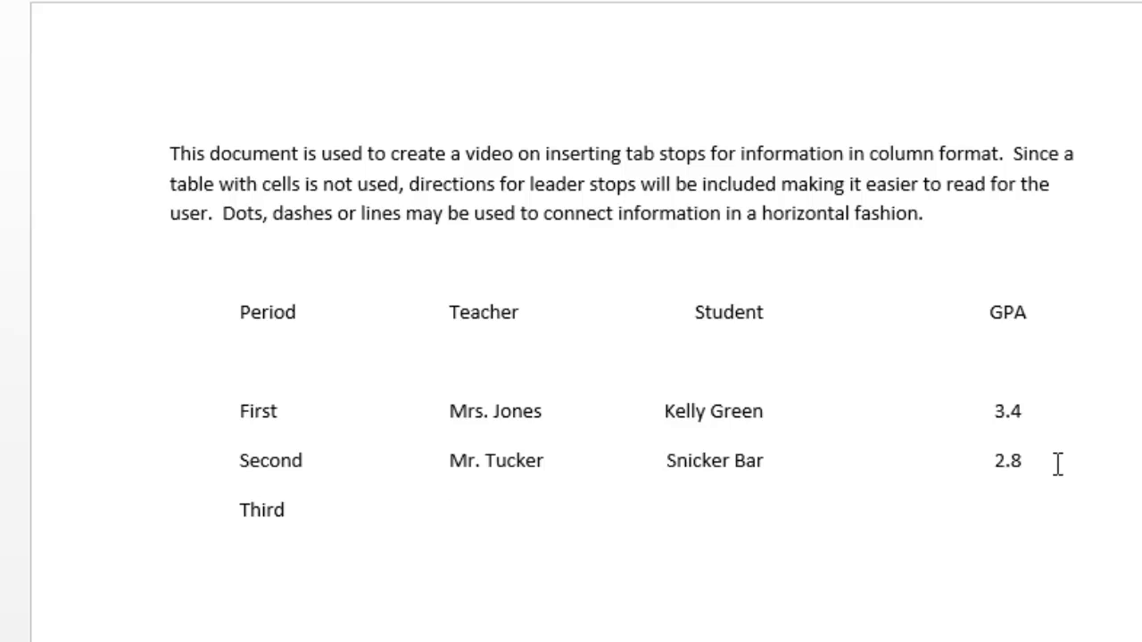
pyautogui.write('Mr.')
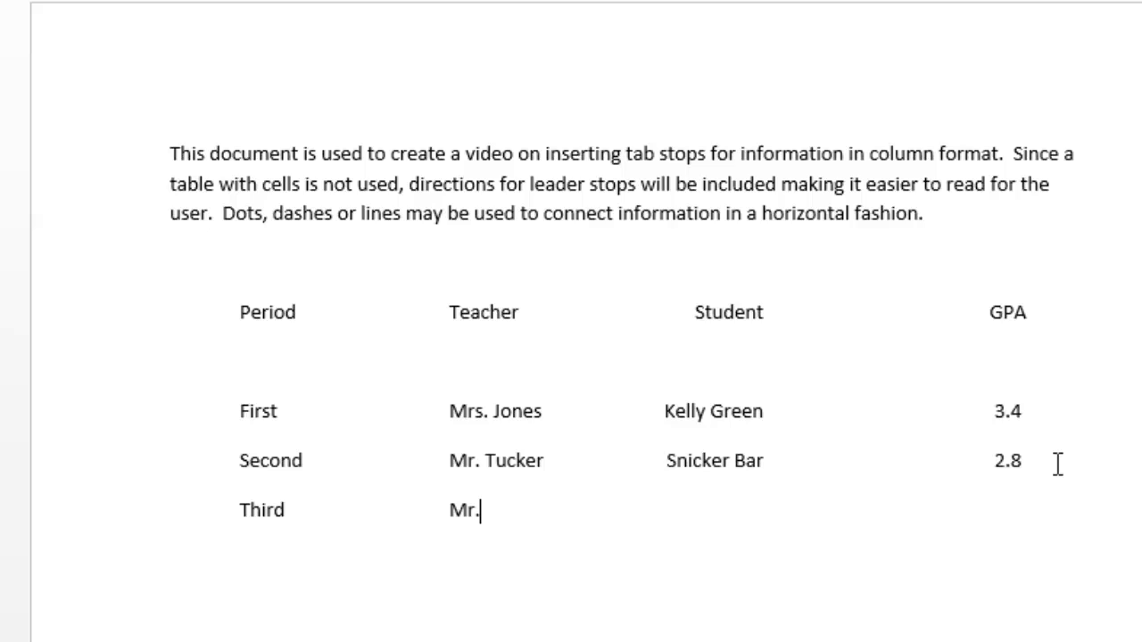
pyautogui.write('King')
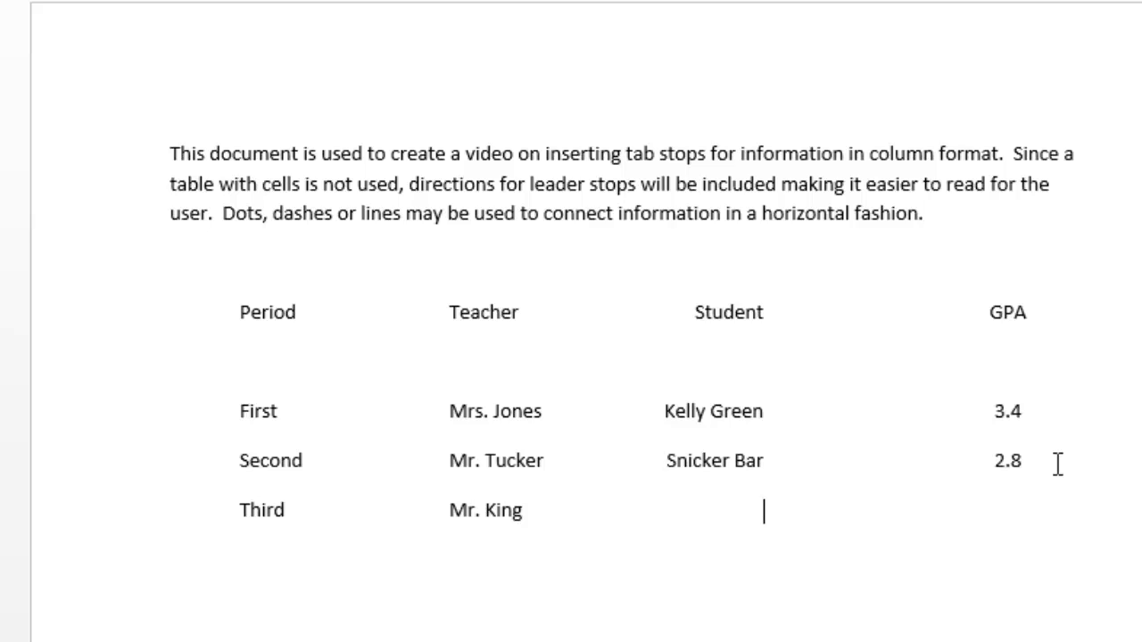
pyautogui.write('Linda')
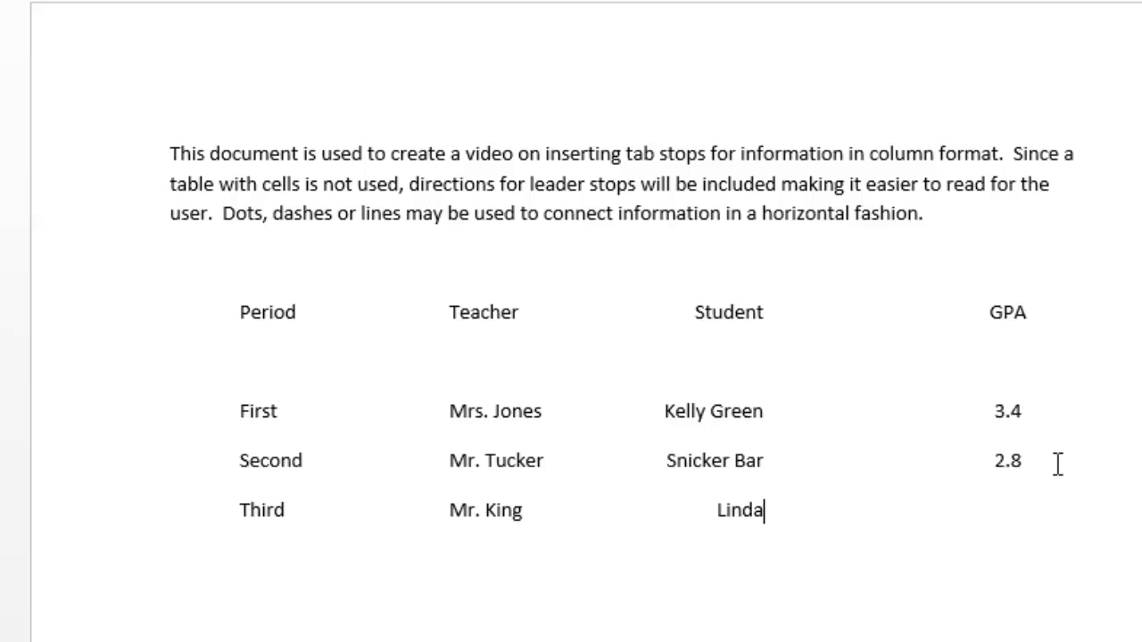
pyautogui.write('S')
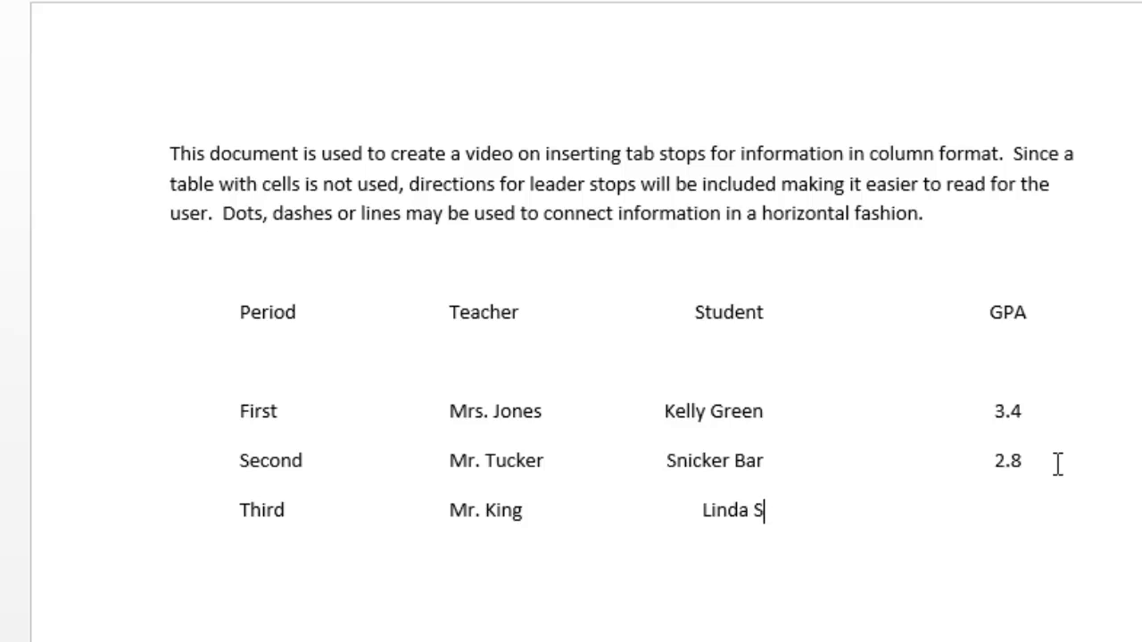
pyautogui.write('neeze')
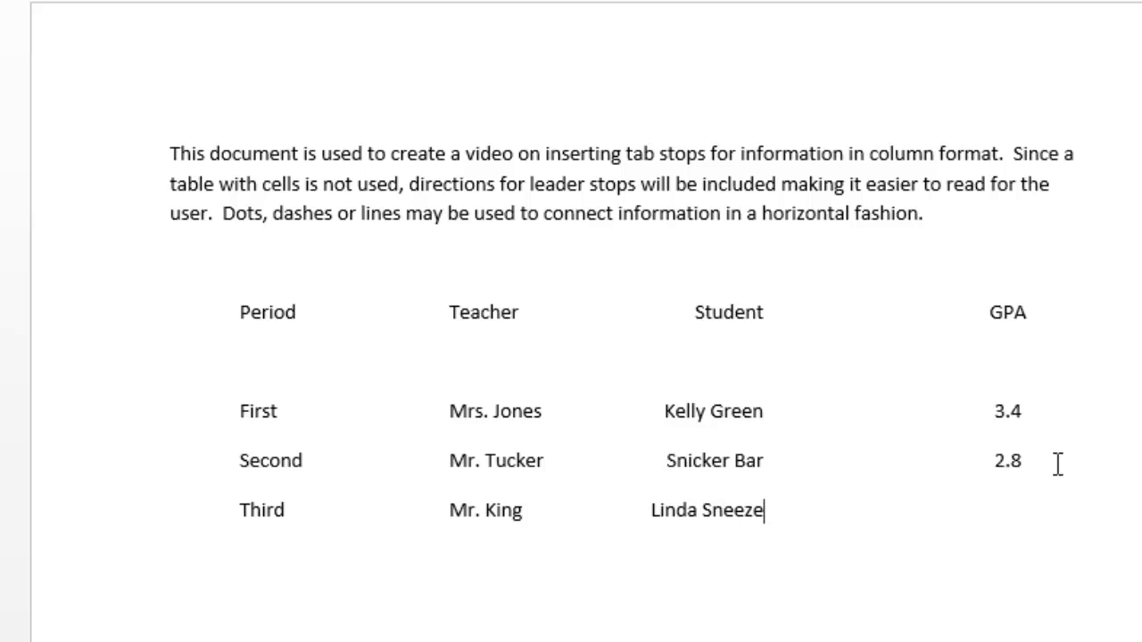
pyautogui.press('tab')
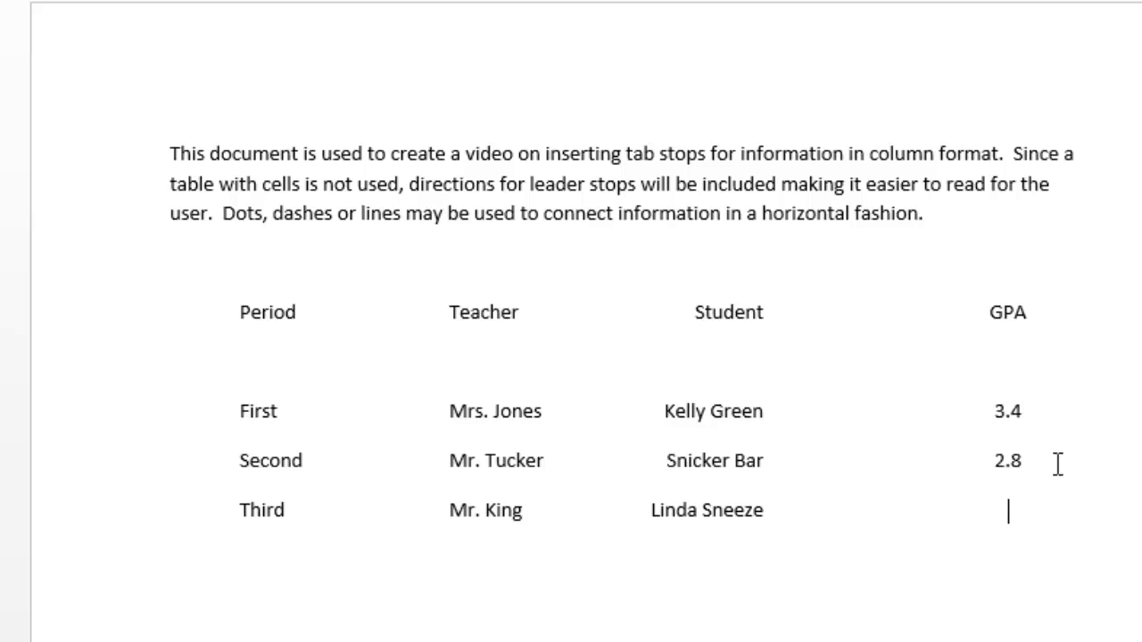
pyautogui.write('3.5')
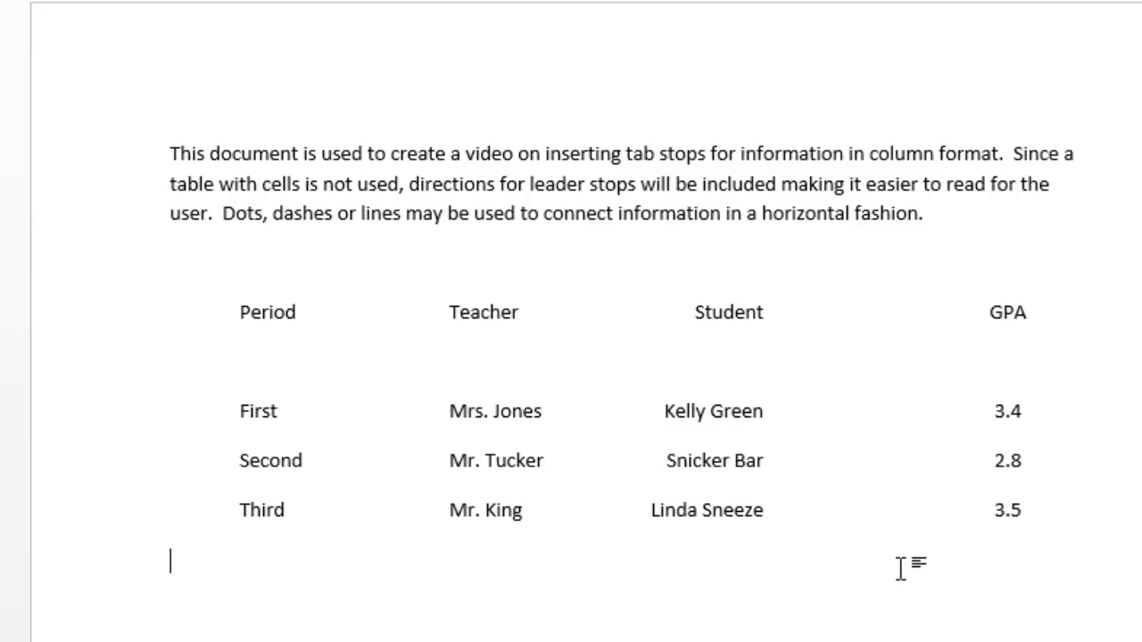
pyautogui.moveTo(920, 383)
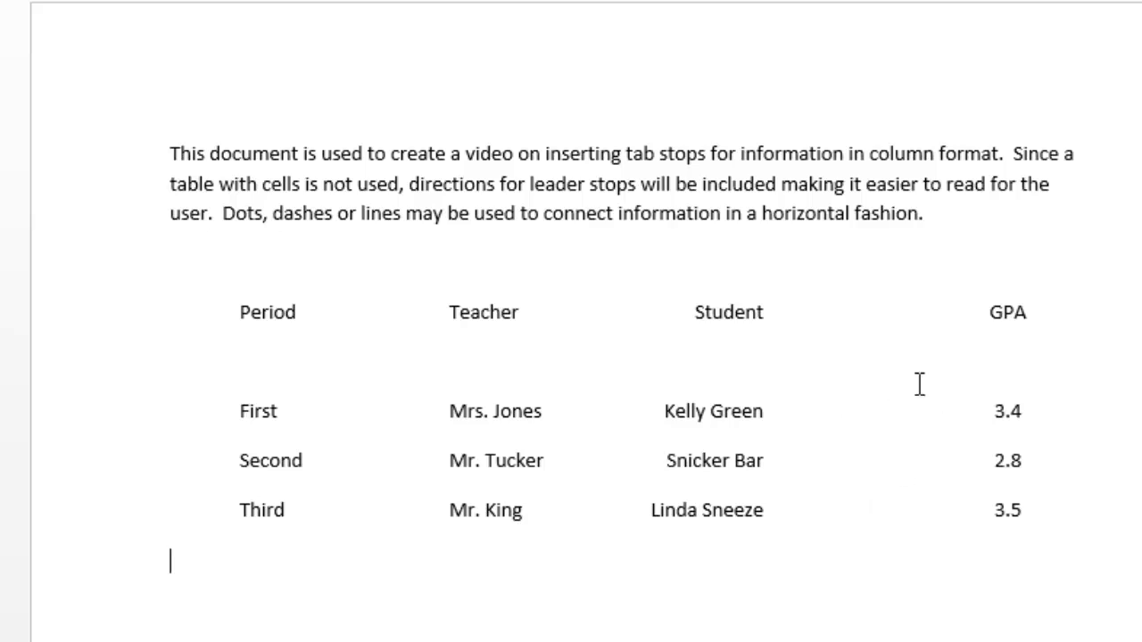
pyautogui.moveTo(861, 303)
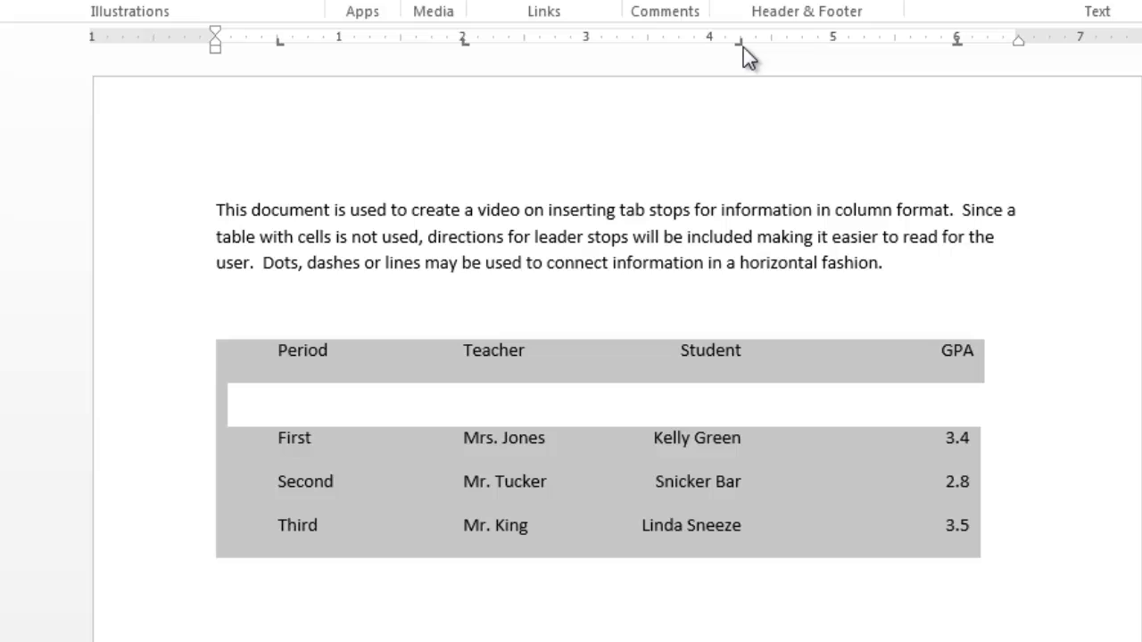
pyautogui.moveTo(746, 49)
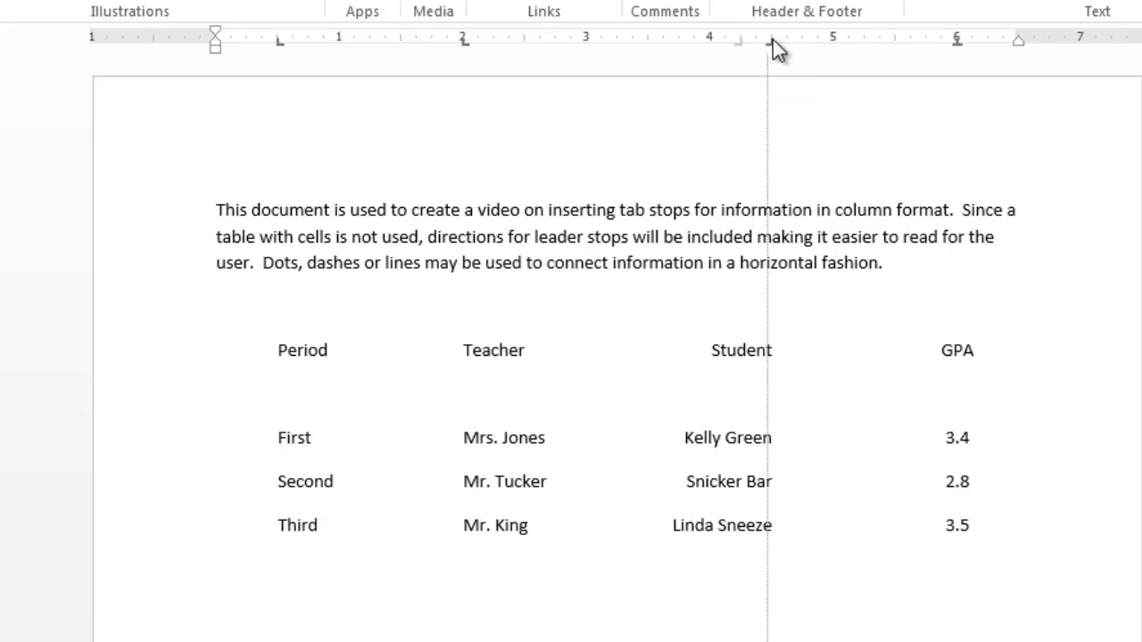
pyautogui.moveTo(766, 39); pyautogui.dragTo(783, 39)
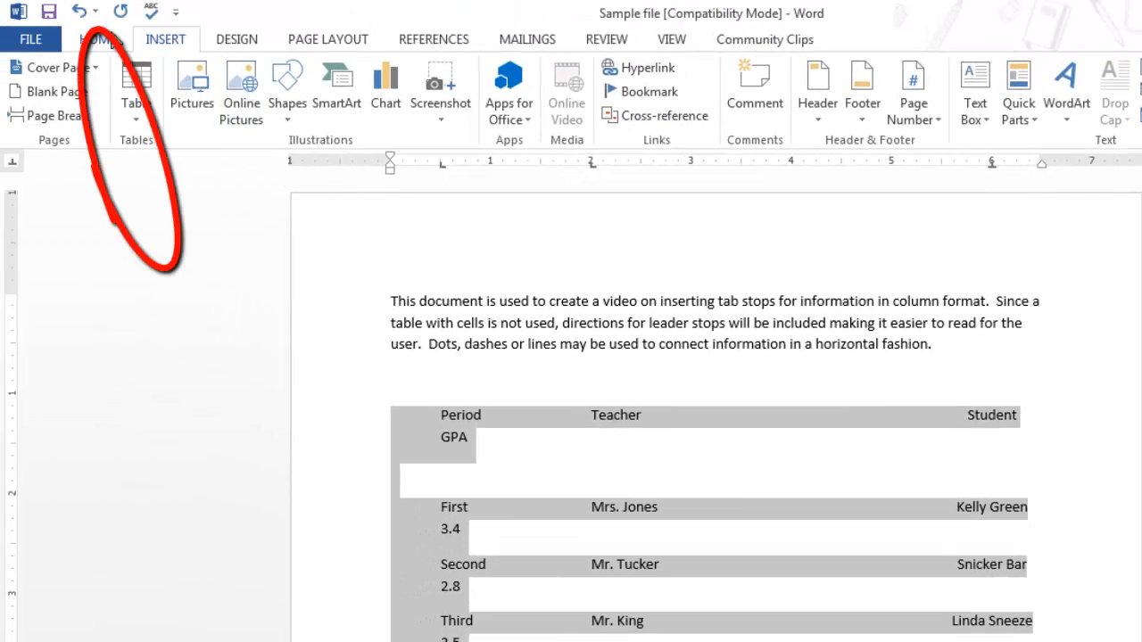
pyautogui.moveTo(78, 11)
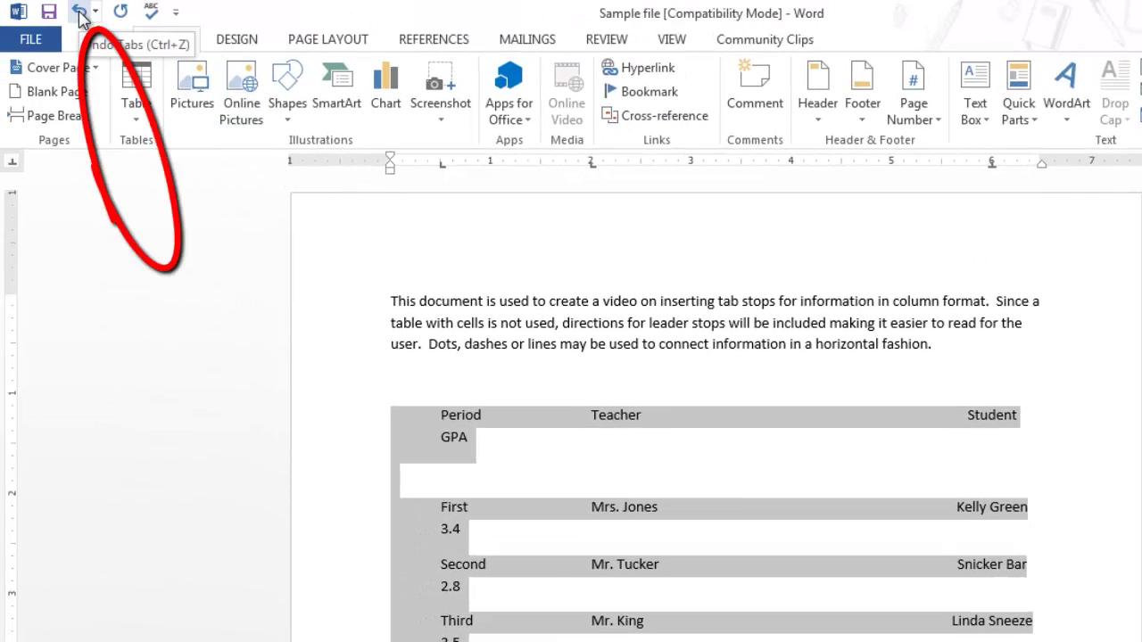
pyautogui.click(80, 11)
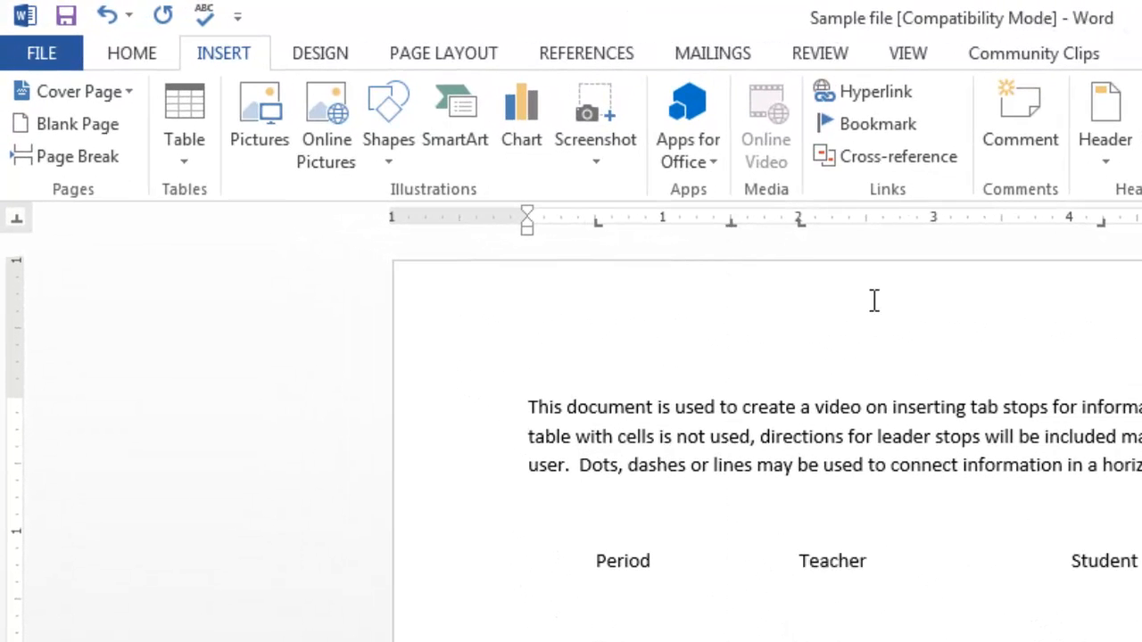
pyautogui.moveTo(733, 231)
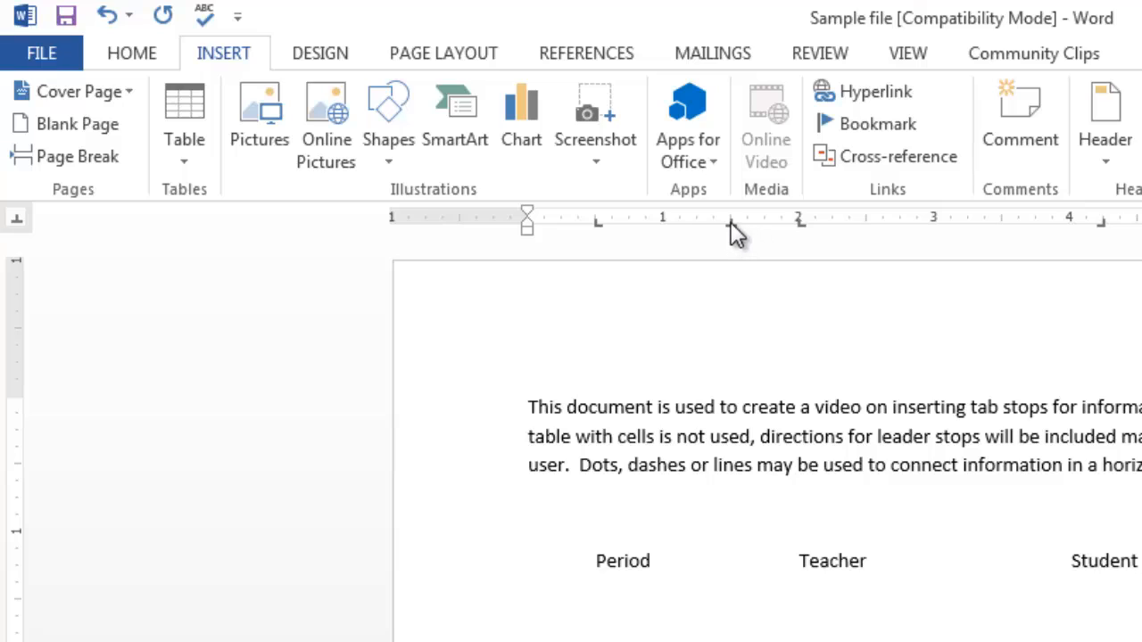
pyautogui.moveTo(734, 225)
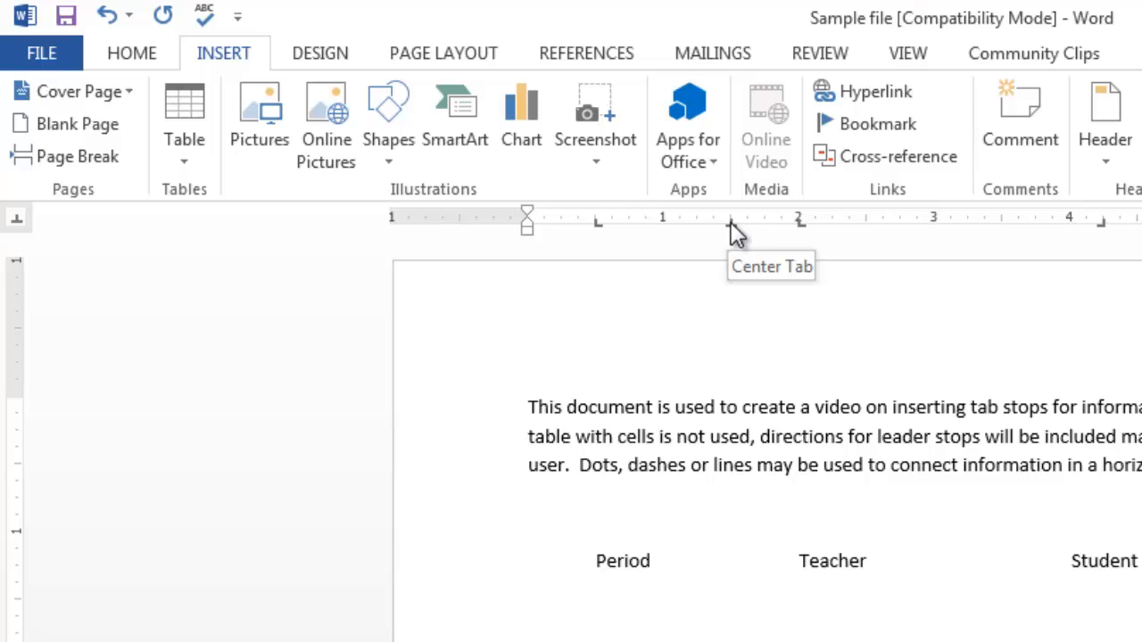
pyautogui.moveTo(735, 341)
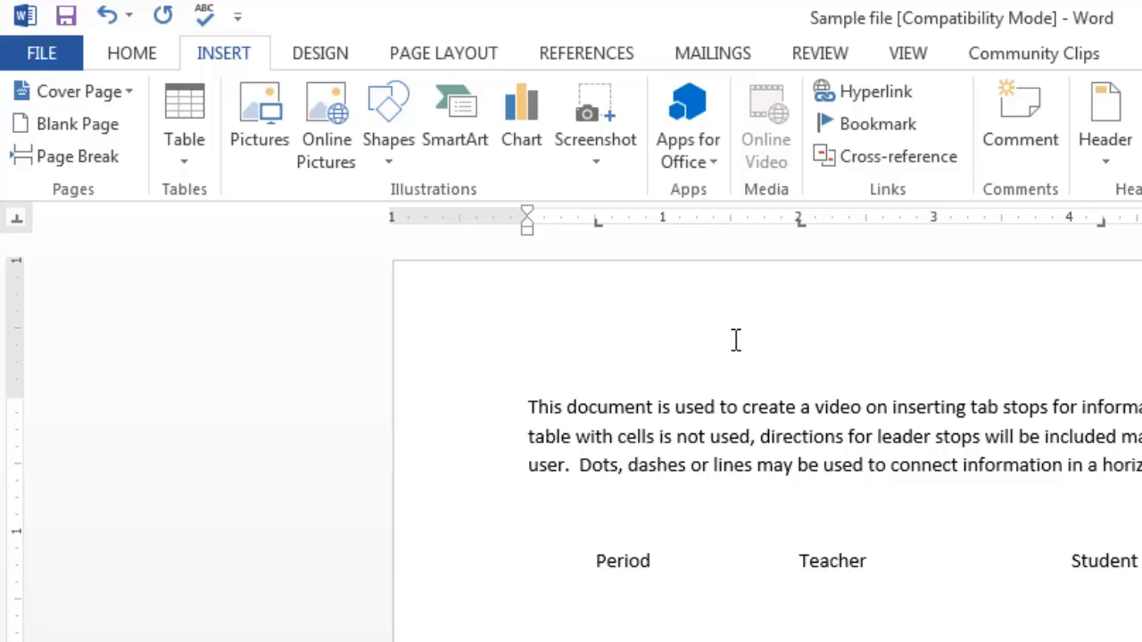
pyautogui.moveTo(961, 607)
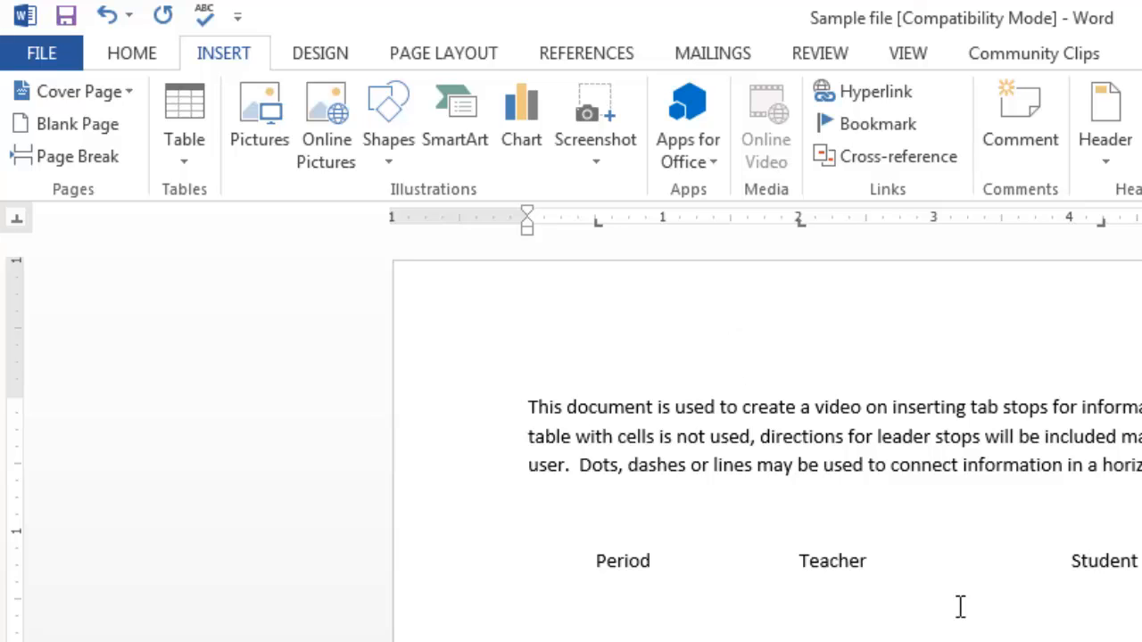
pyautogui.scroll(-3)
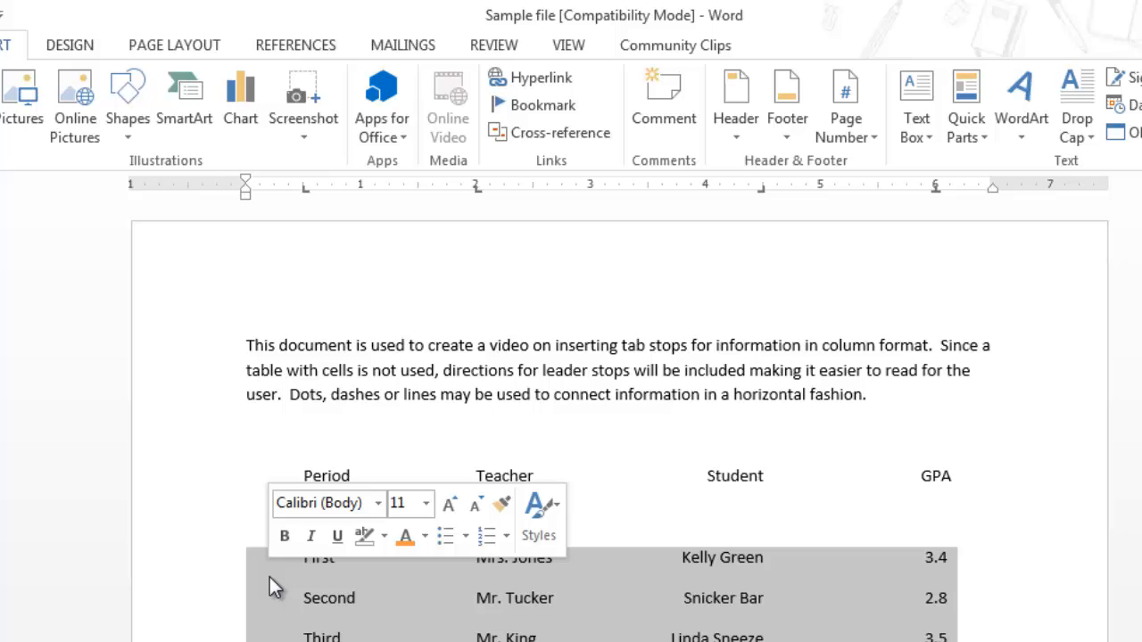
pyautogui.moveTo(152, 466)
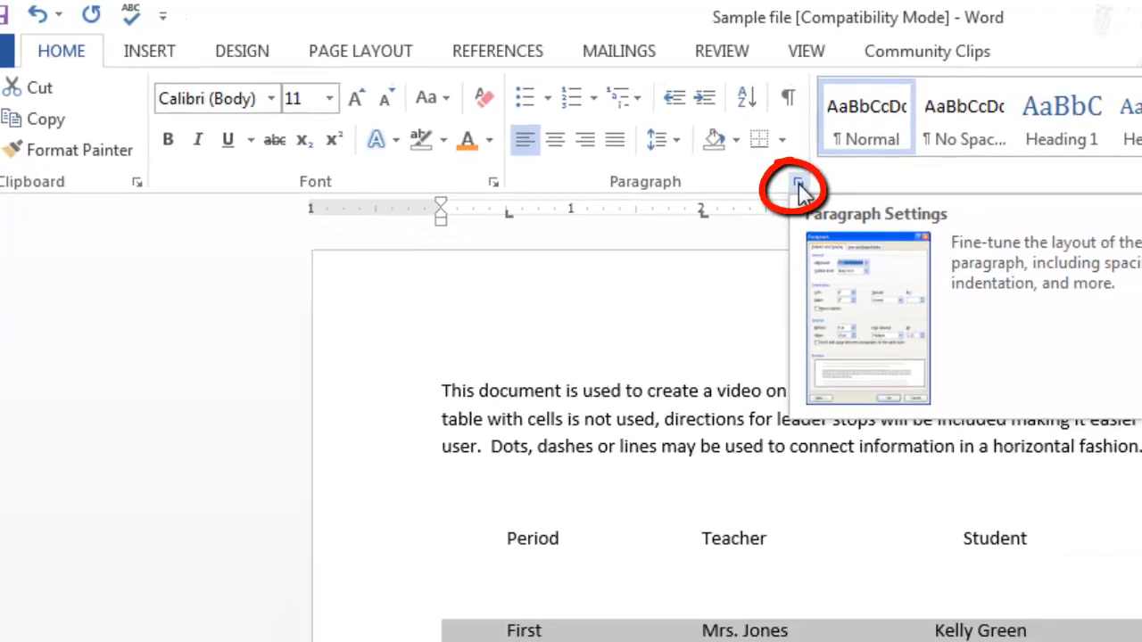
# - Open the Paragraph dialog from the Home tab's Paragraph group launcher
pyautogui.click(795, 185)
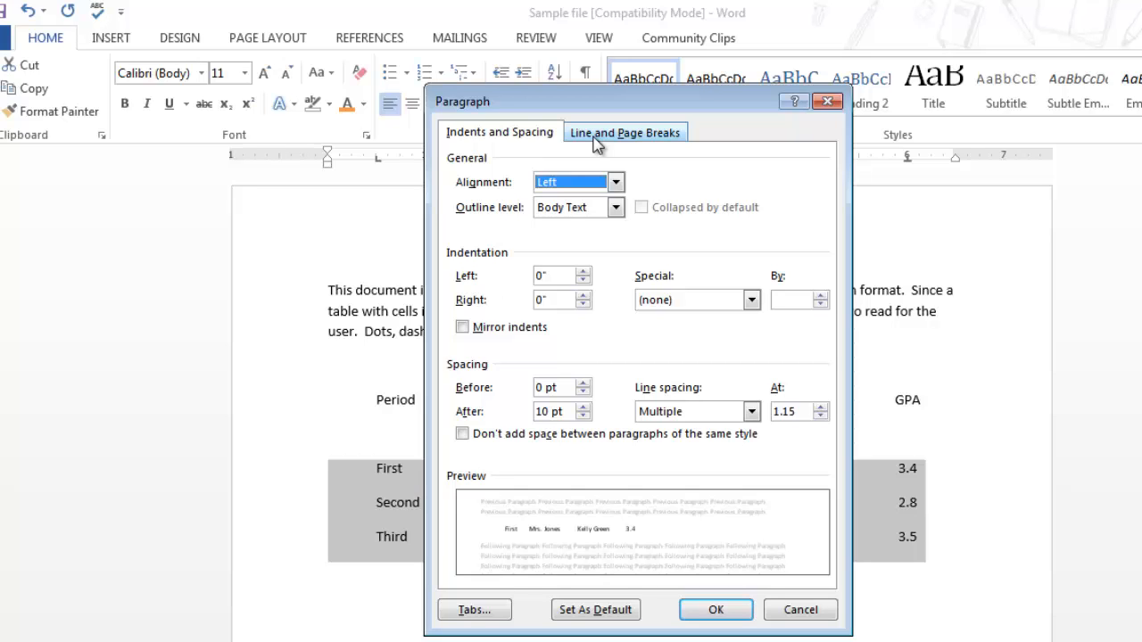
pyautogui.moveTo(474, 609)
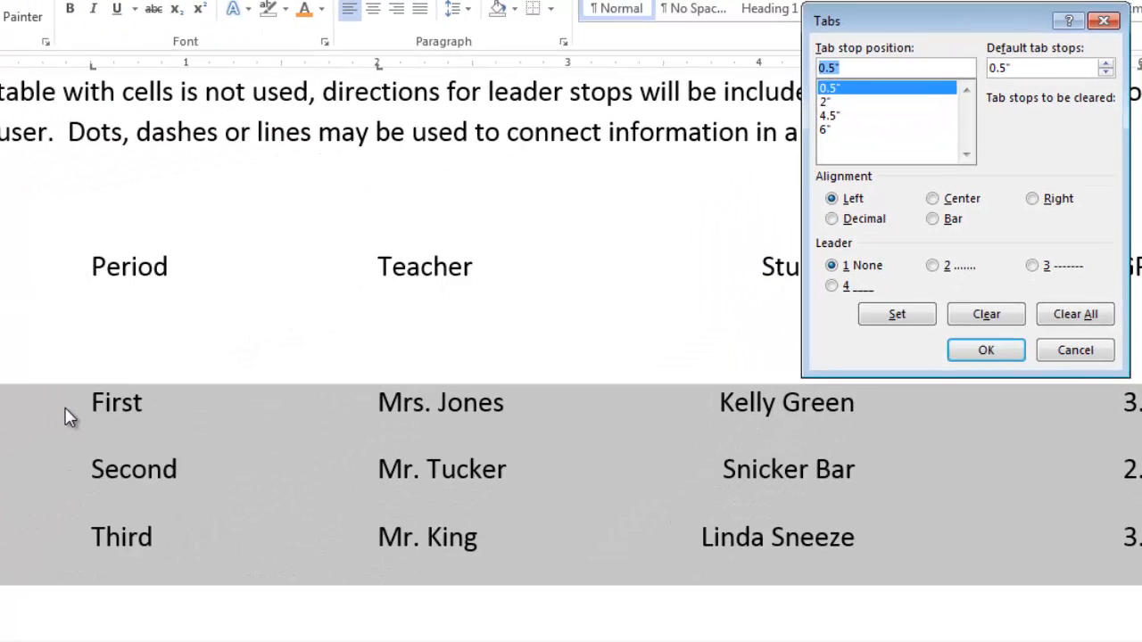
pyautogui.moveTo(13, 418)
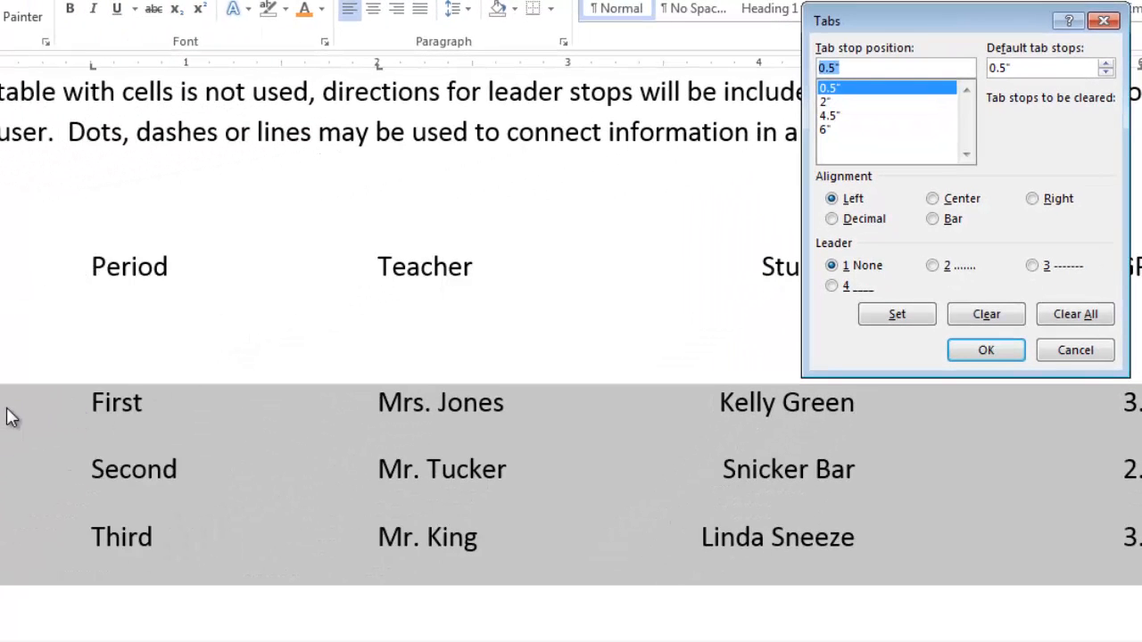
pyautogui.moveTo(76, 407)
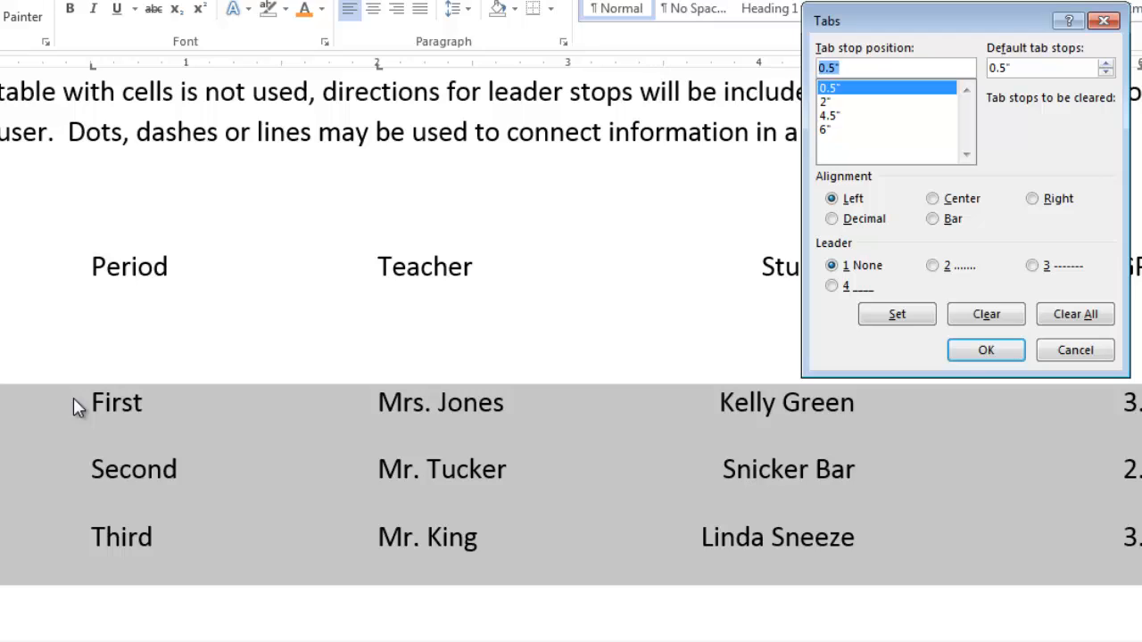
pyautogui.moveTo(100, 473)
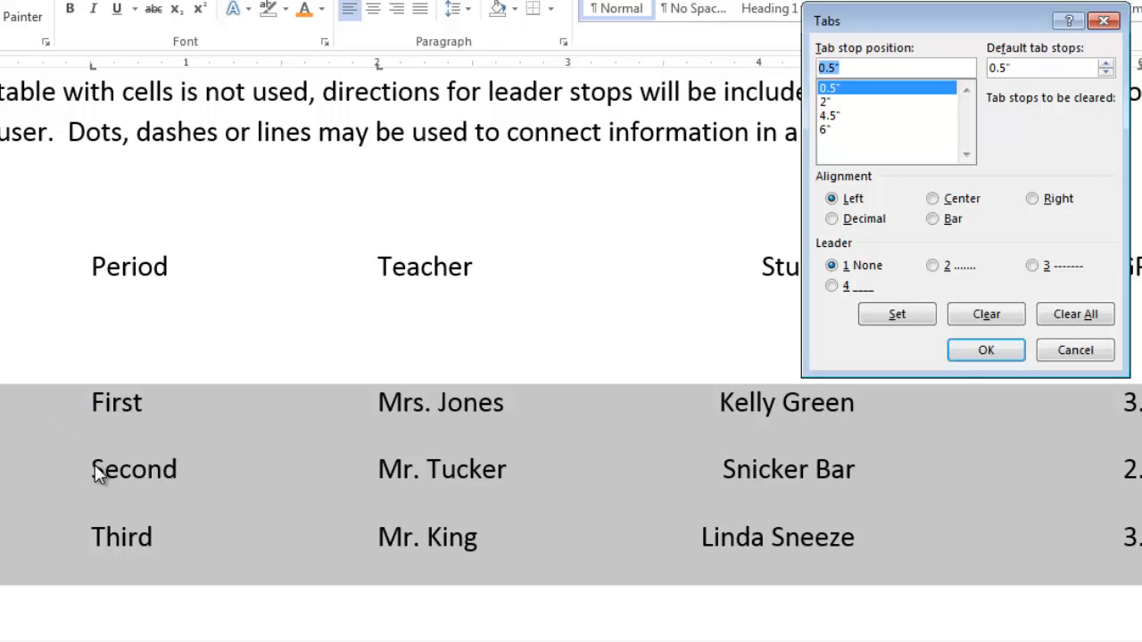
pyautogui.moveTo(308, 437)
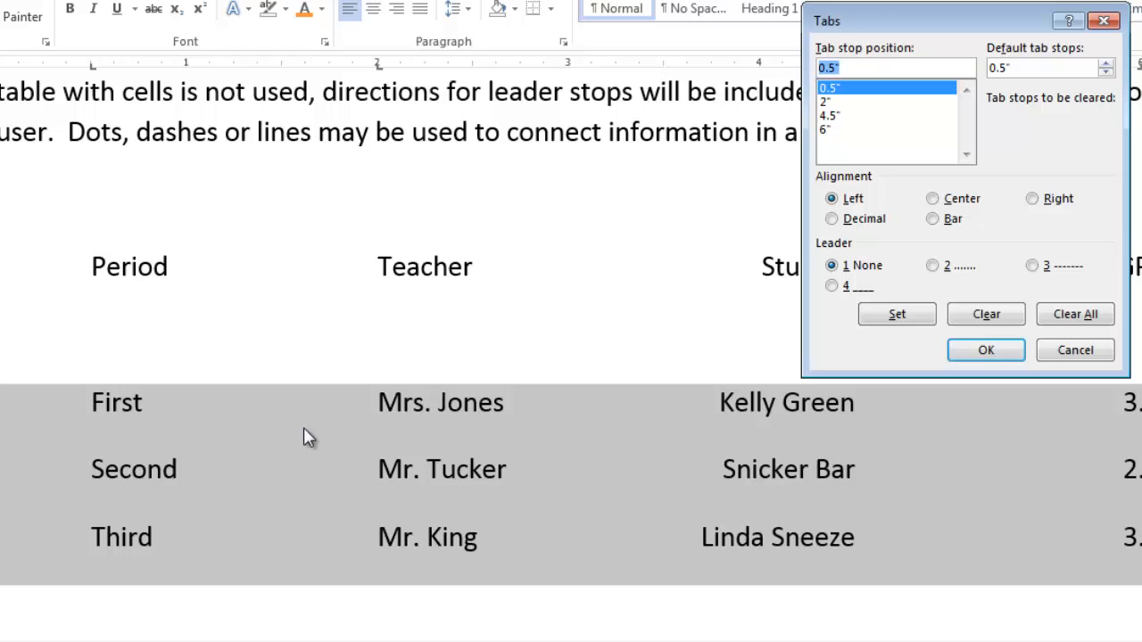
pyautogui.moveTo(812, 237)
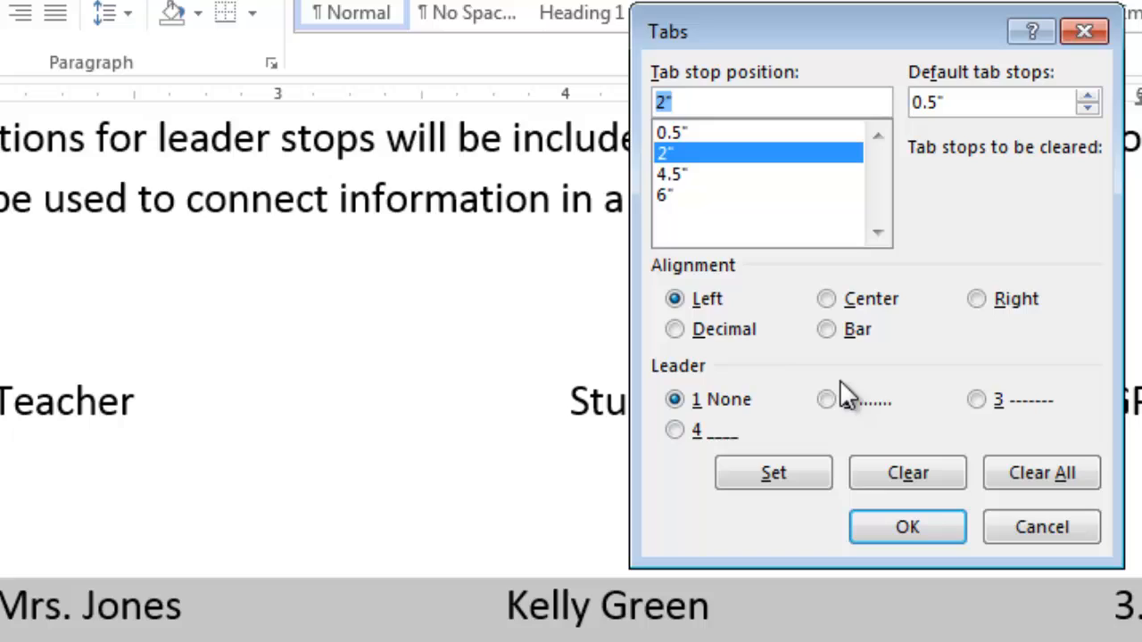
pyautogui.moveTo(924, 361)
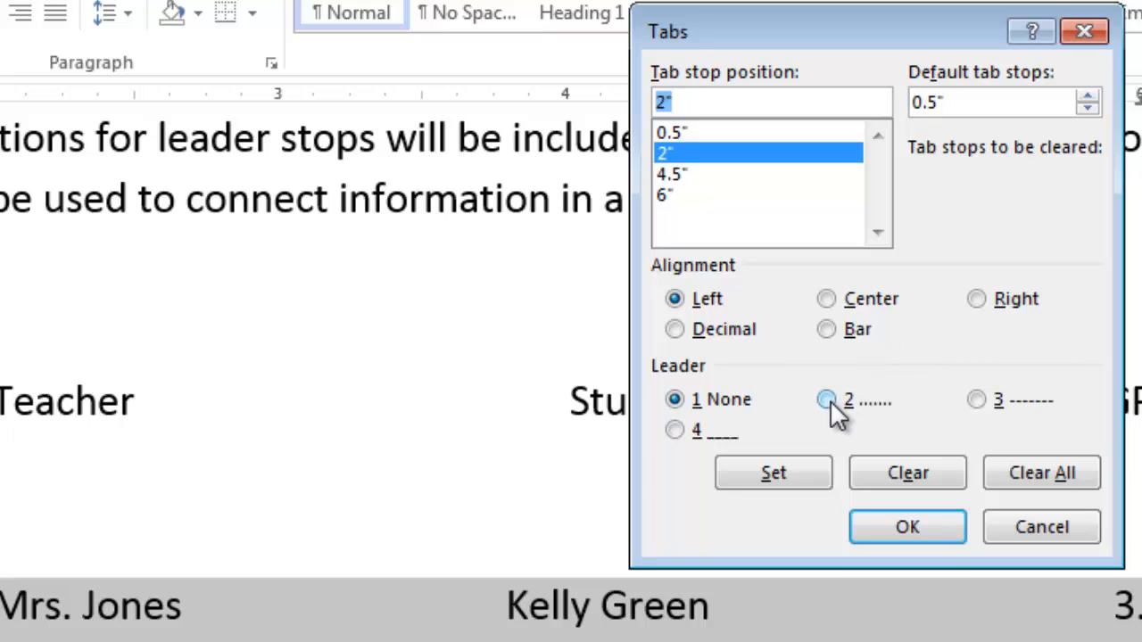
# - Give the 2-inch tab stop a dotted leader (option 2)
pyautogui.click(825, 400)
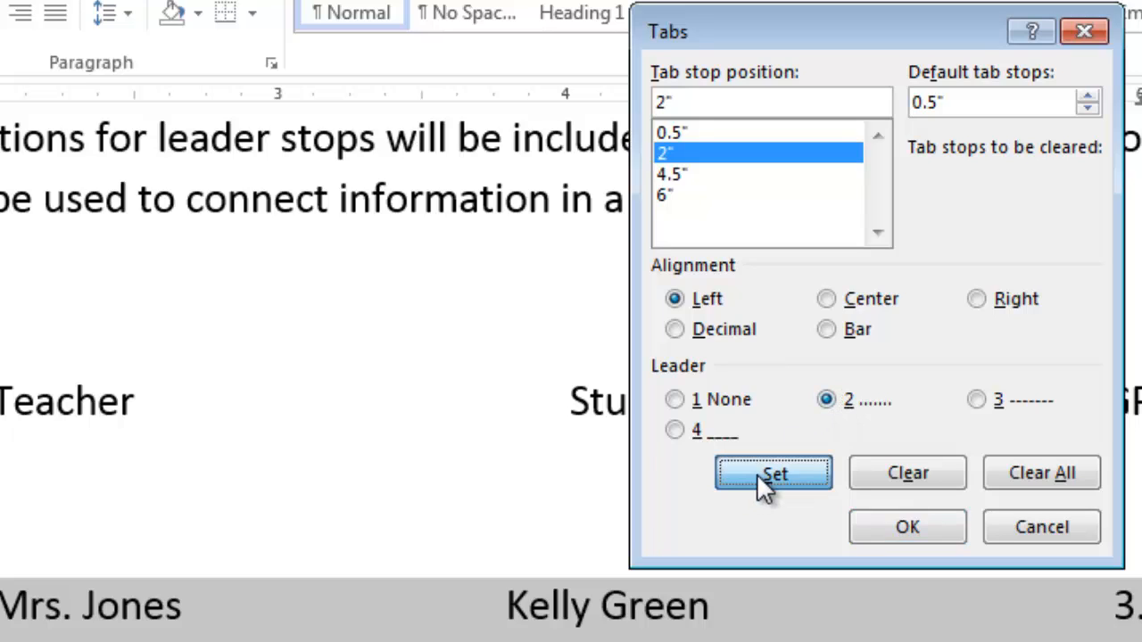
# - Set leader style 2 (dots) on the 2", 4.5" and 6" tab stops and confirm
pyautogui.click(772, 473)
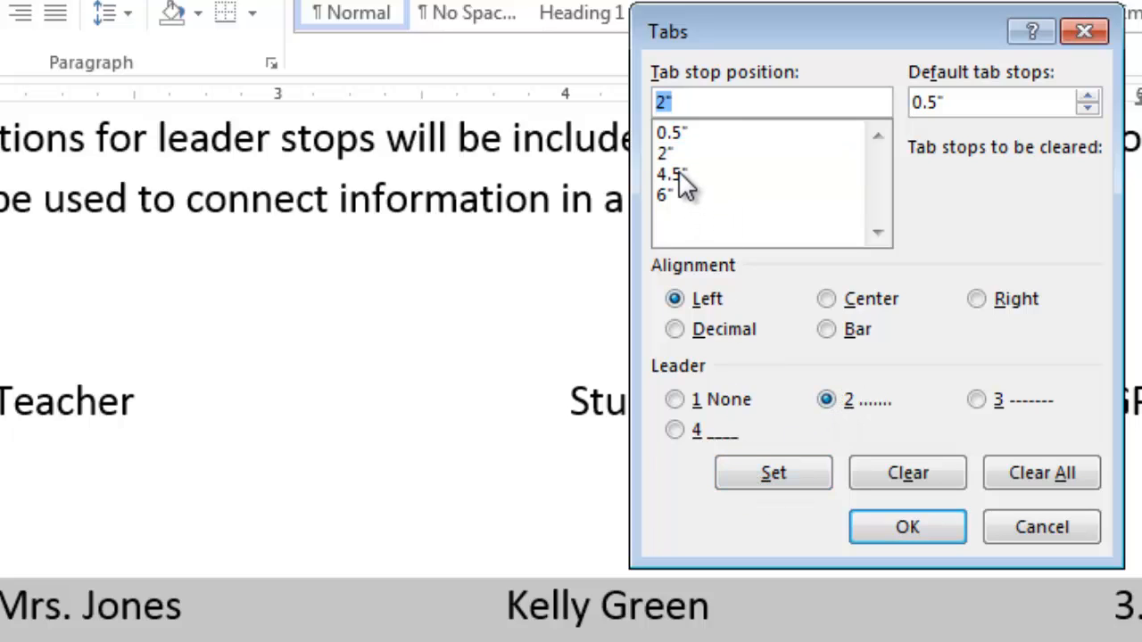
pyautogui.click(670, 173)
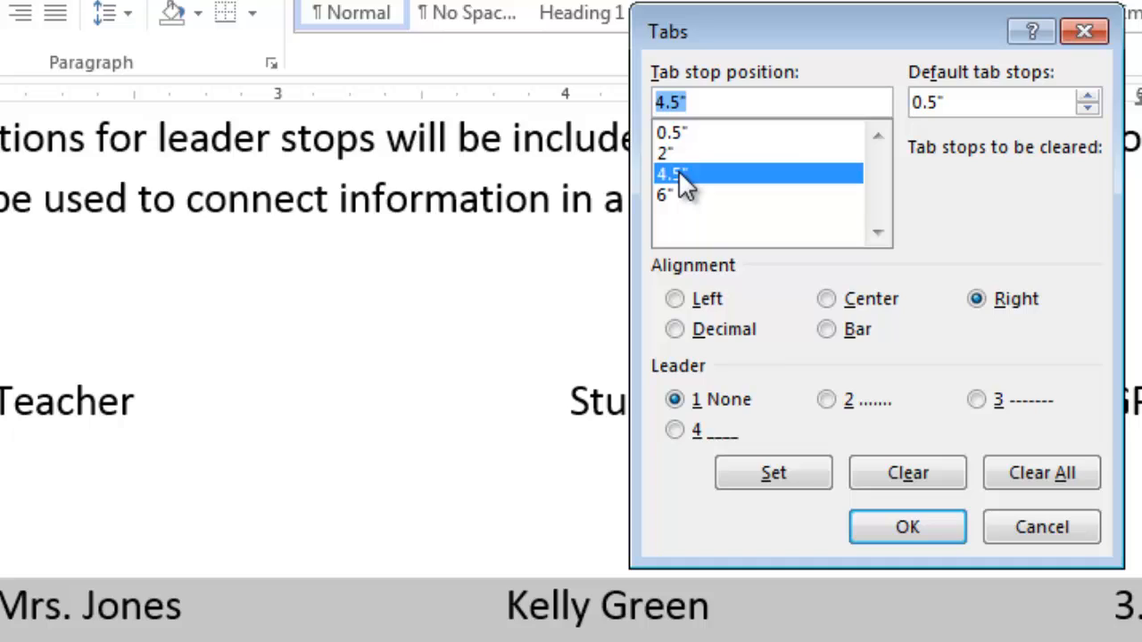
pyautogui.moveTo(954, 339)
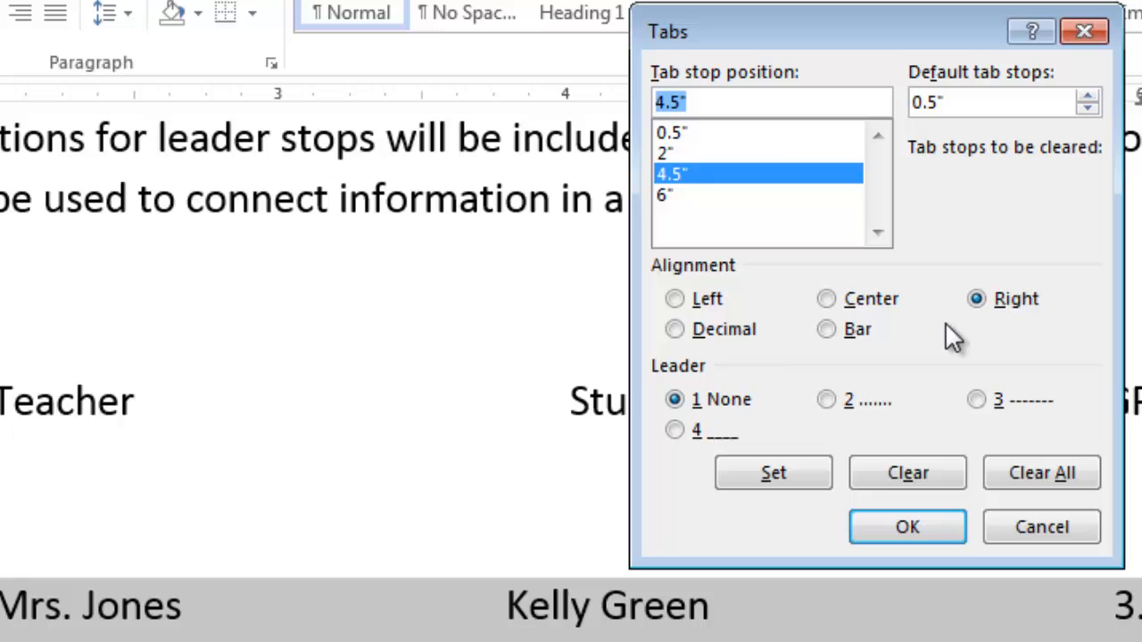
pyautogui.moveTo(820, 410)
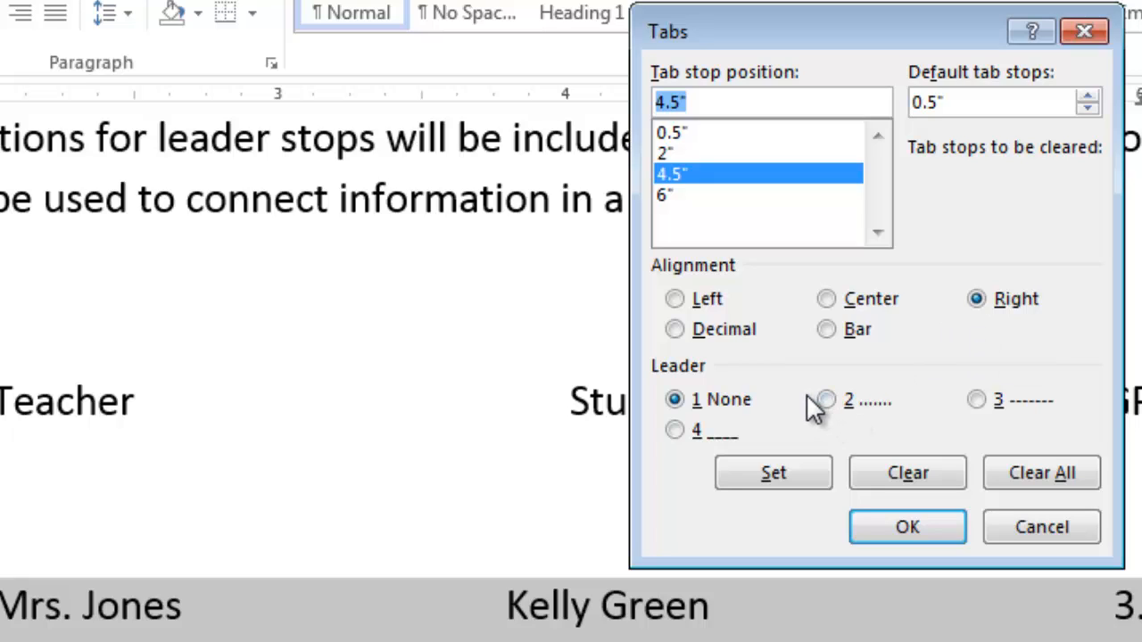
pyautogui.click(825, 400)
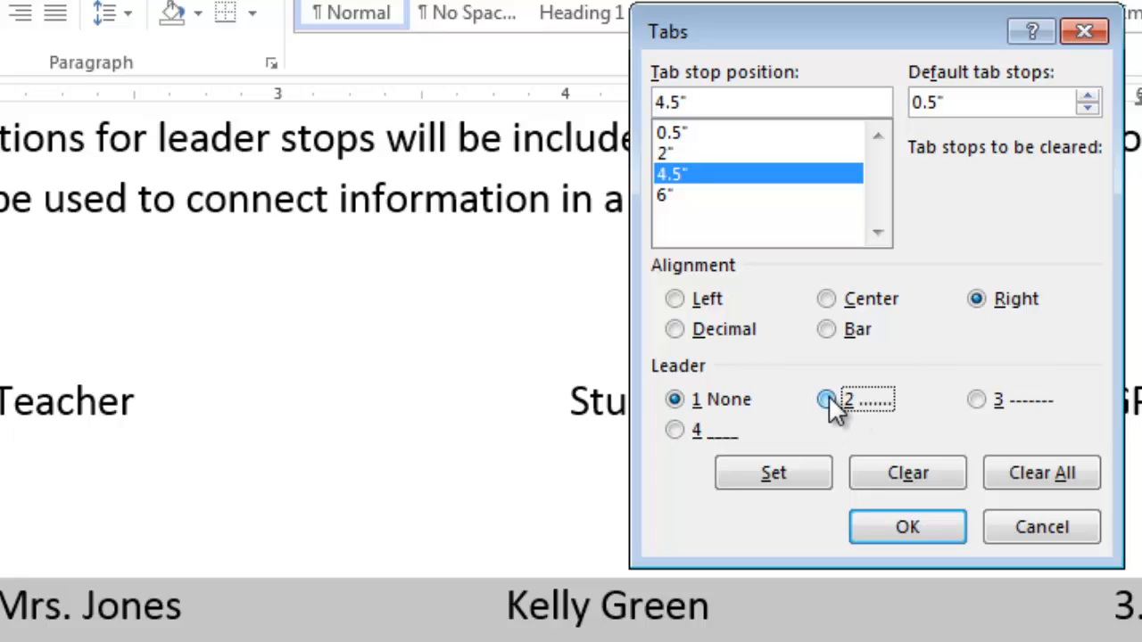
pyautogui.click(825, 399)
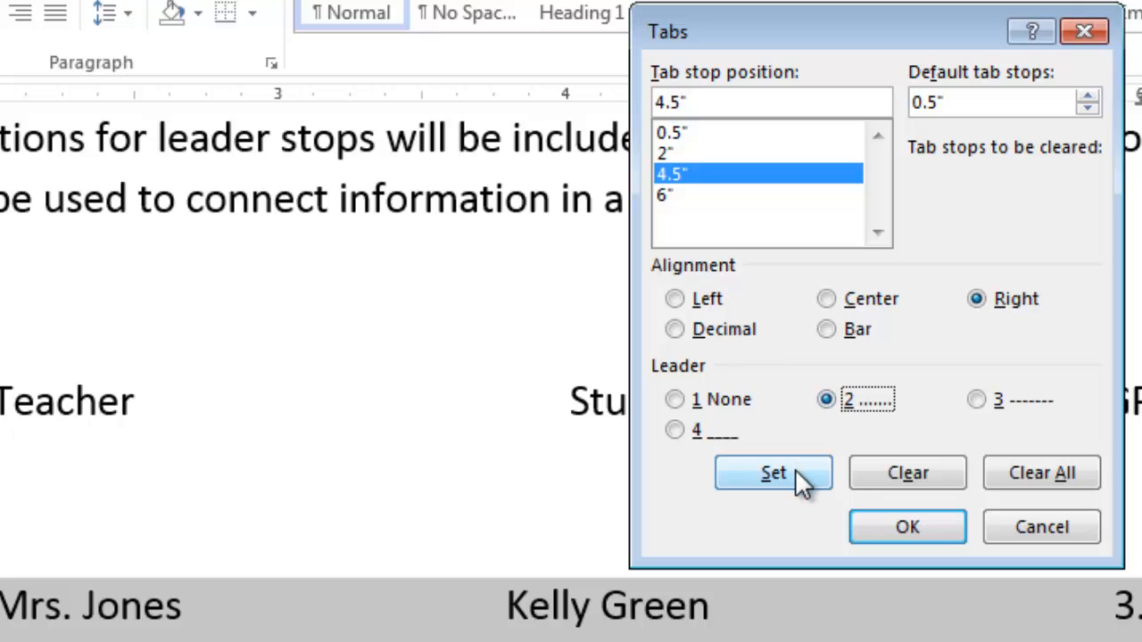
pyautogui.click(773, 472)
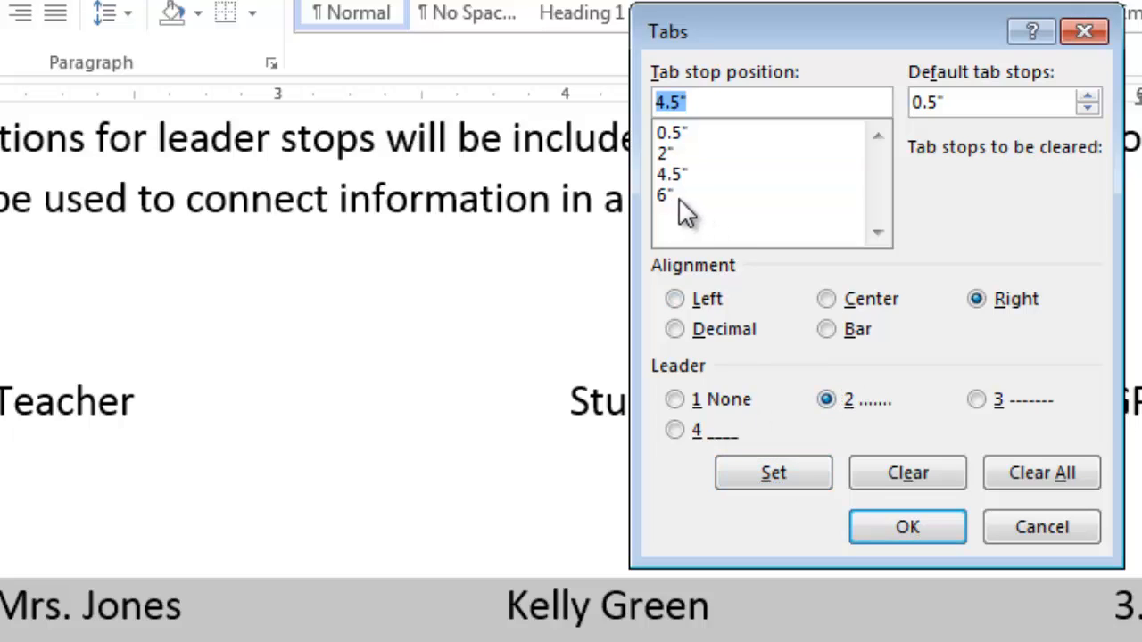
pyautogui.click(664, 195)
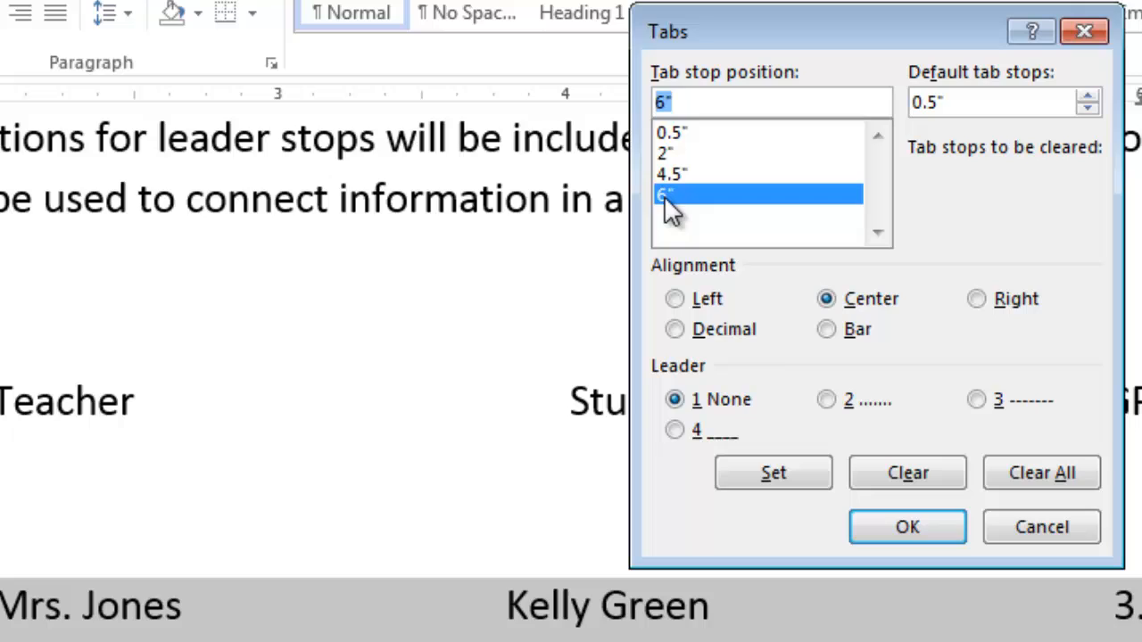
pyautogui.moveTo(825, 329)
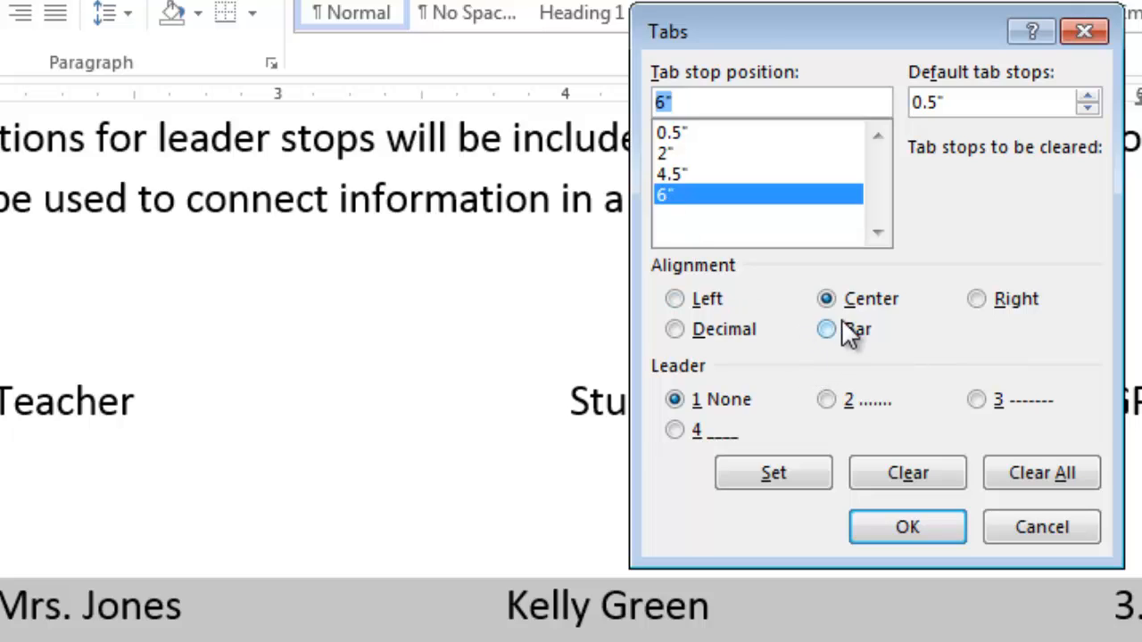
pyautogui.moveTo(829, 402)
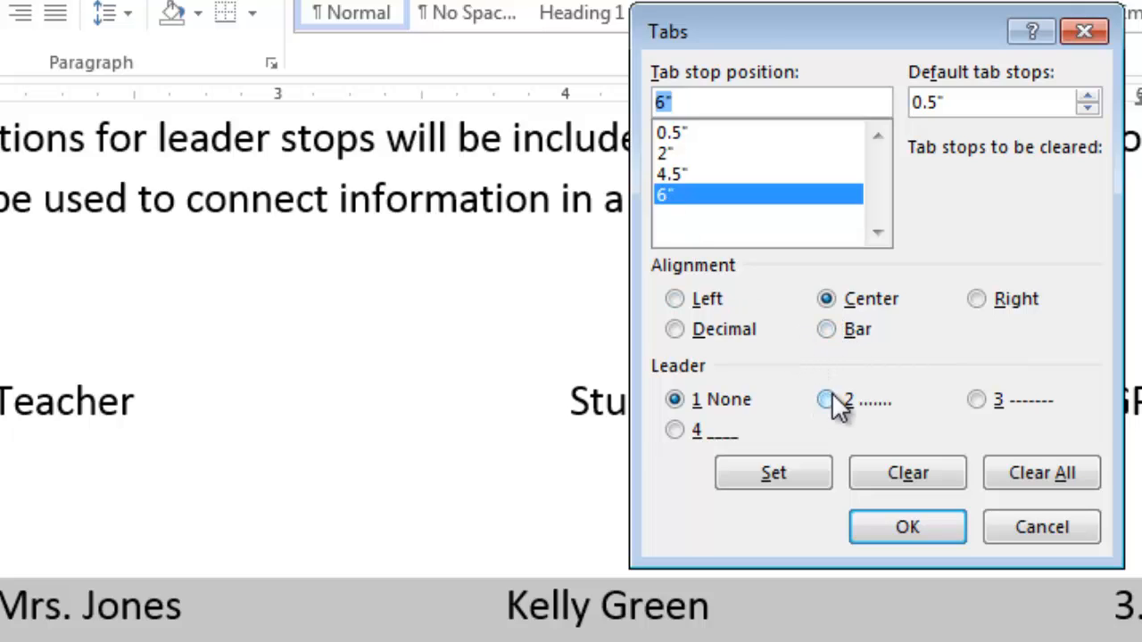
pyautogui.click(825, 399)
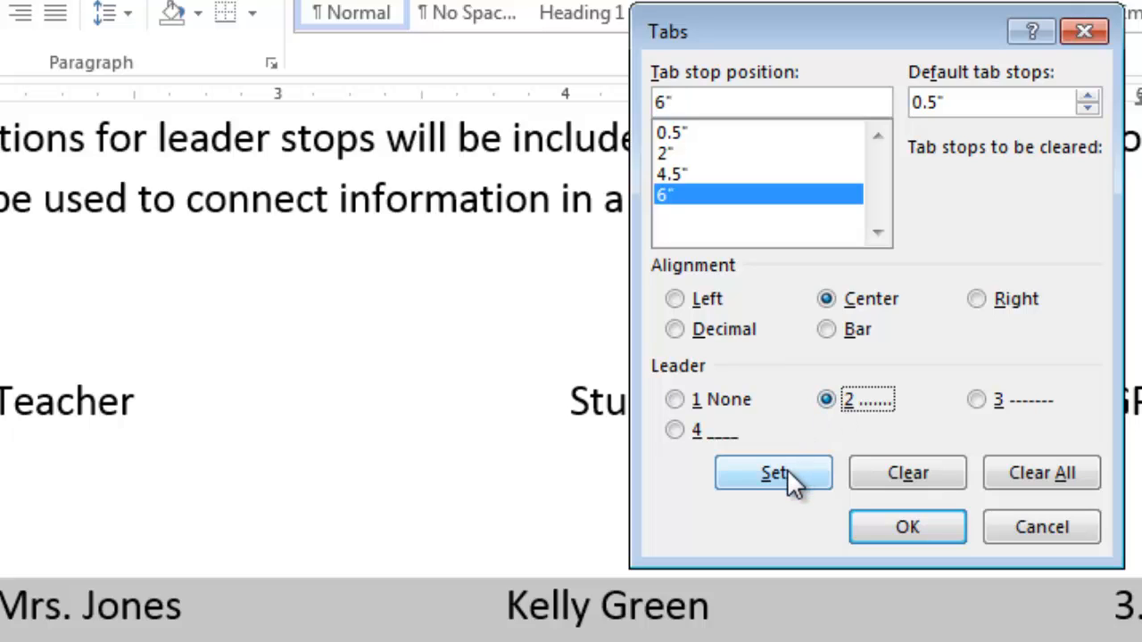
pyautogui.click(773, 473)
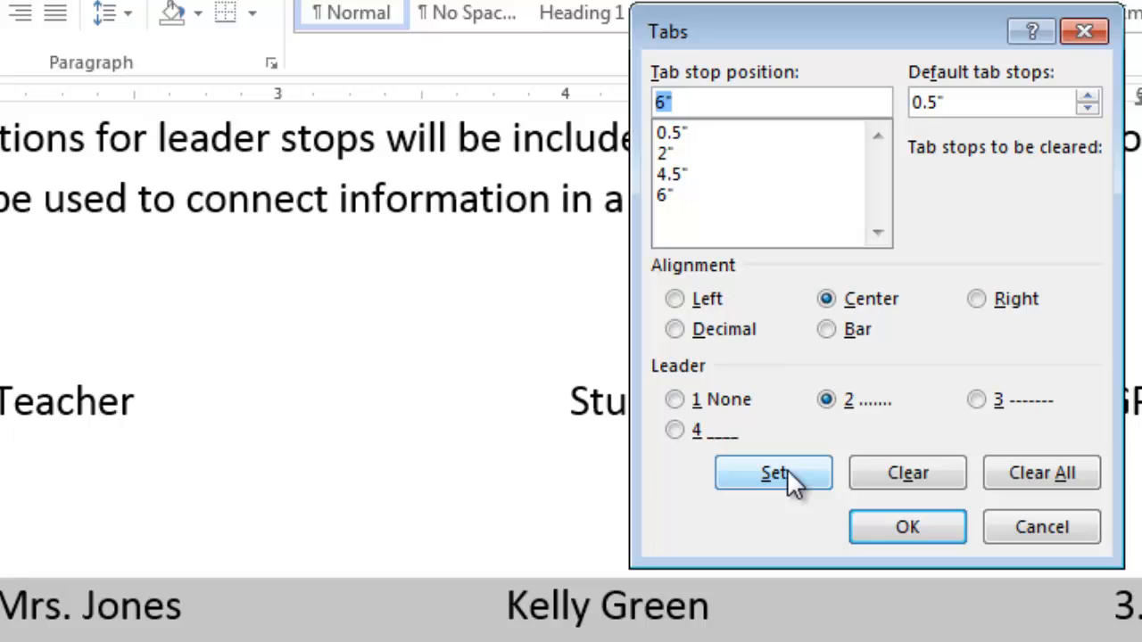
pyautogui.moveTo(812, 508)
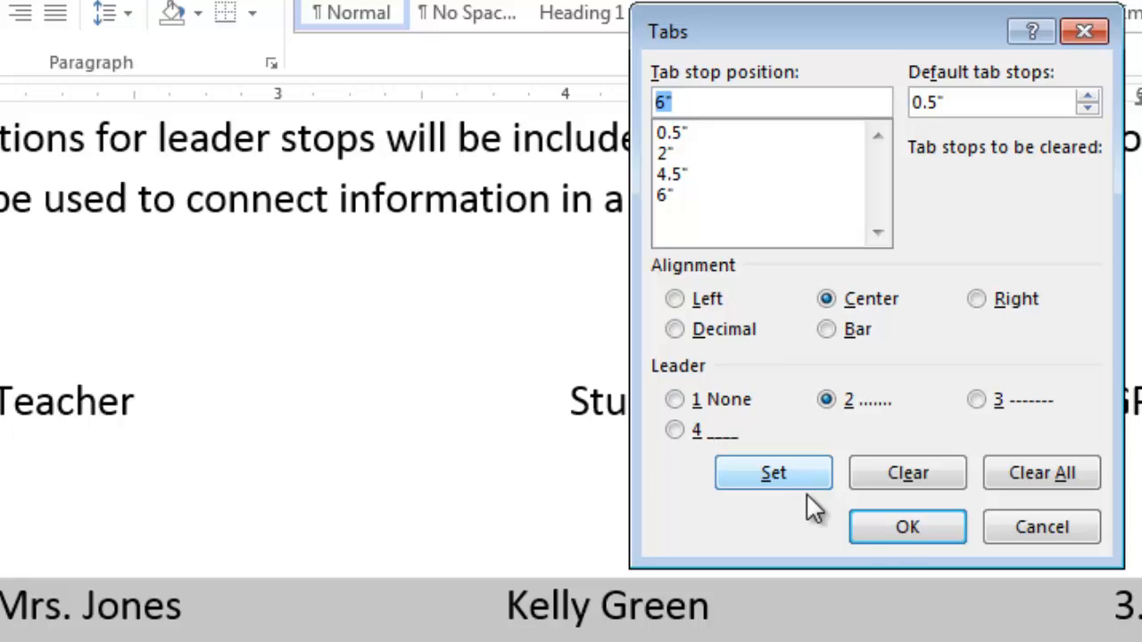
pyautogui.click(906, 527)
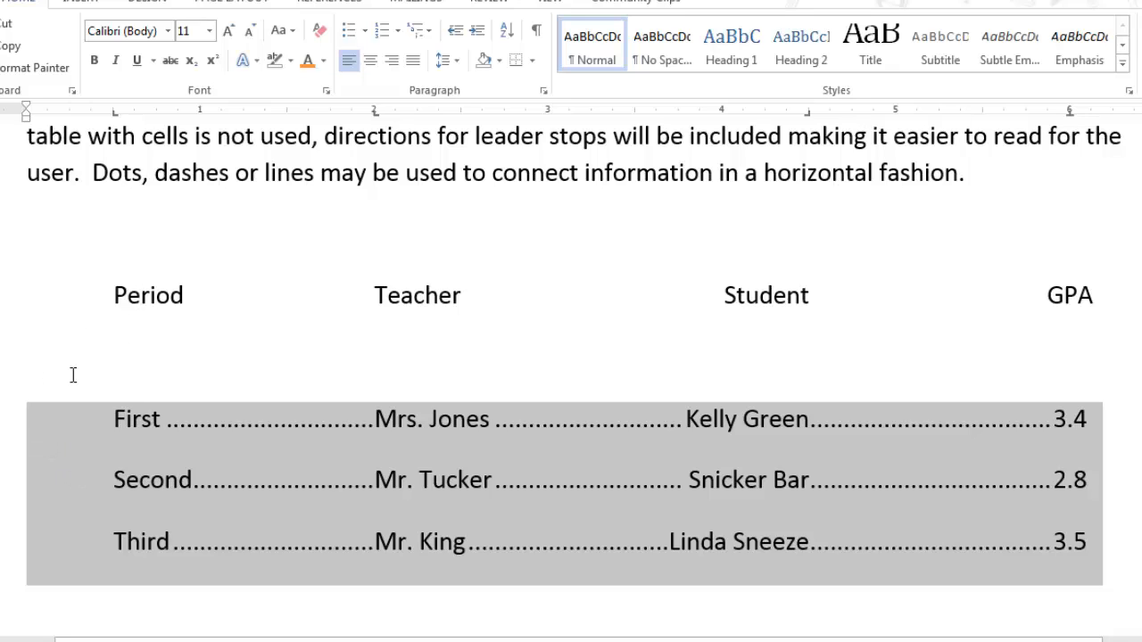
pyautogui.moveTo(50, 433)
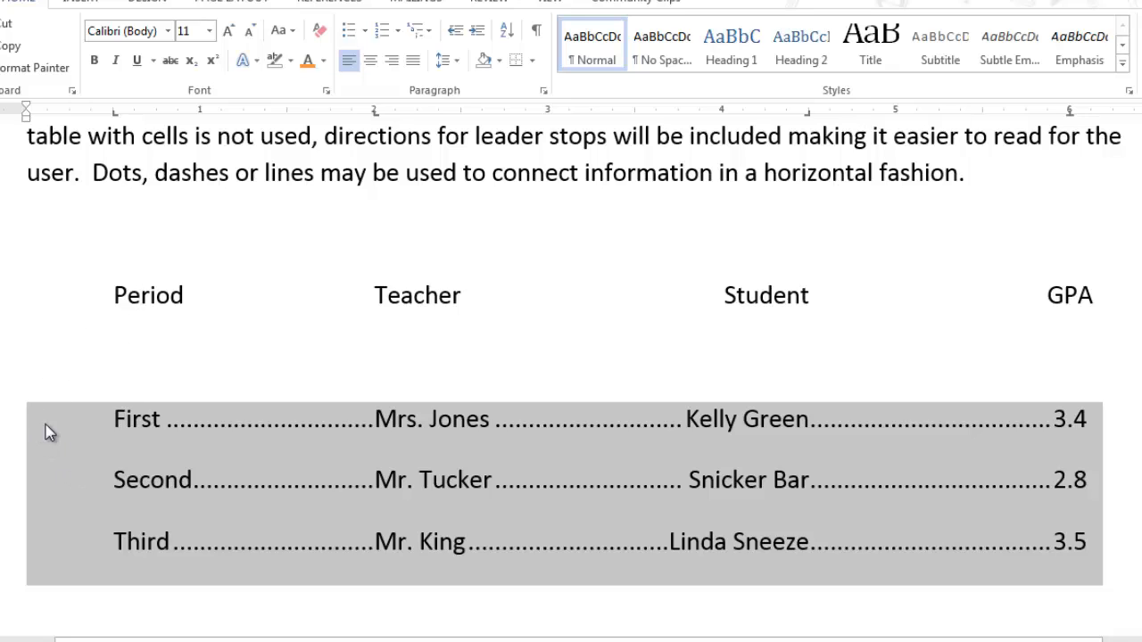
pyautogui.moveTo(86, 549)
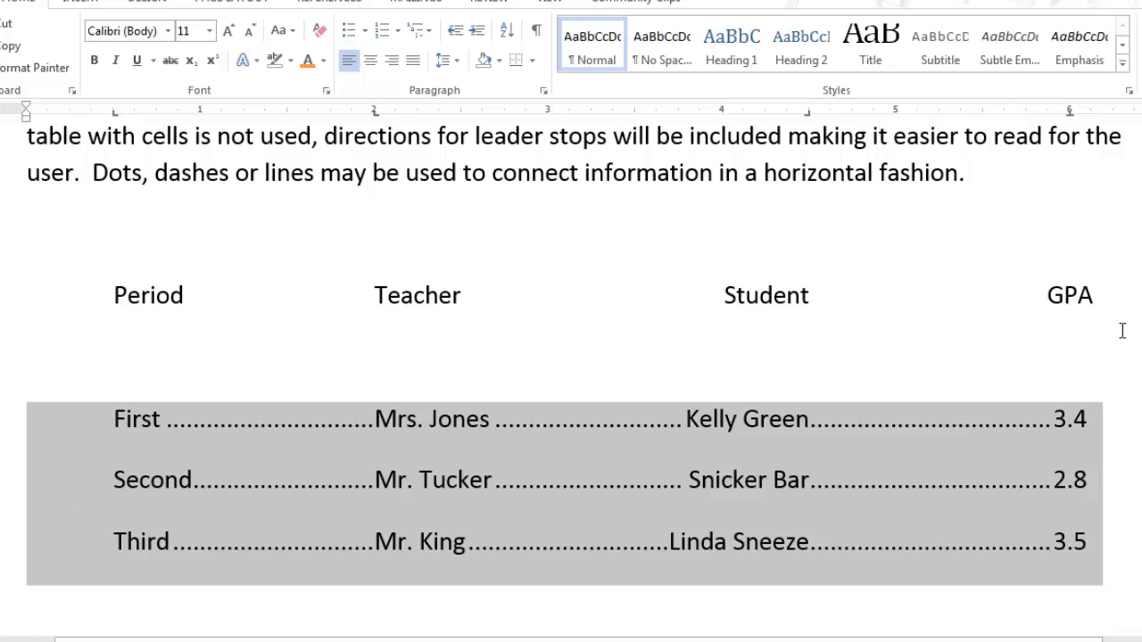
pyautogui.click(571, 495)
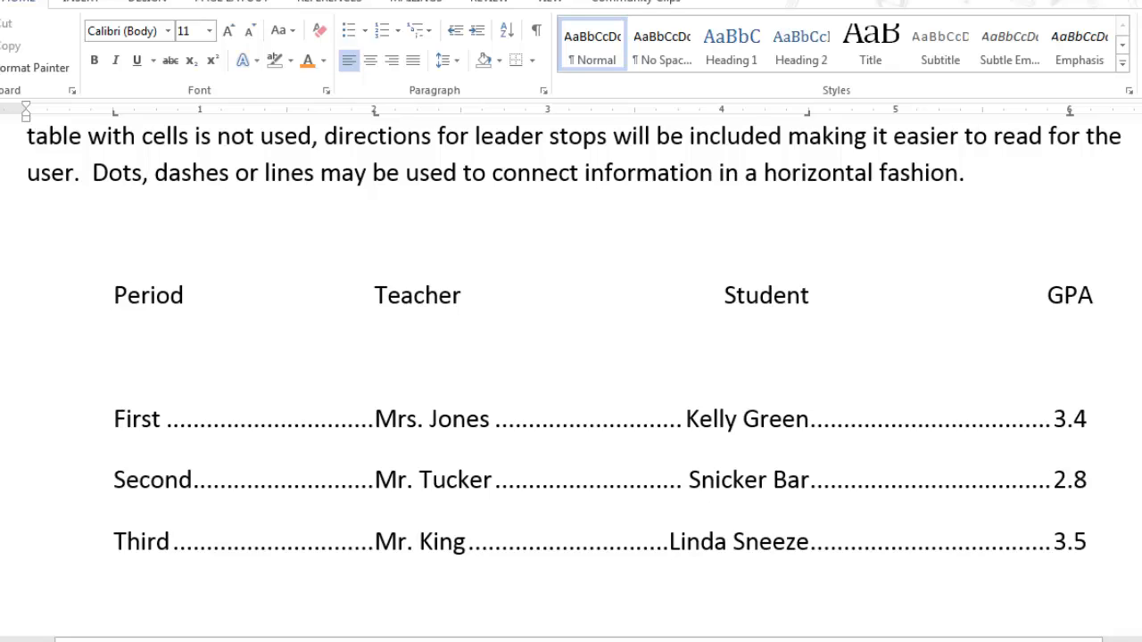
pyautogui.click(27, 357)
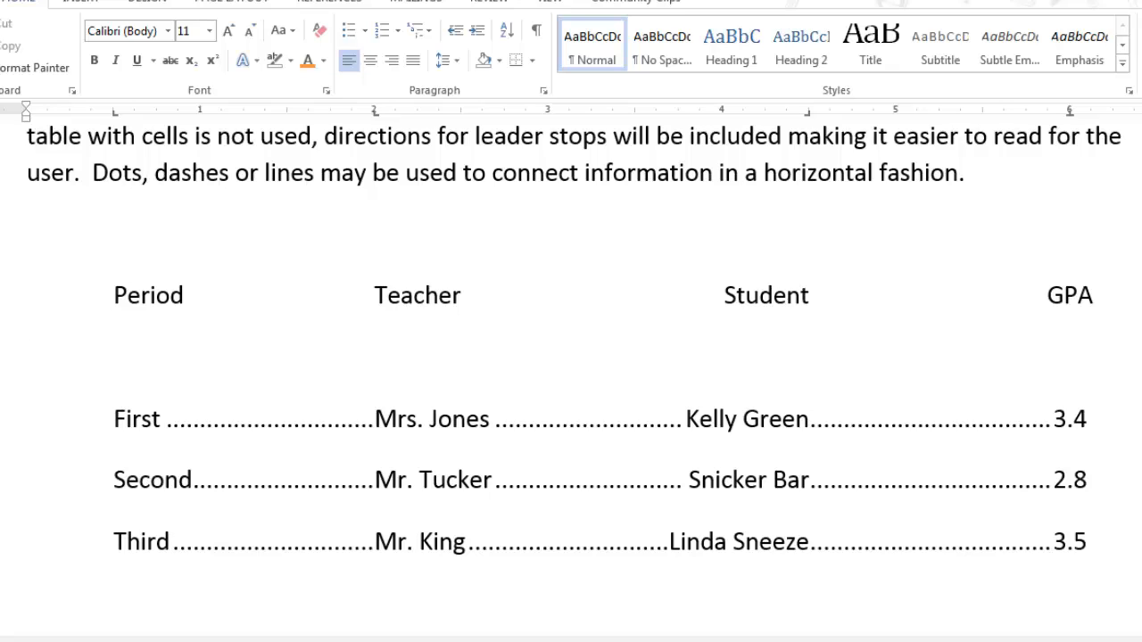
pyautogui.click(27, 357)
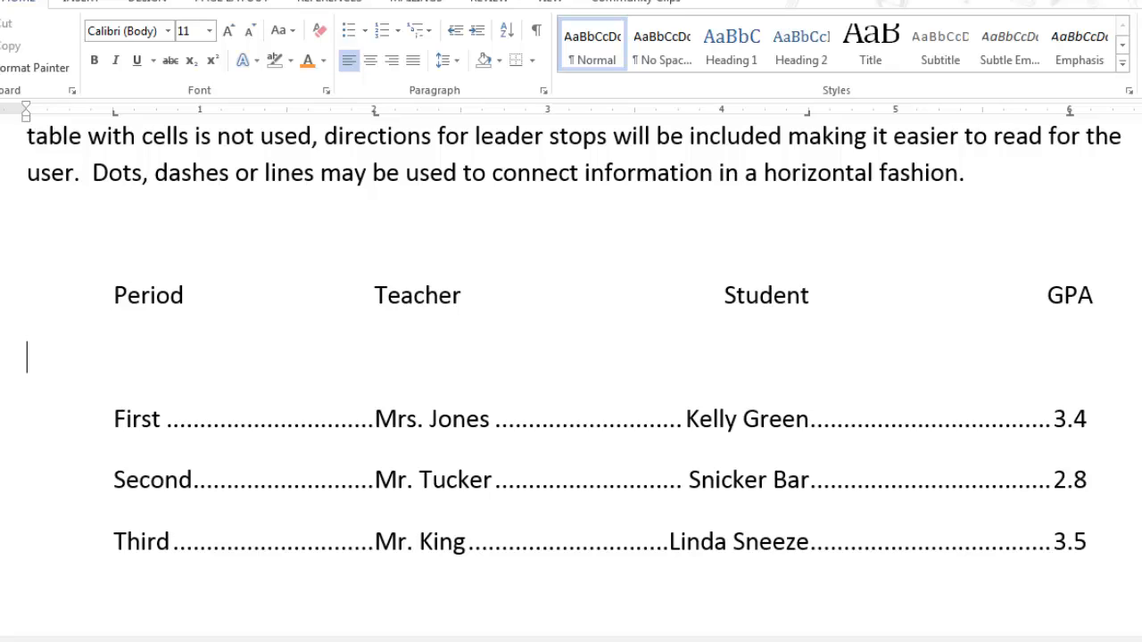